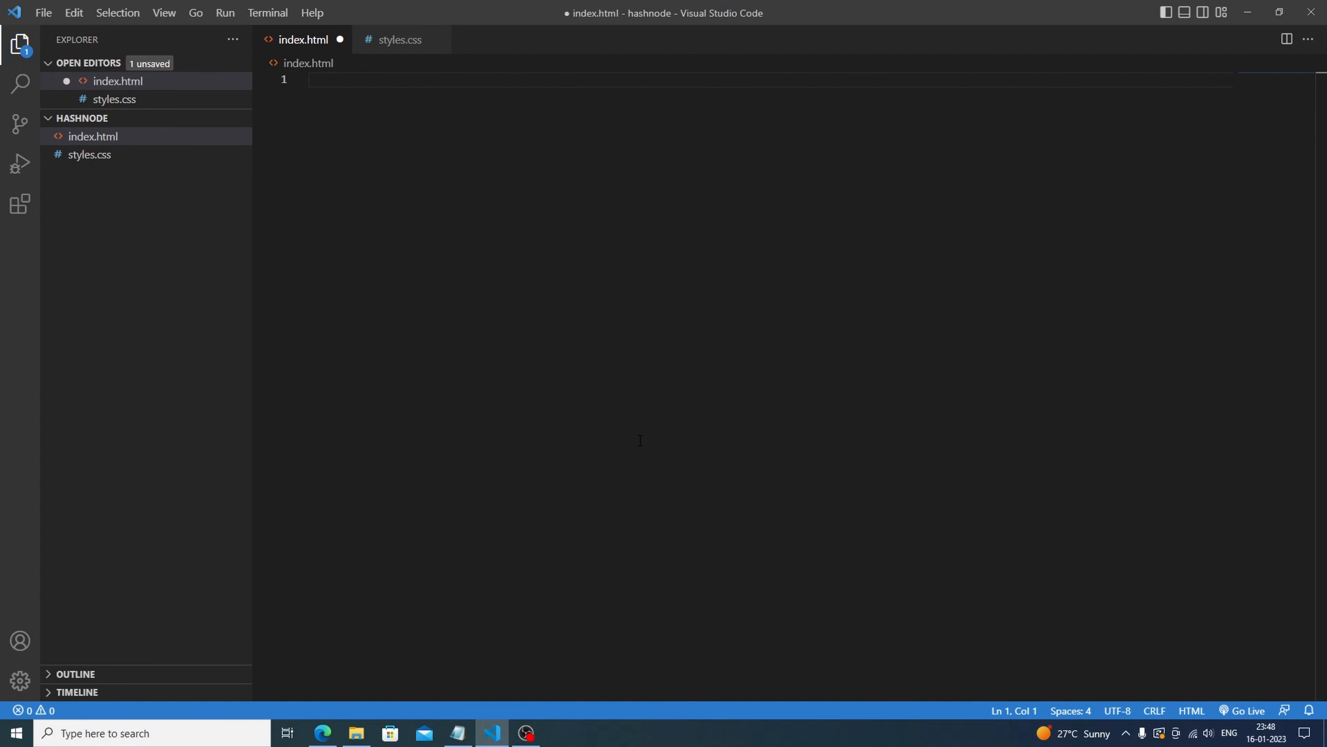
mouse_move(384, 76)
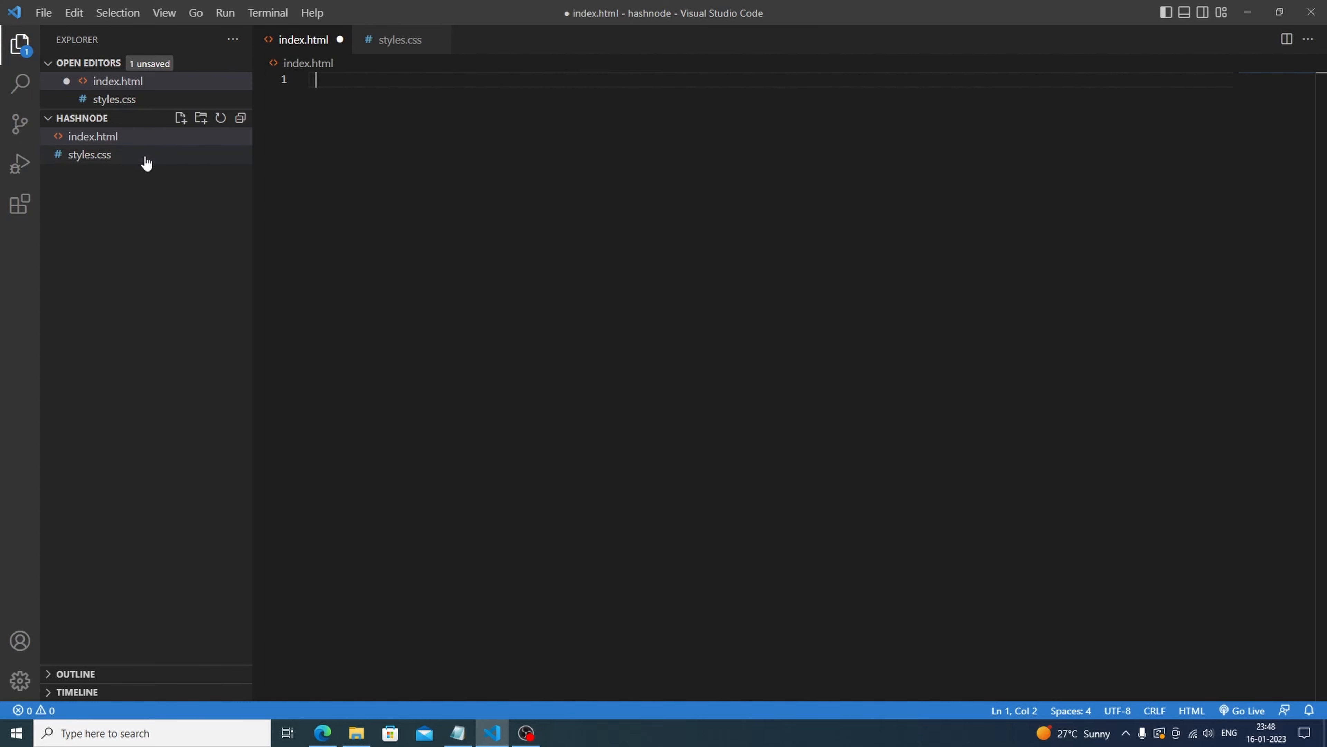
mouse_move(156, 160)
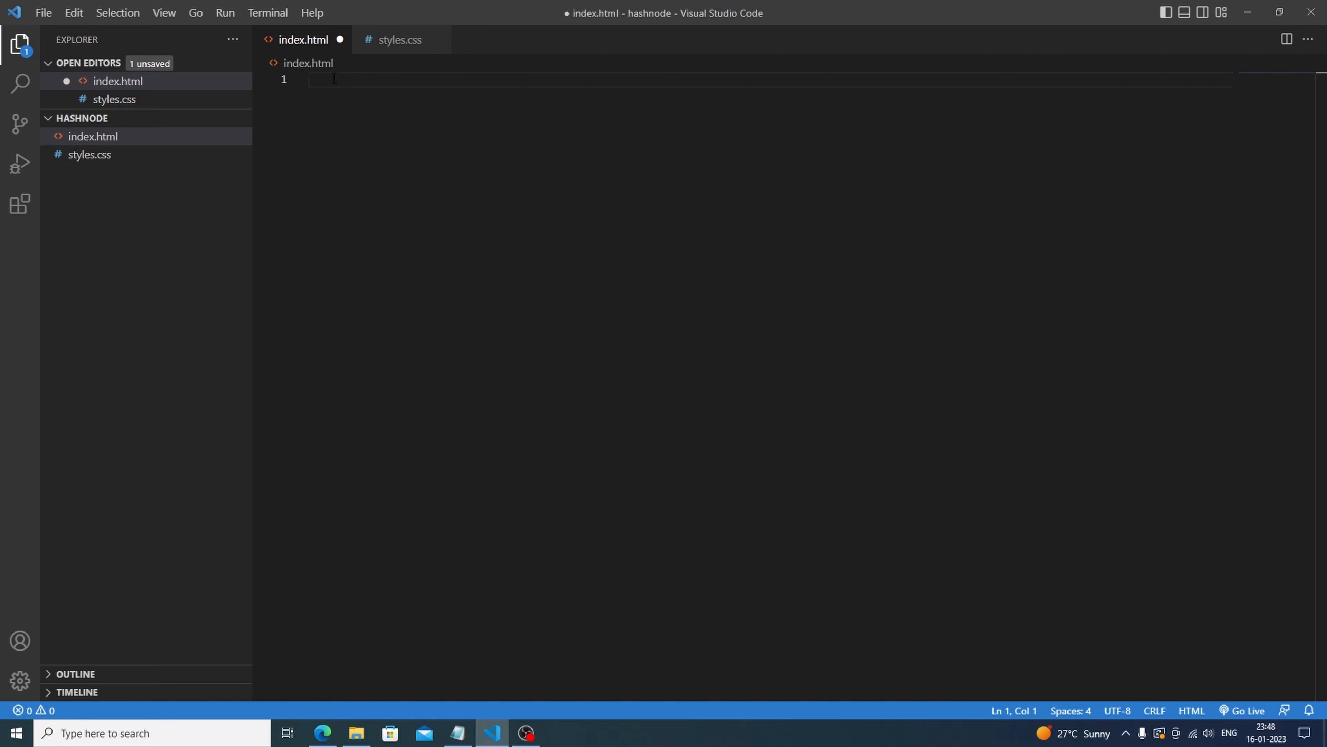
- Fill index.html with the Emmet boilerplate titled Hashnode-Logo and link styles.css
type("!DOCTYPE html>")
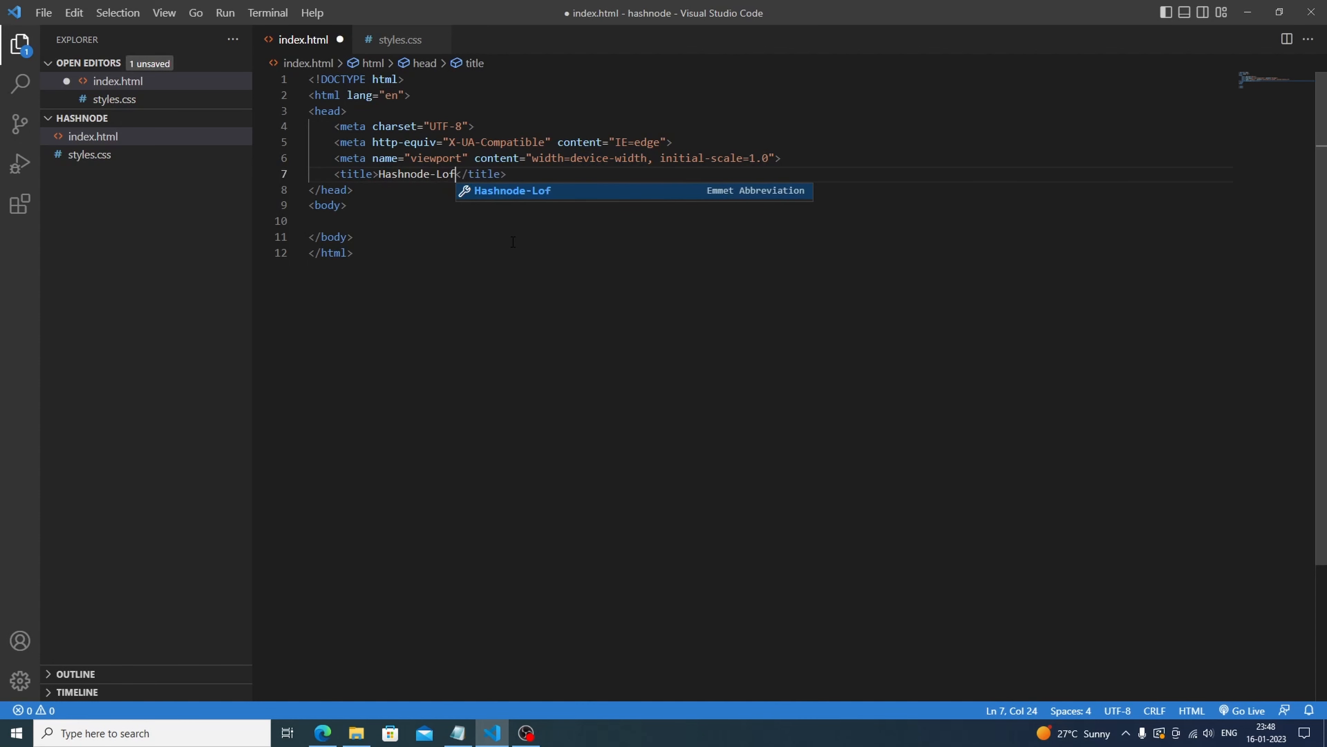
type("o")
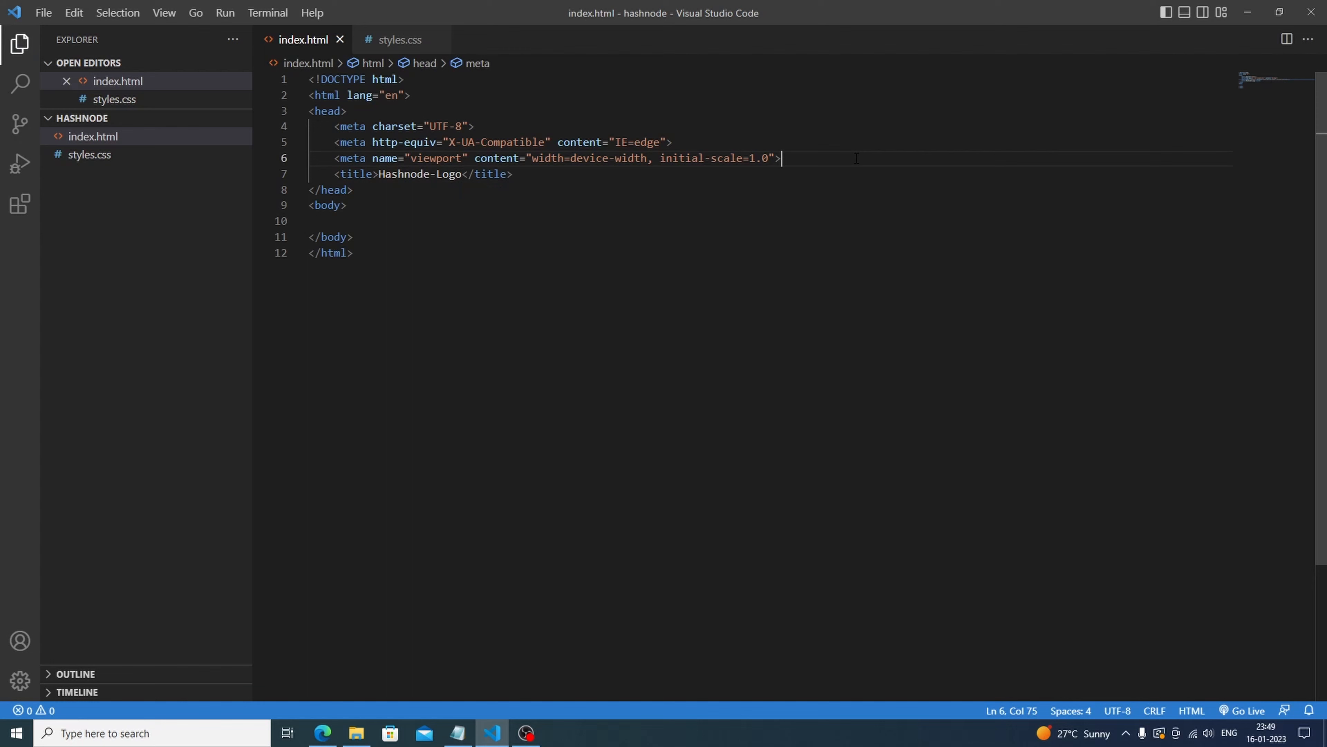
type("<link rel=\"stylesheet\" href=\"styles.css\">")
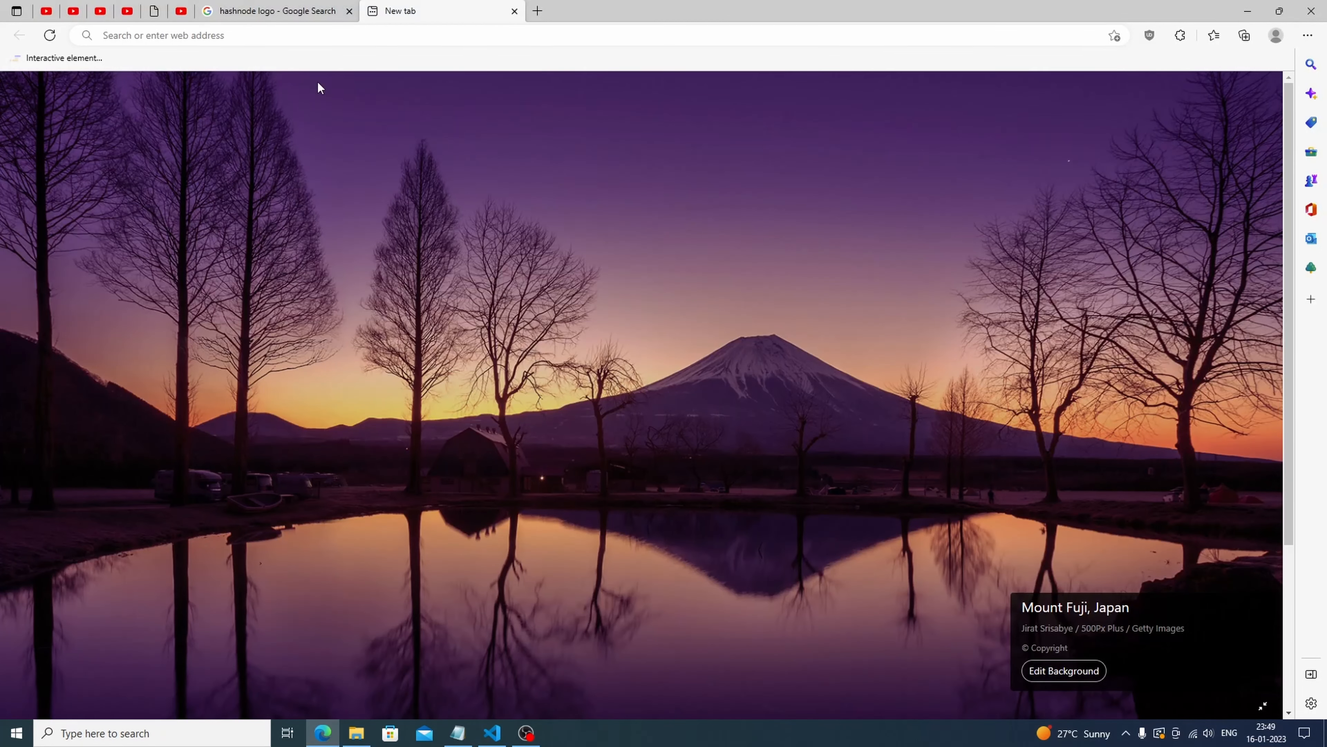
- Show the hashnode logo Google Images results with the seeklogo preview open
left_click(271, 11)
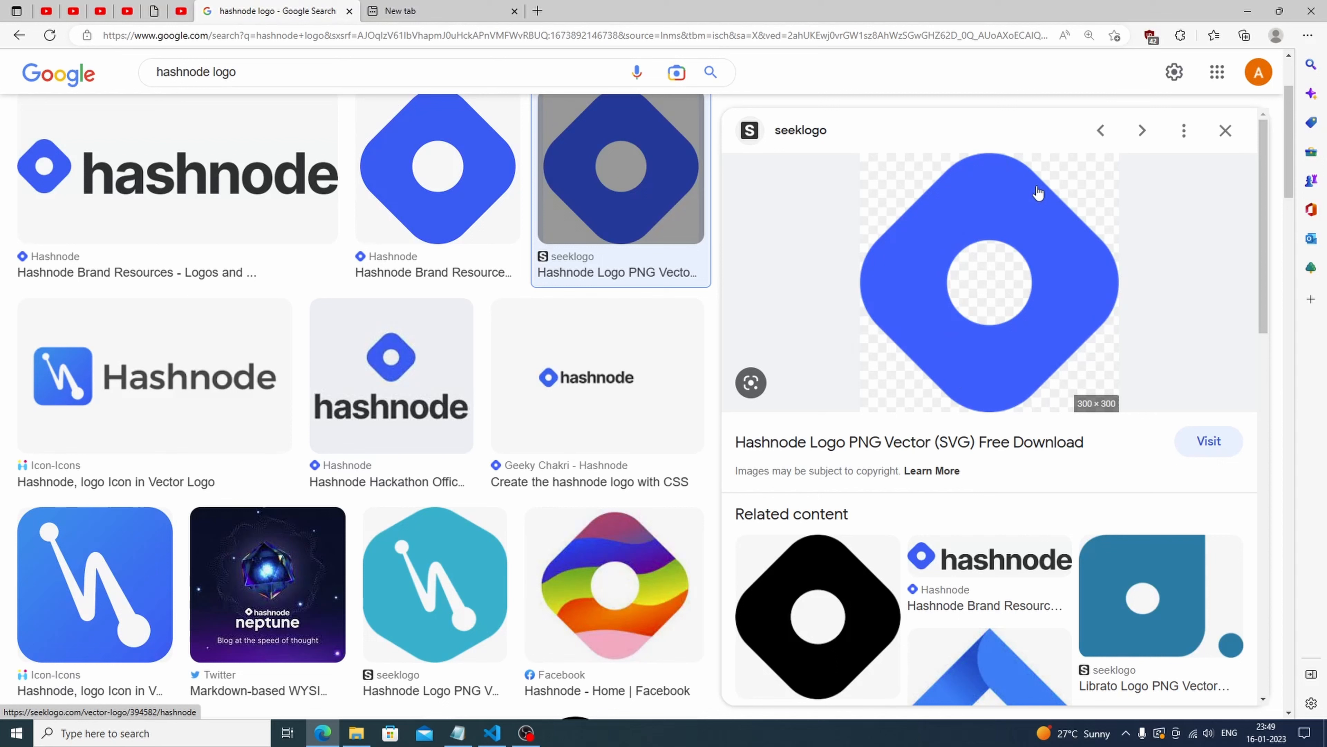
mouse_move(1017, 217)
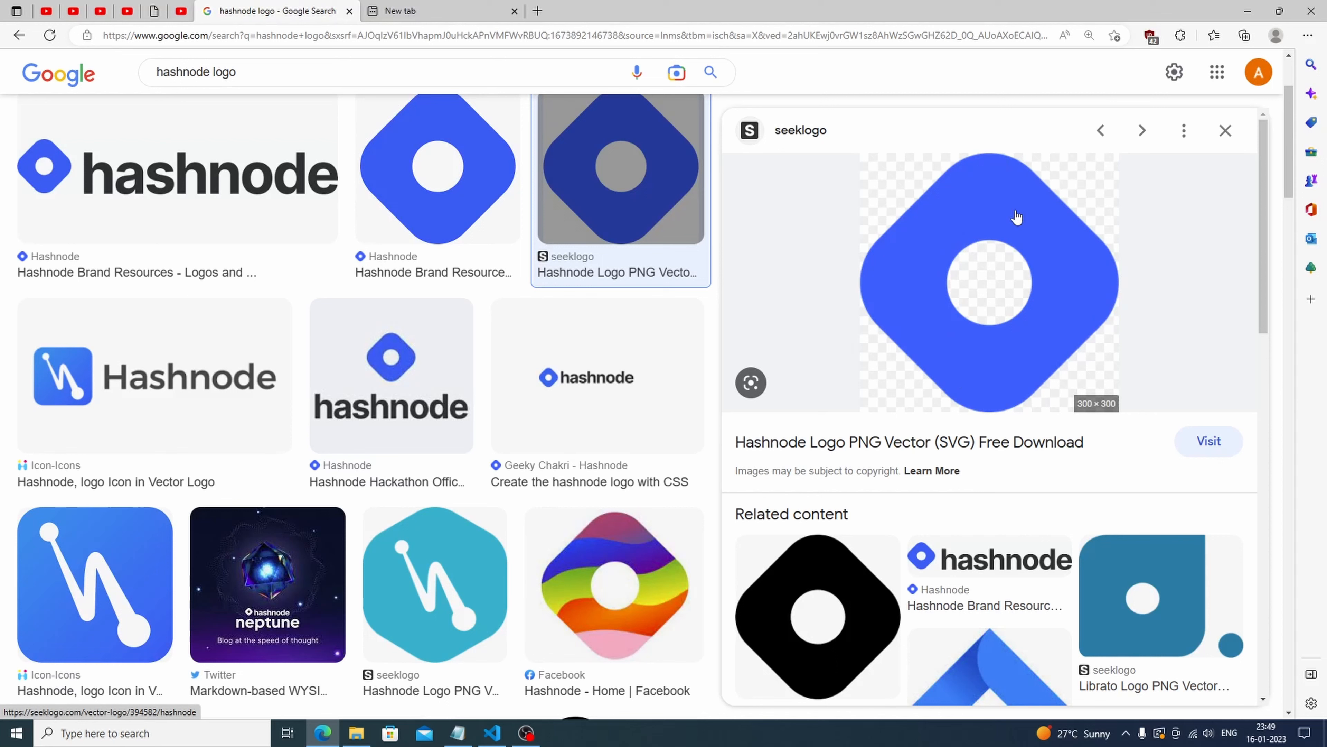
mouse_move(966, 180)
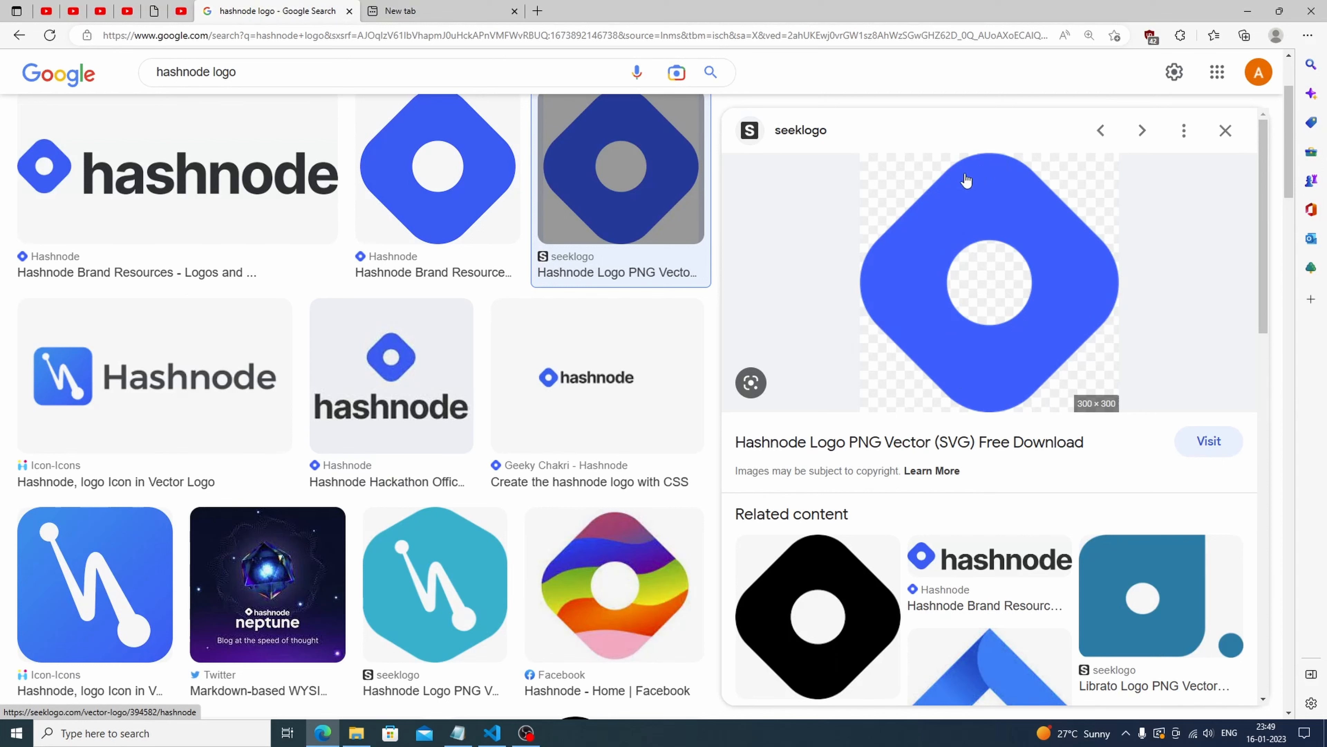
mouse_move(957, 162)
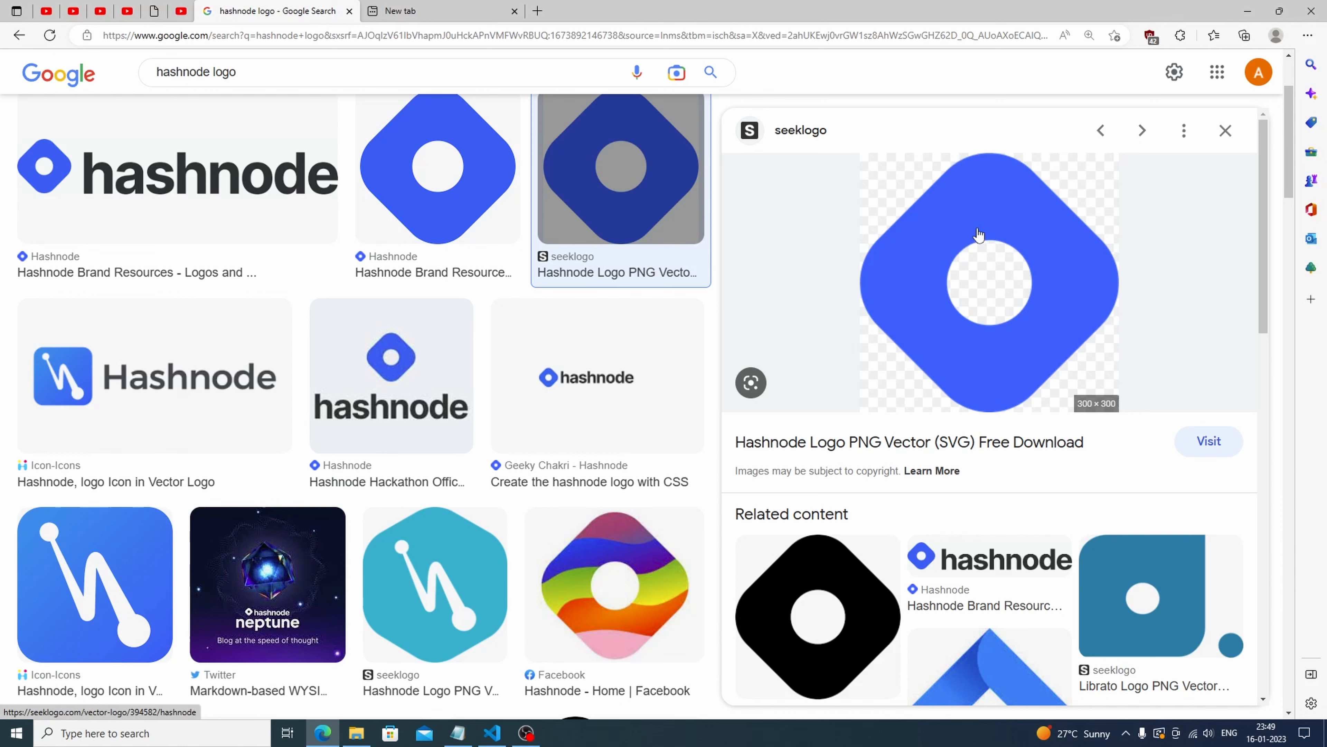
mouse_move(959, 330)
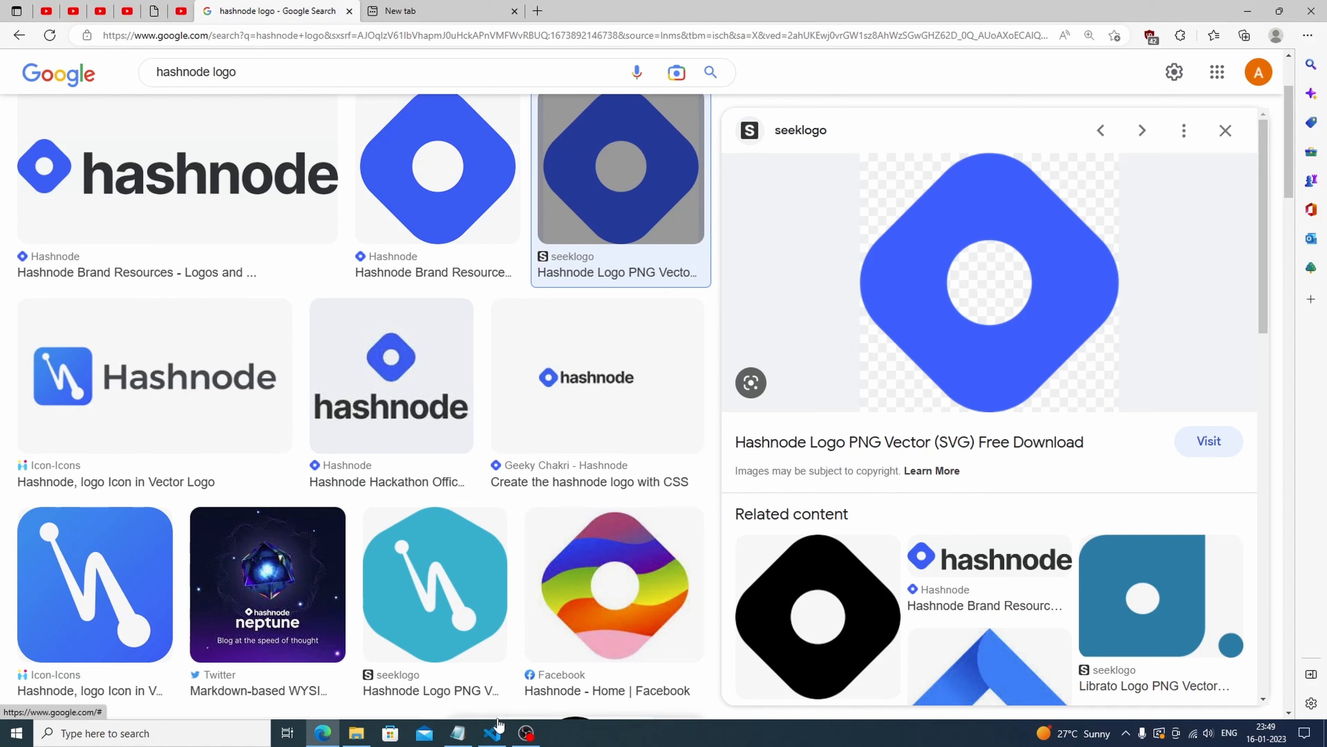
- Add a main-logo div containing a circle div, save, and start Live Server
left_click(491, 733)
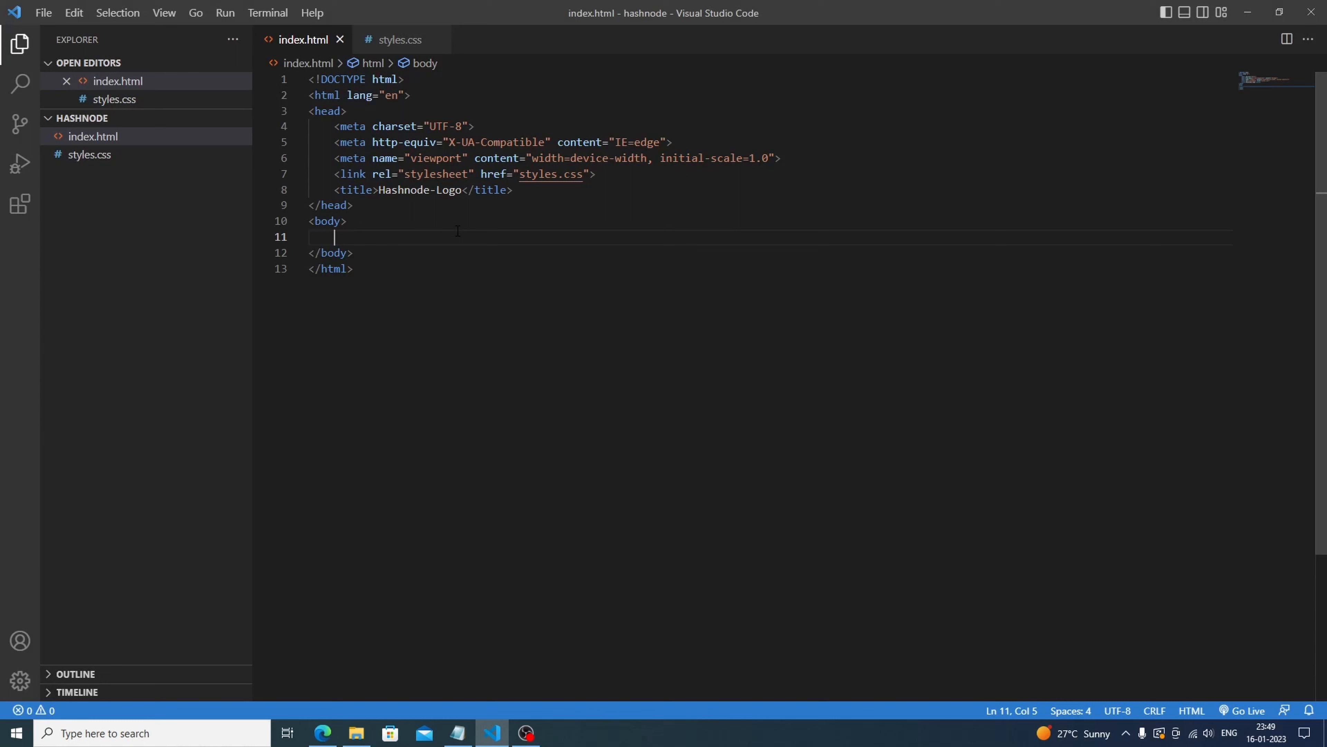
type(".main-logo\"></div>")
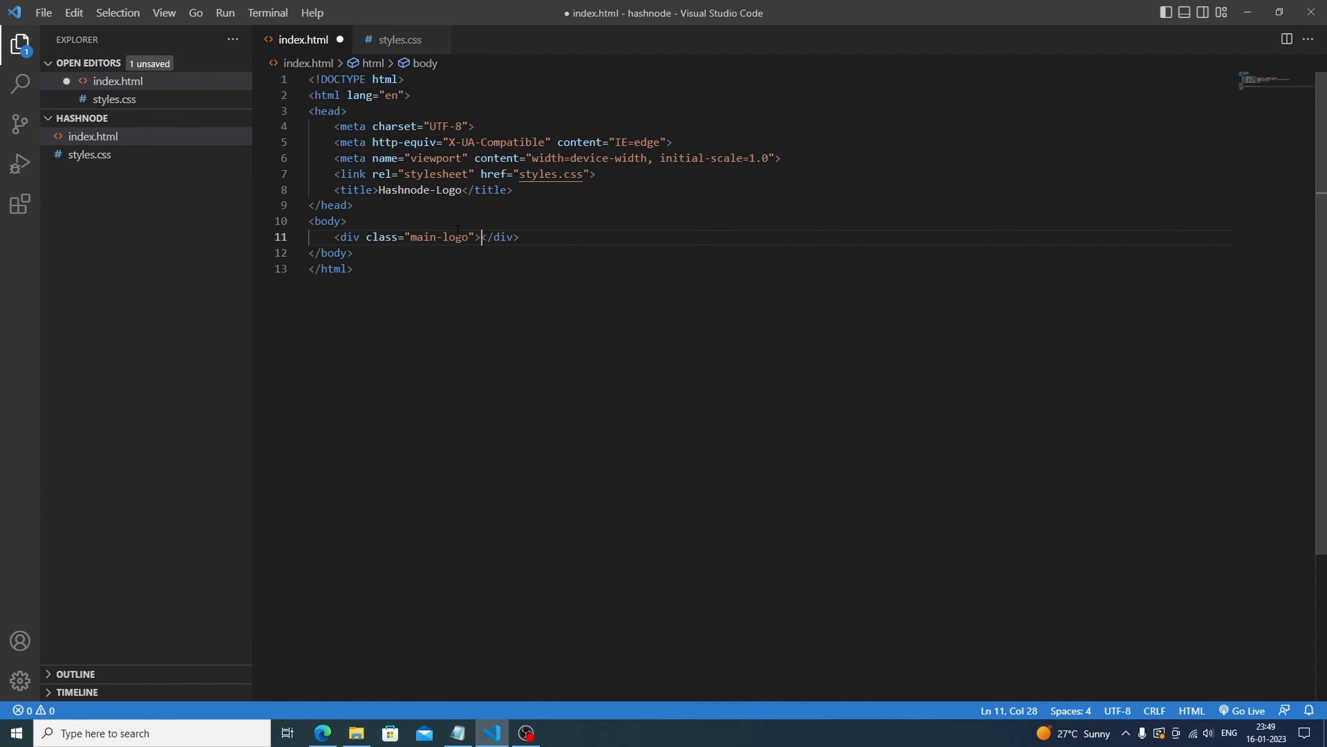
key("ctrl+s")
type("<div class=\"circle\"></div>")
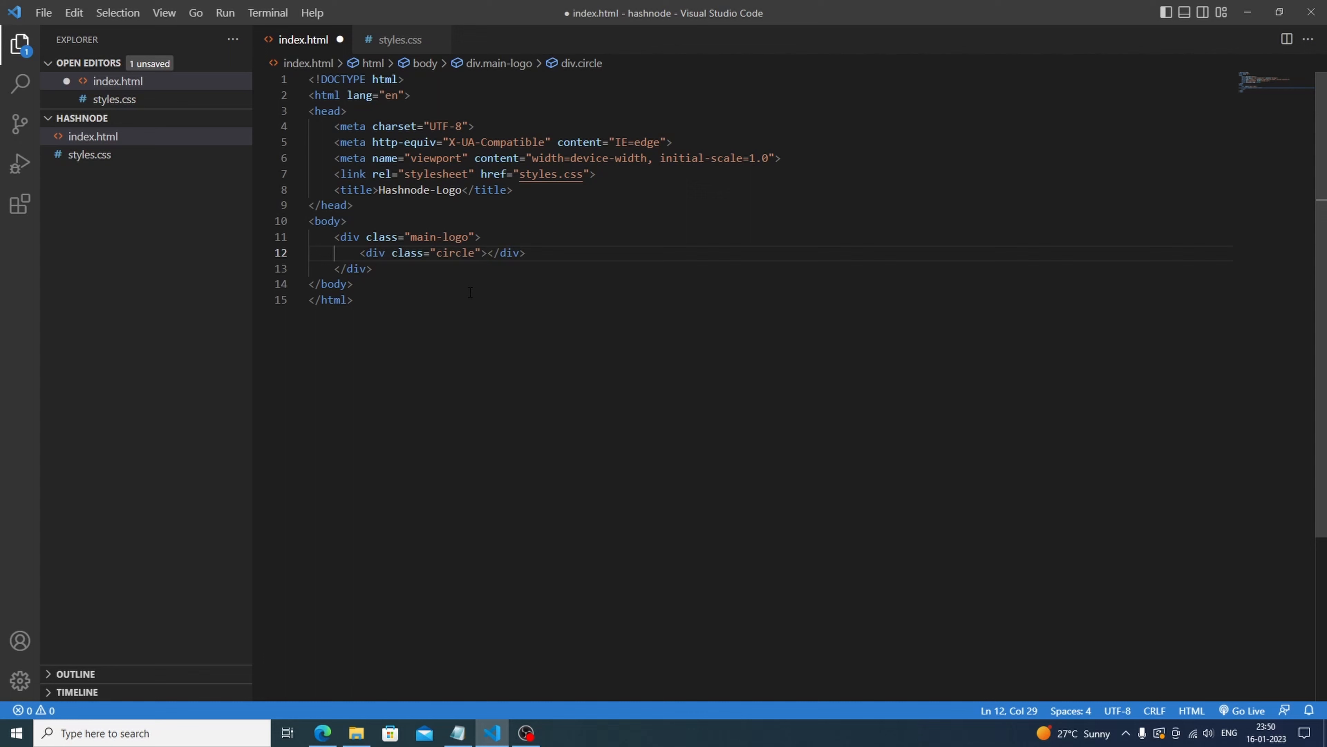
key("ctrl+s")
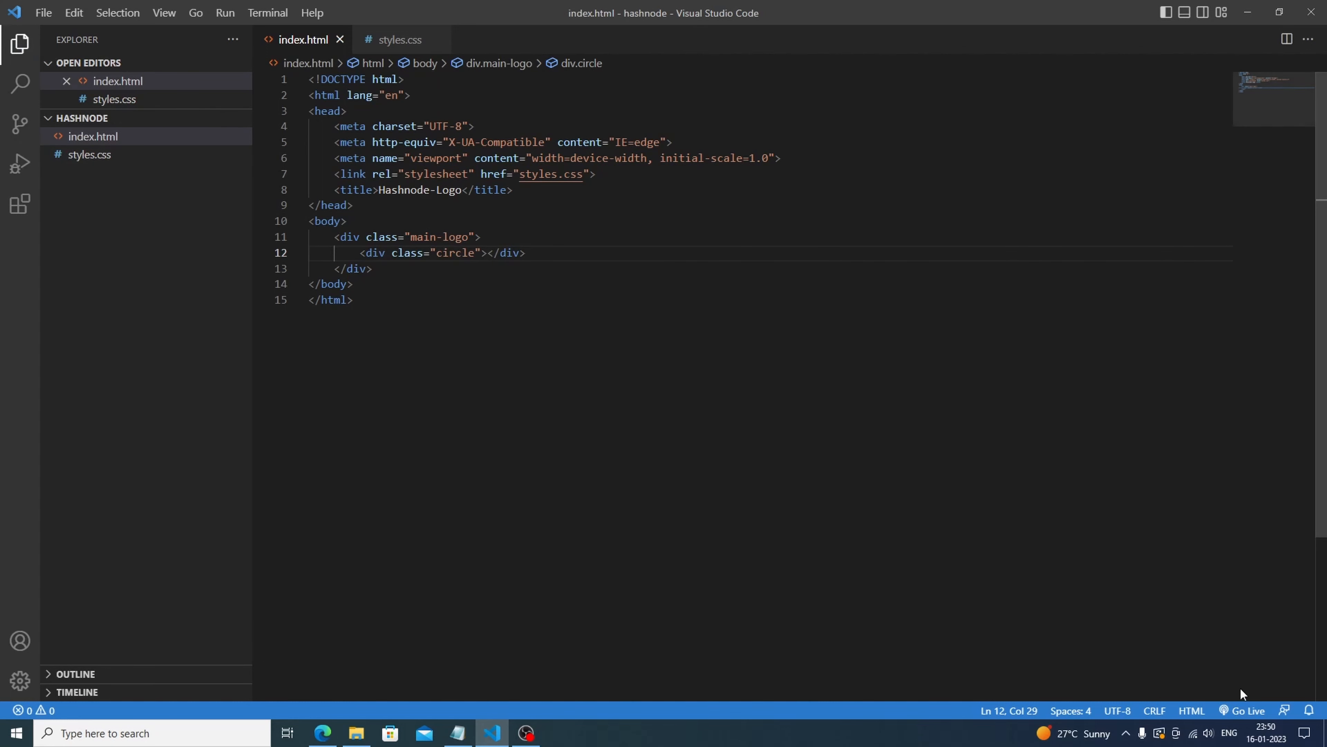
left_click(1246, 710)
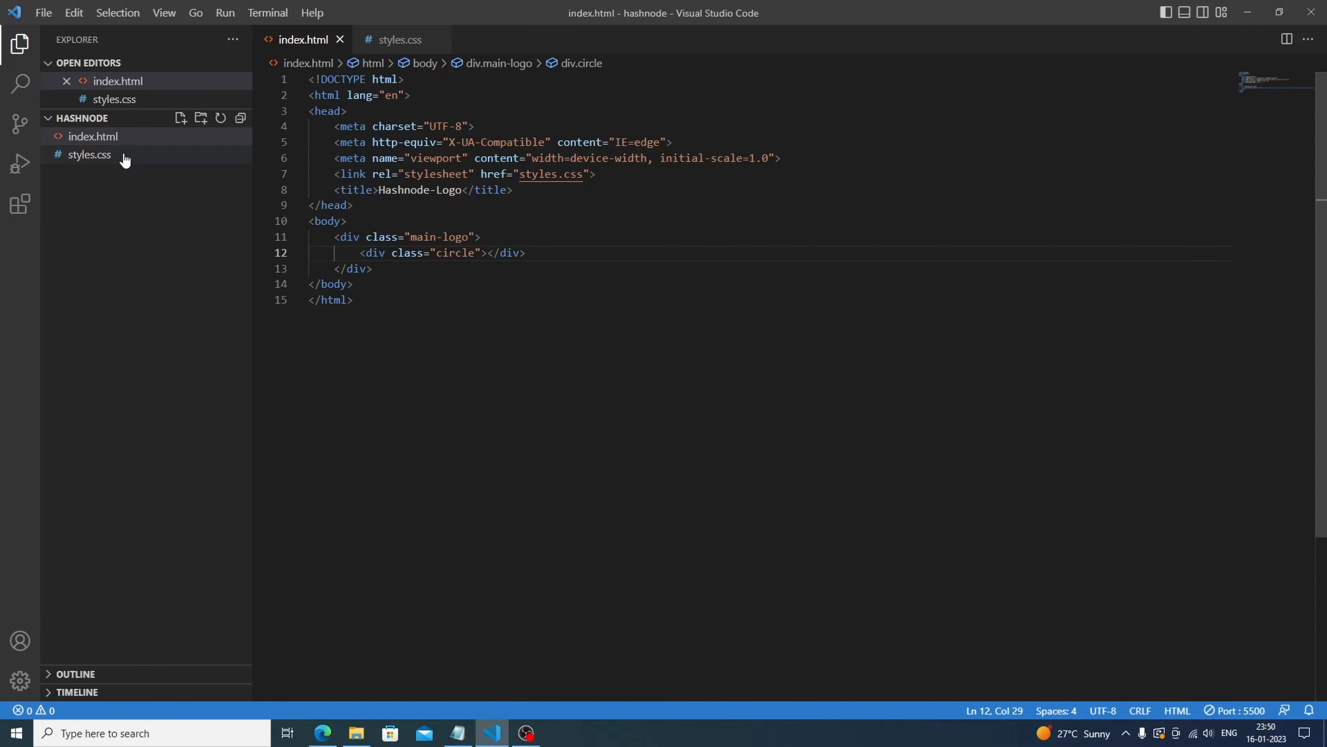
- Create a .main-logo rule in styles.css with width 200px
left_click(89, 155)
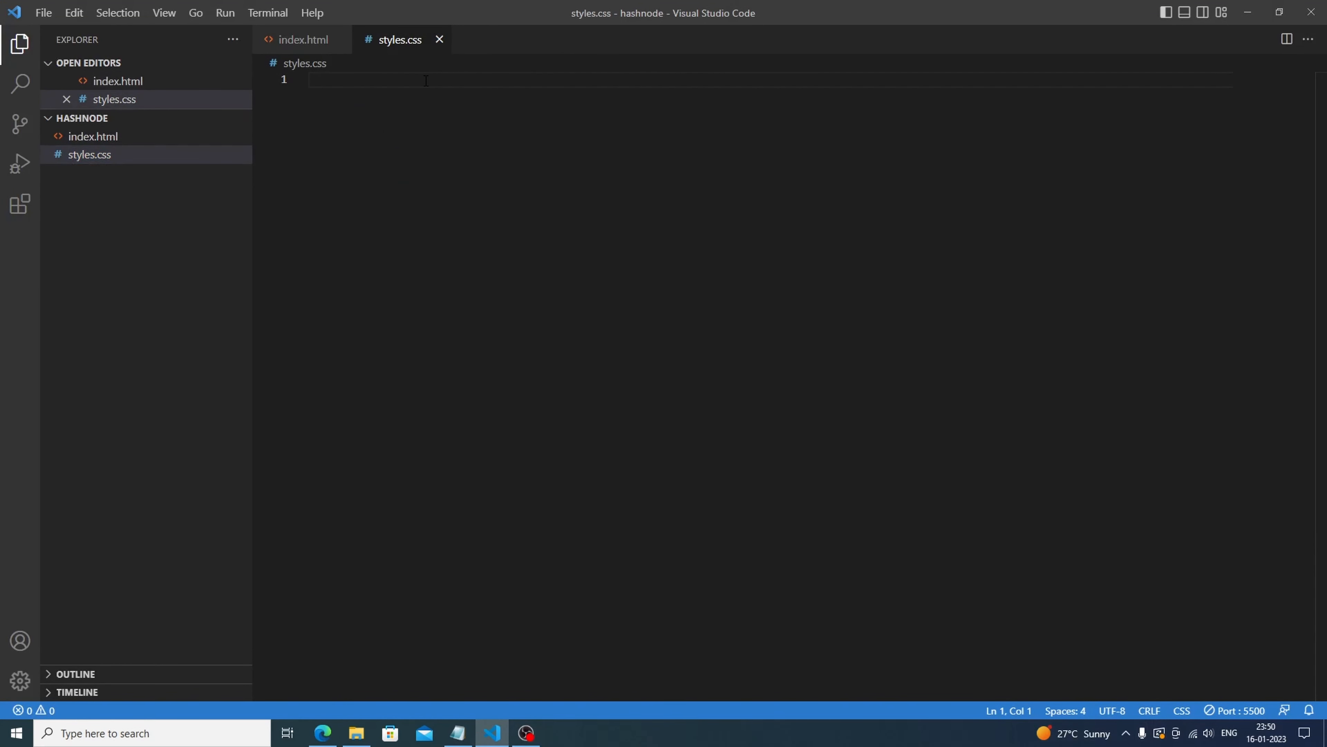
type(".main")
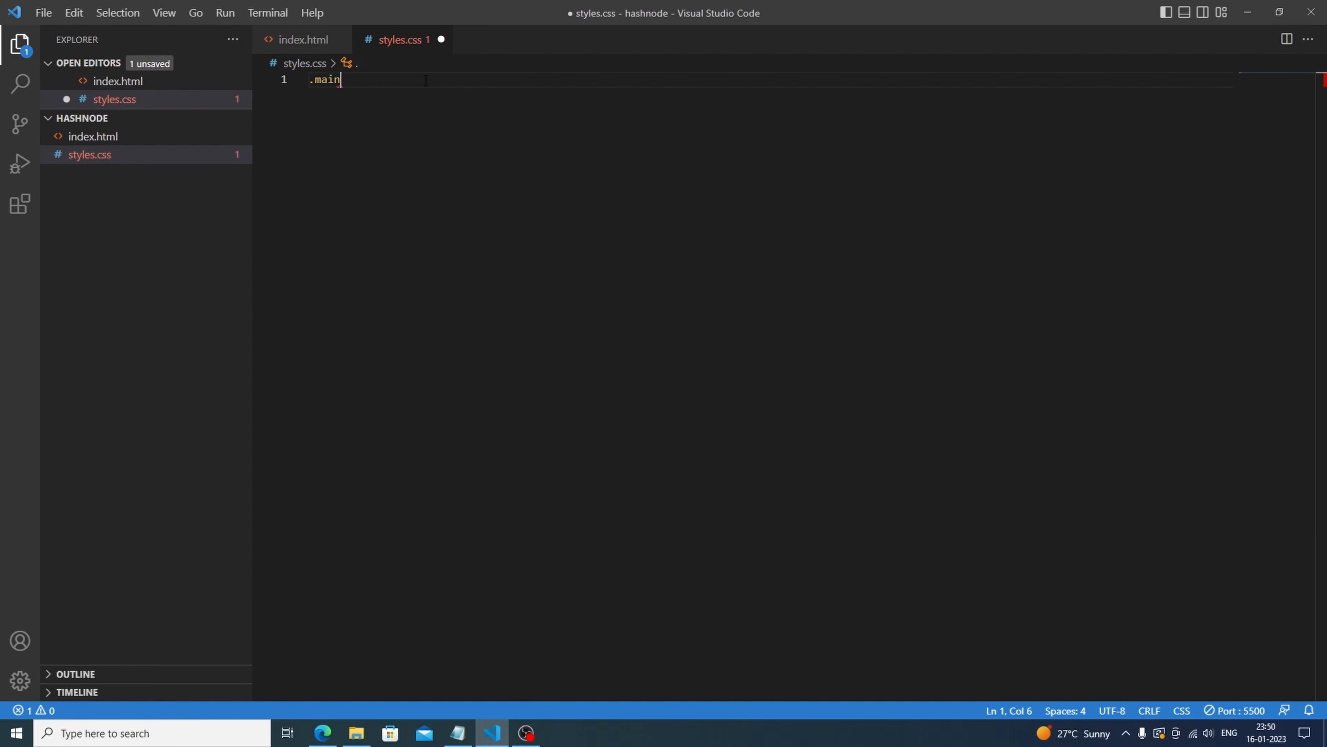
type("-logo{")
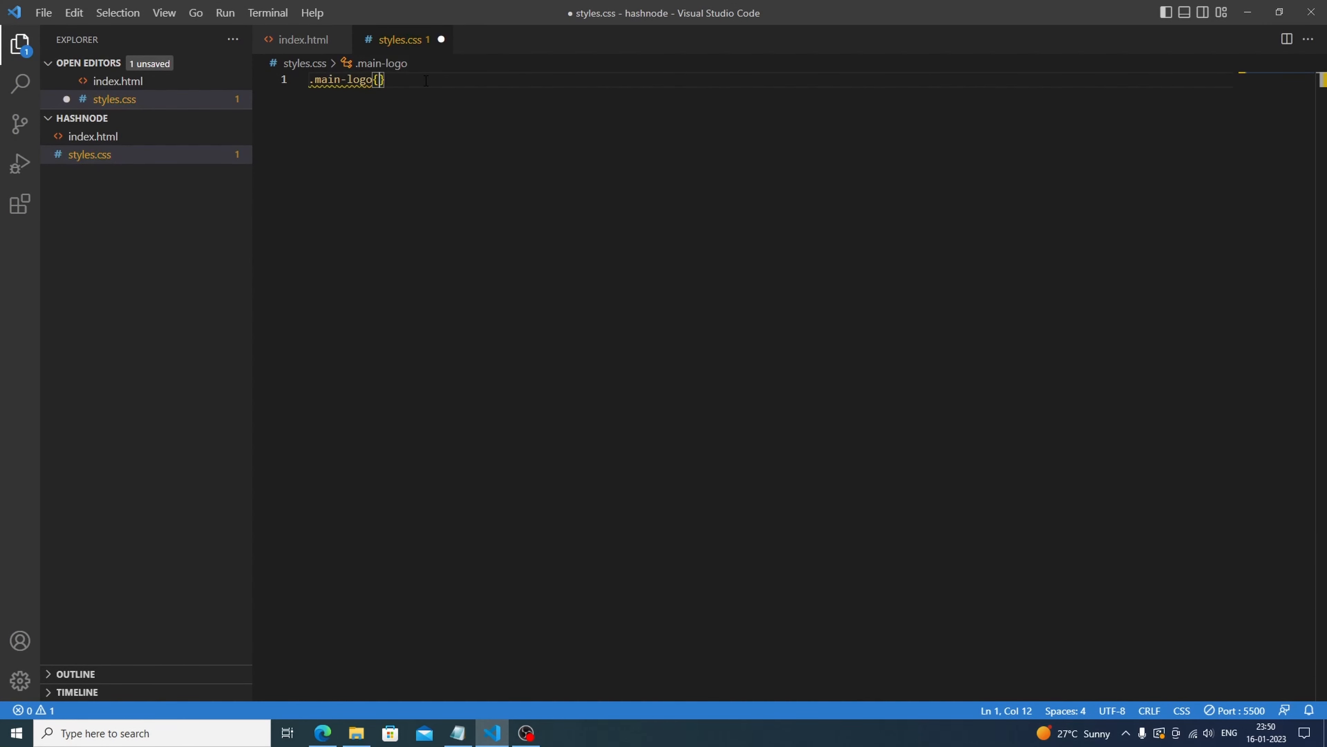
key("Enter")
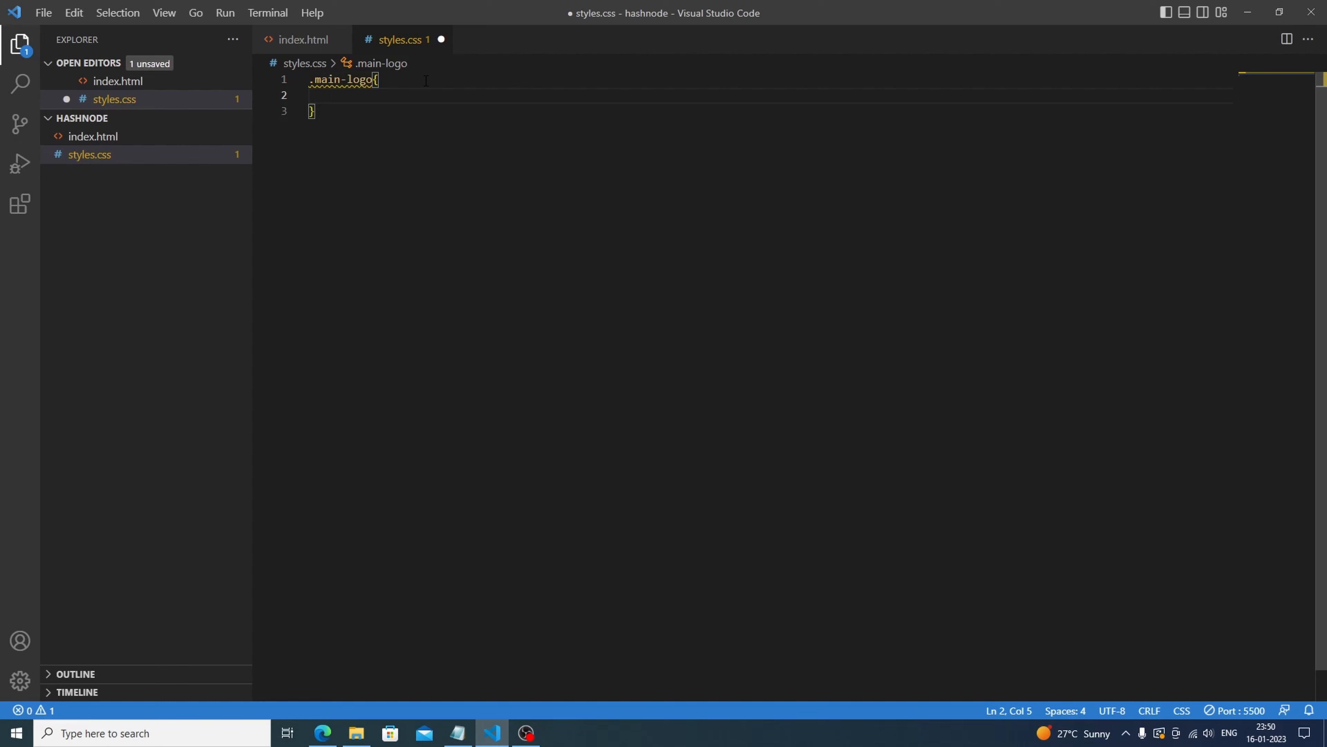
type("w")
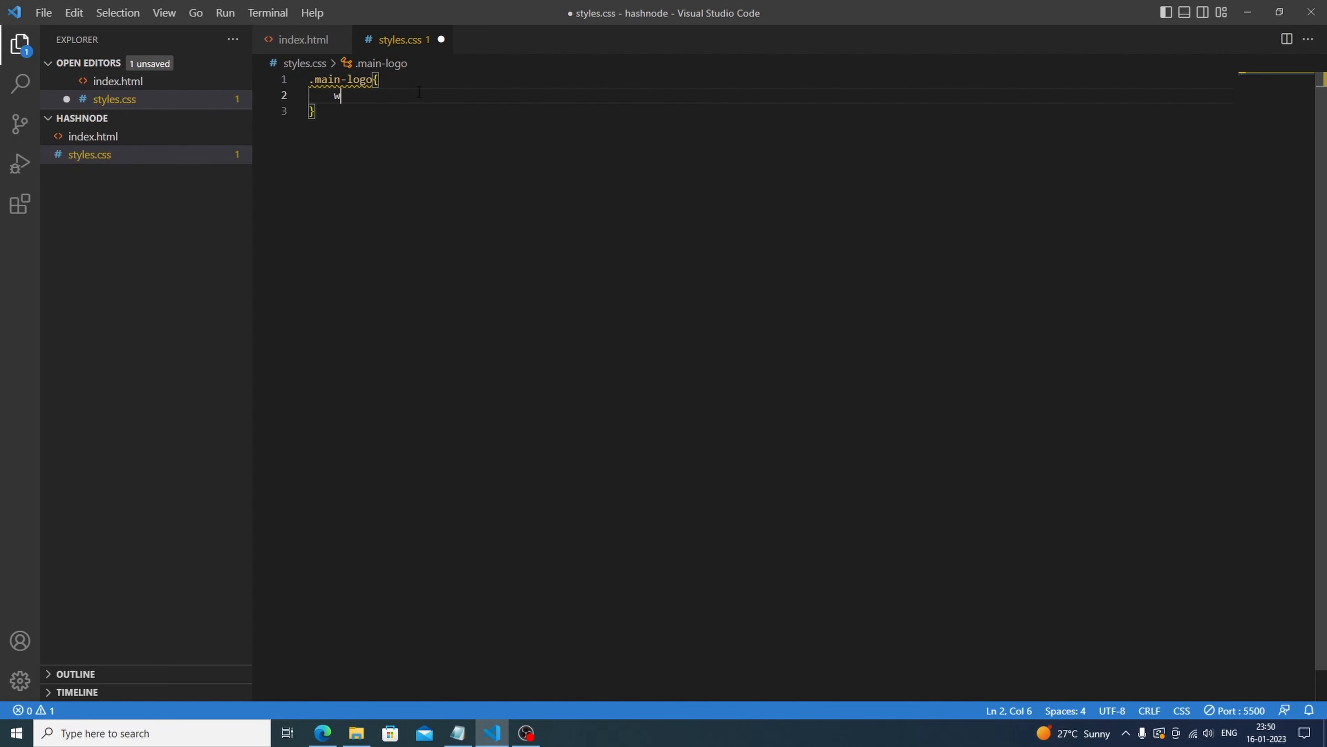
type("idth: ;")
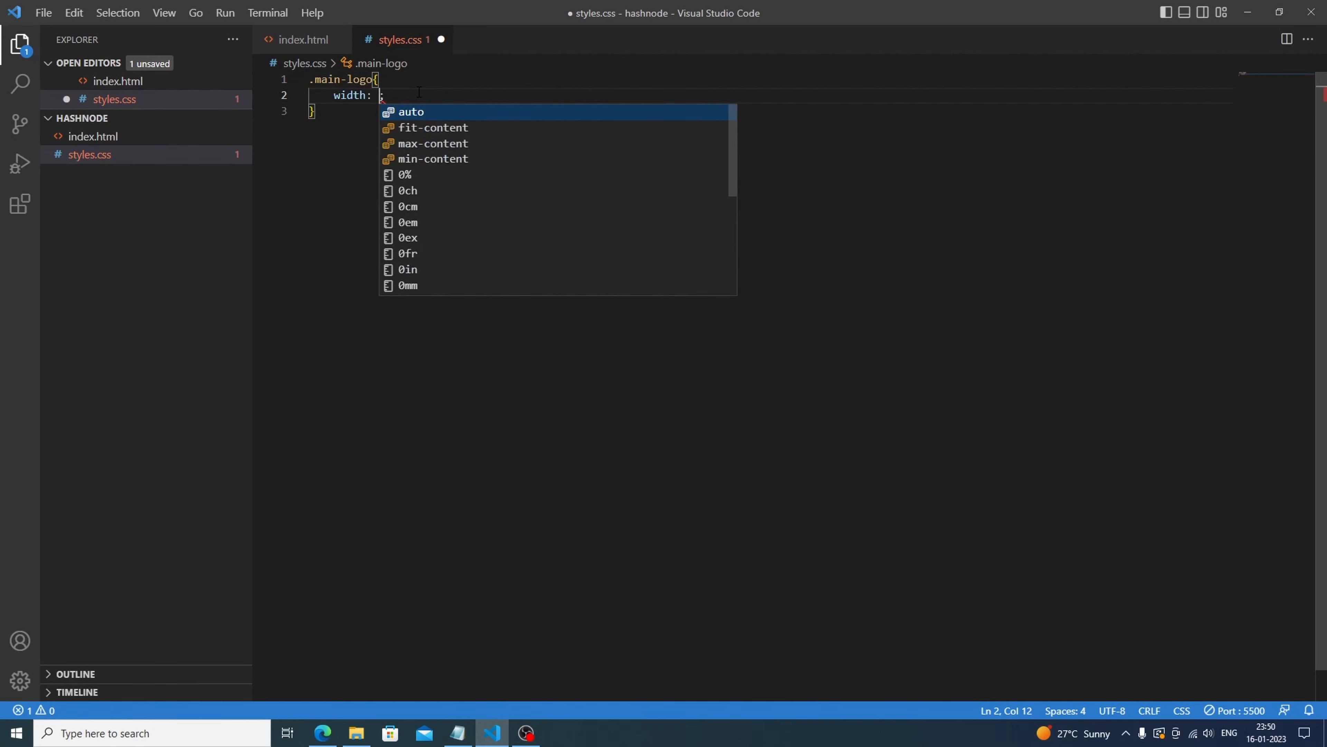
type("2")
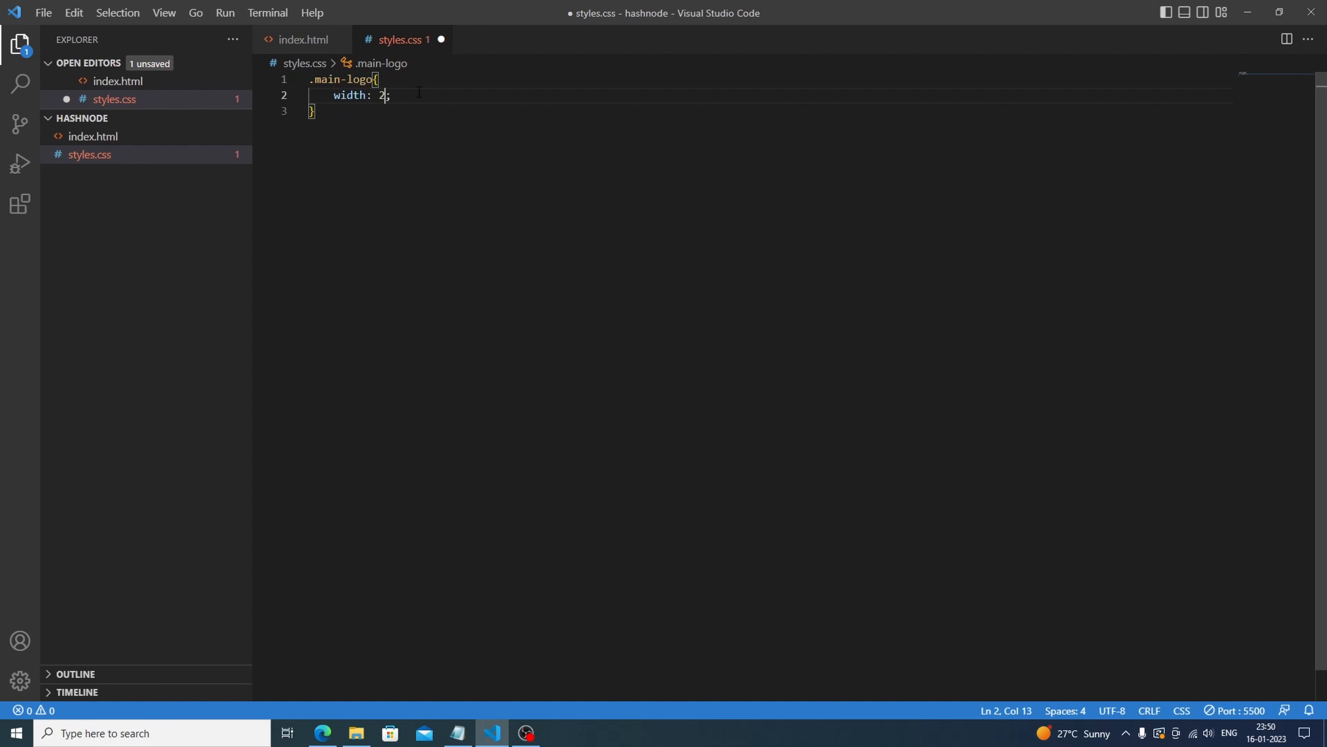
type("00px")
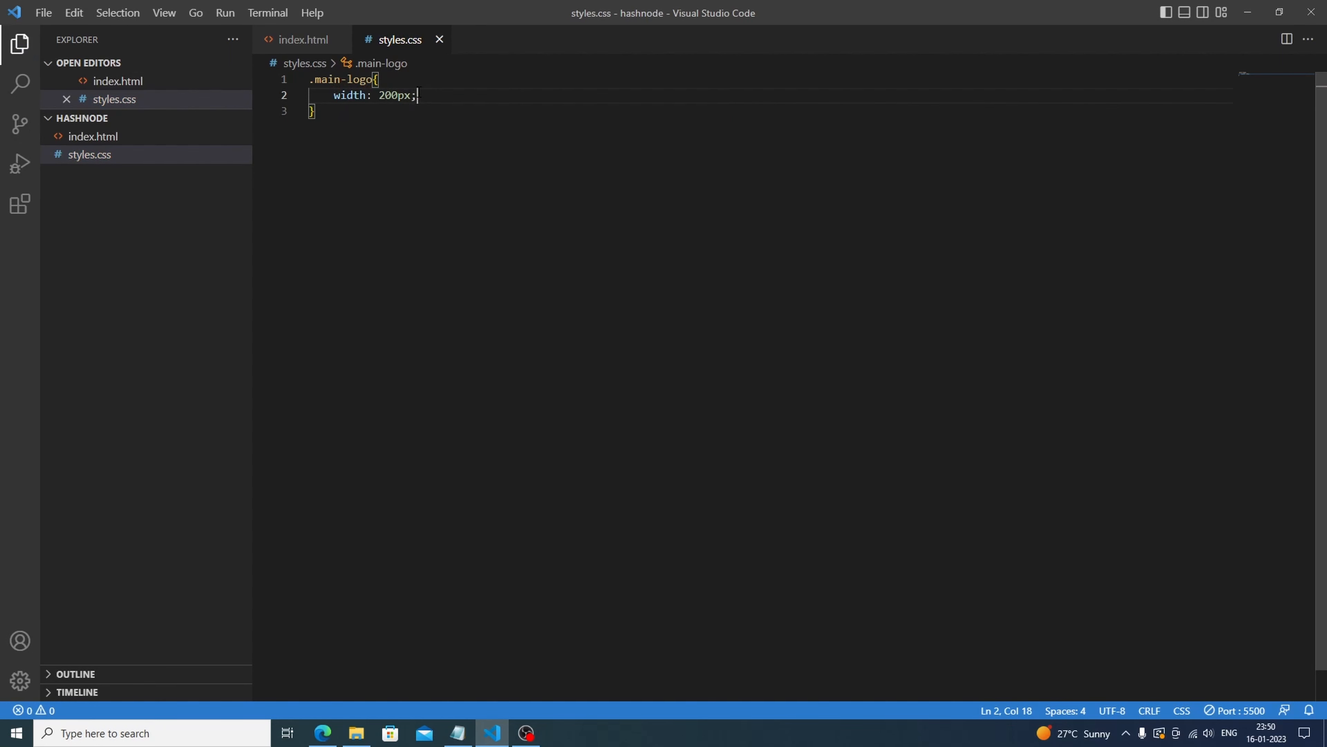
- Give .main-logo a 200px height and a blue background colour
type("height: 200px;")
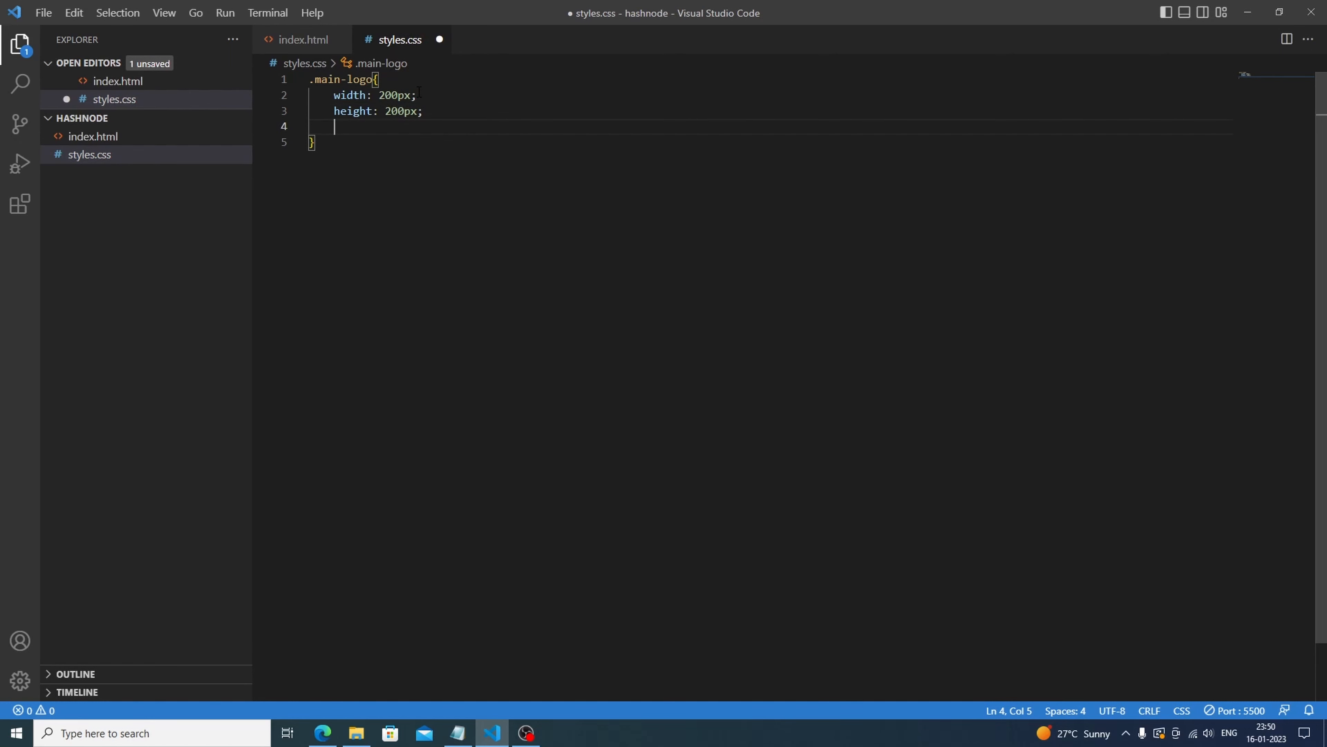
type("background-color: blue;")
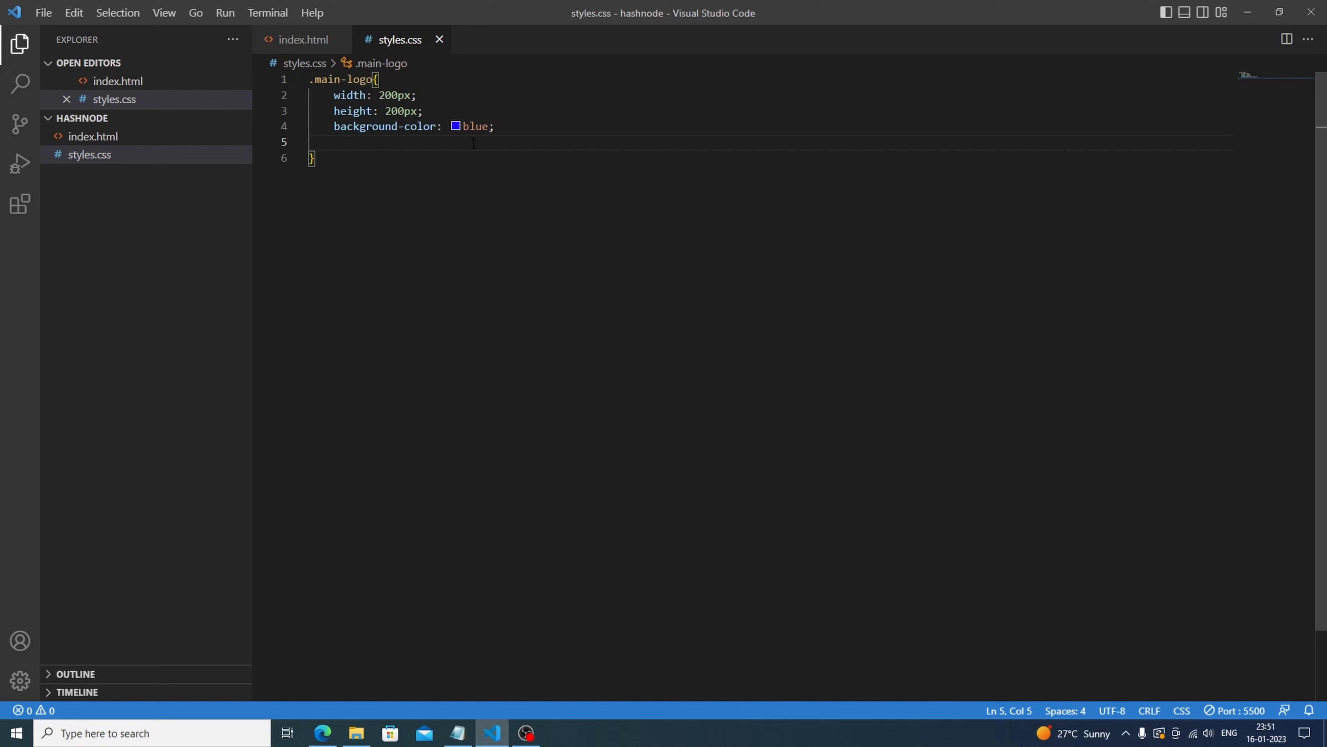
- Rotate .main-logo by 50deg, save, and check the tilted square in the browser
type("rotate: ;")
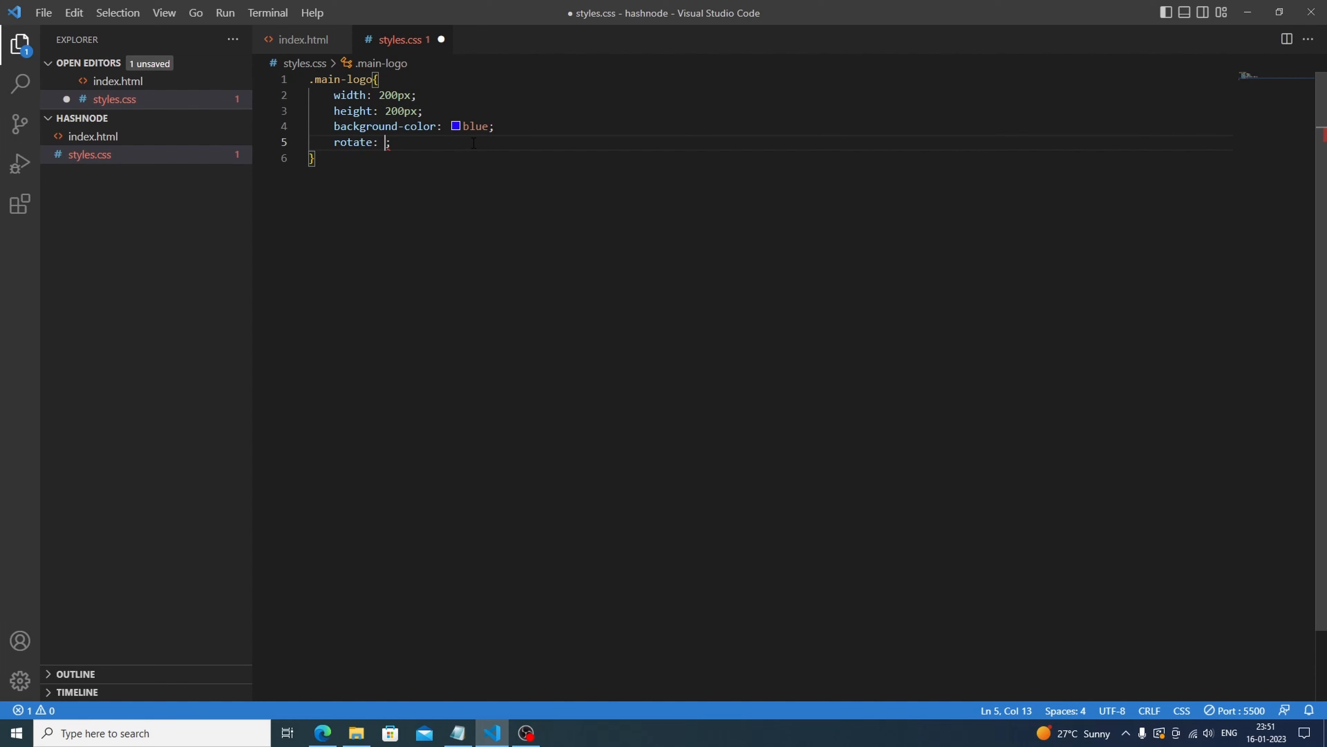
type("50")
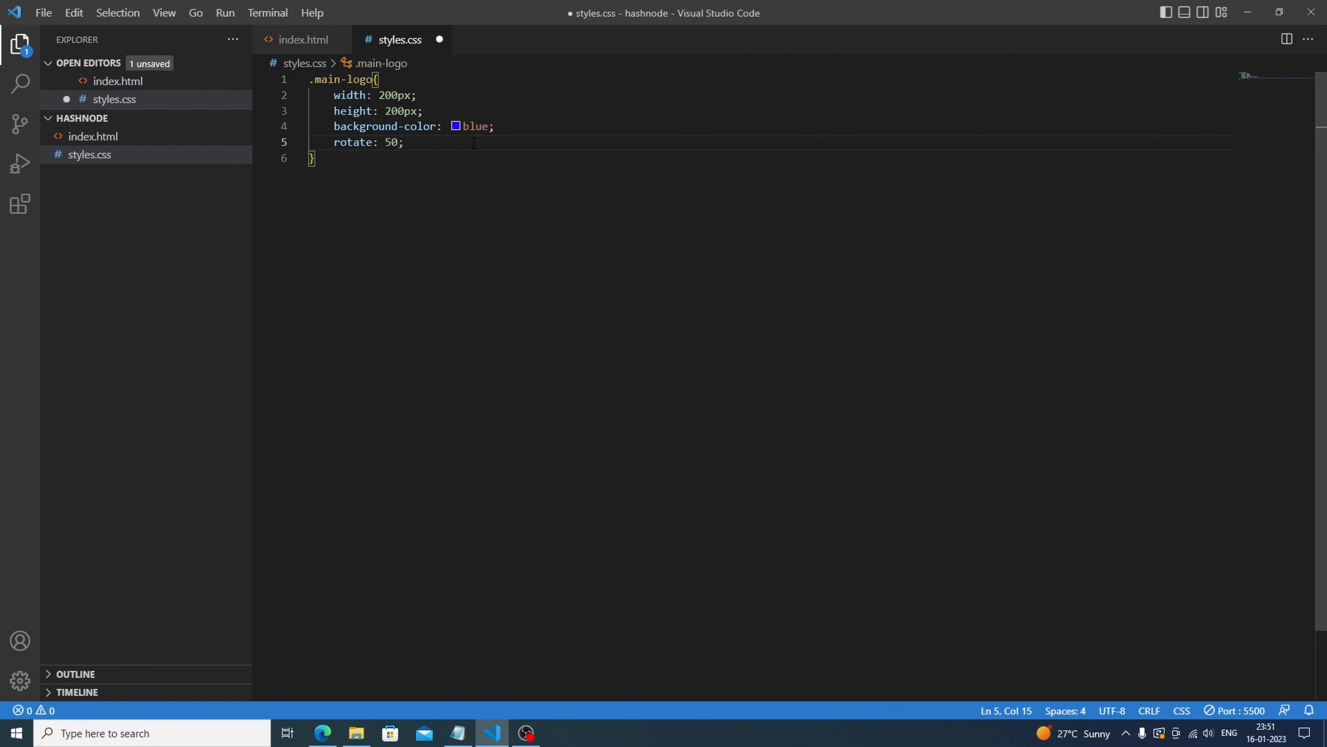
type("deg")
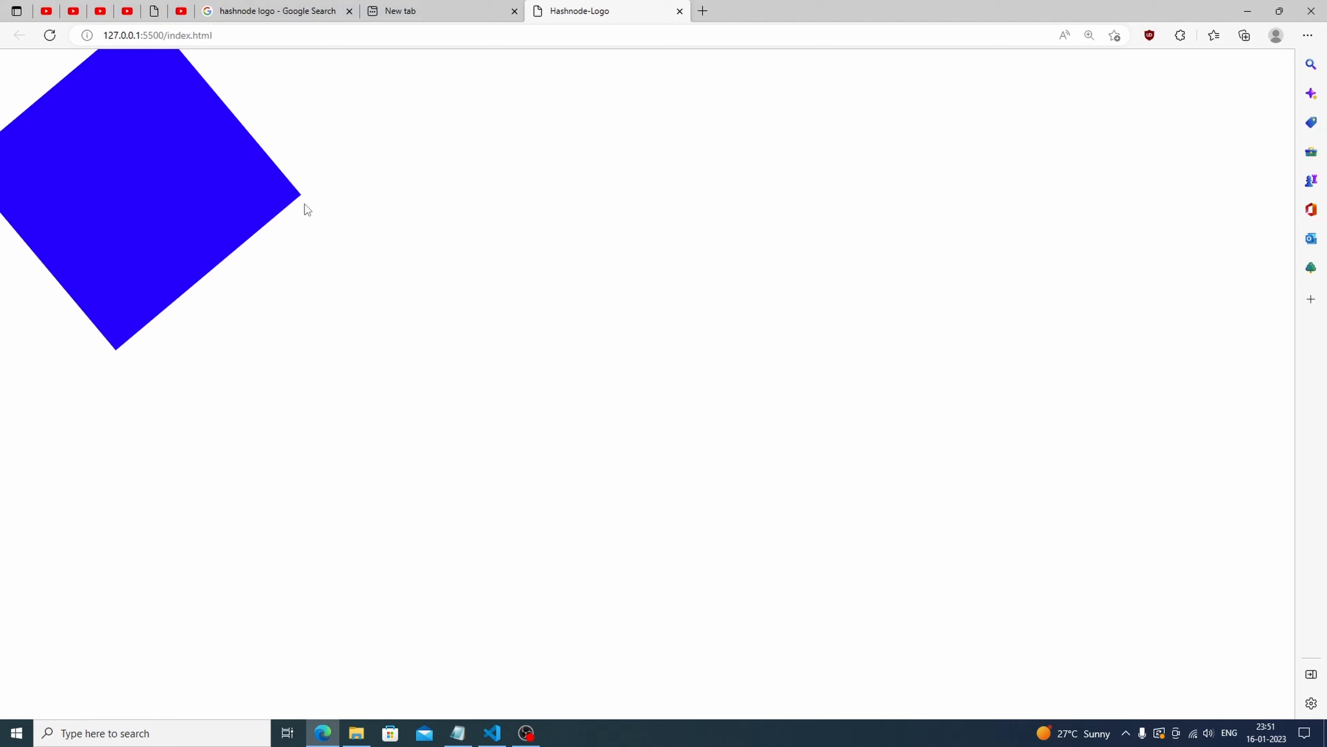
left_click(491, 732)
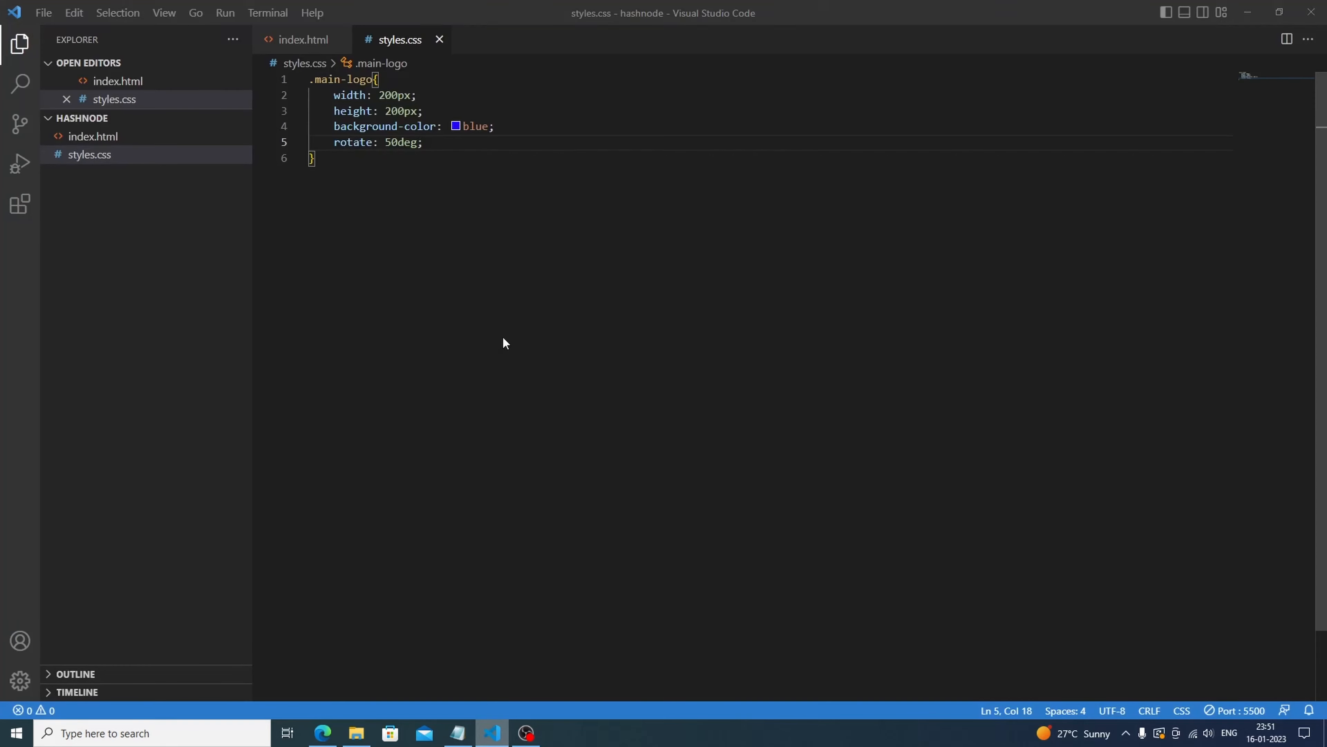
type("b")
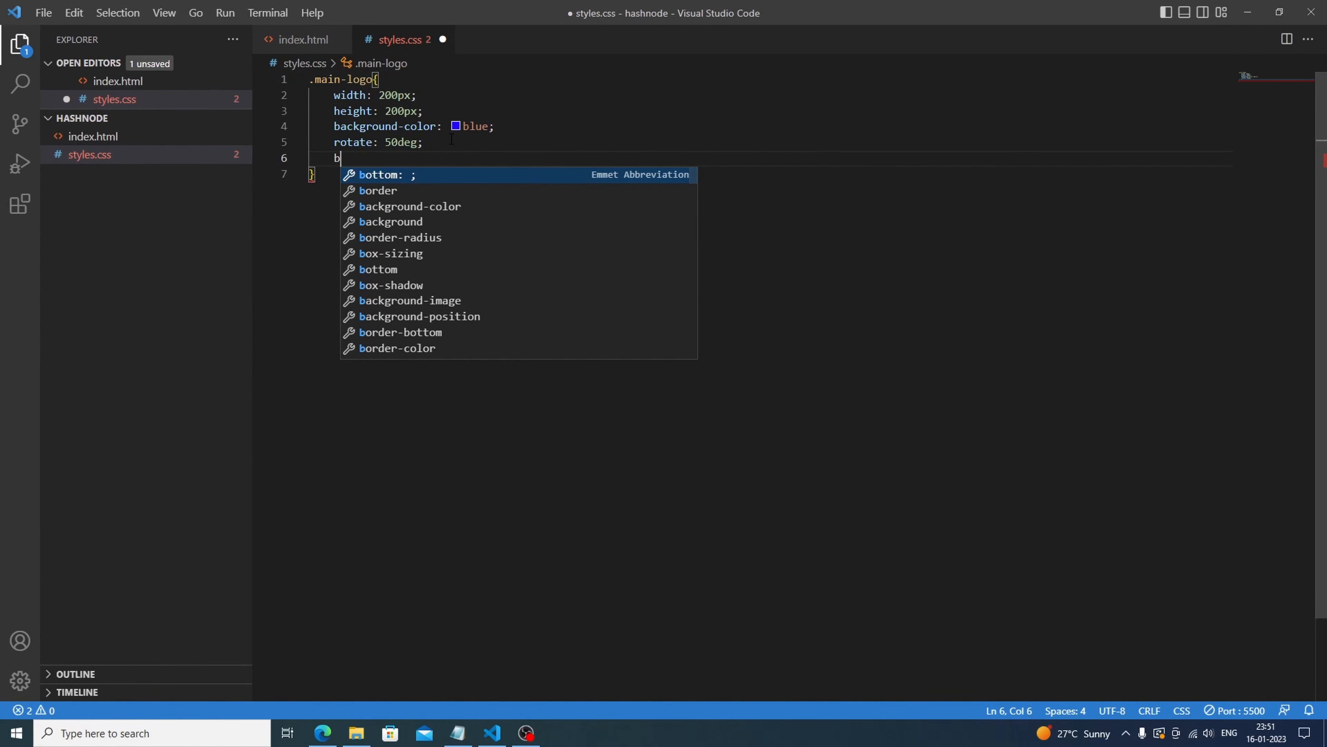
- Round .main-logo's corners with a border-radius and preview the rounded diamond
type("order-radius: ;")
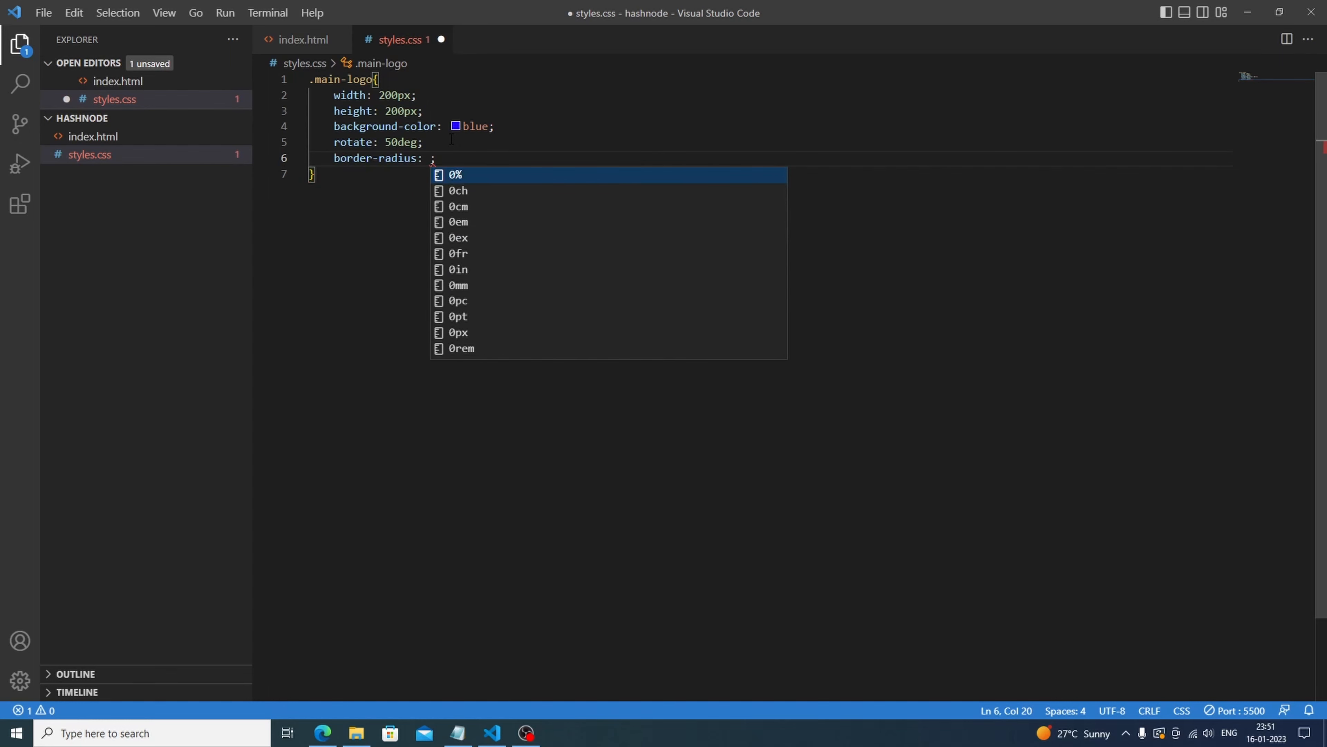
type("50")
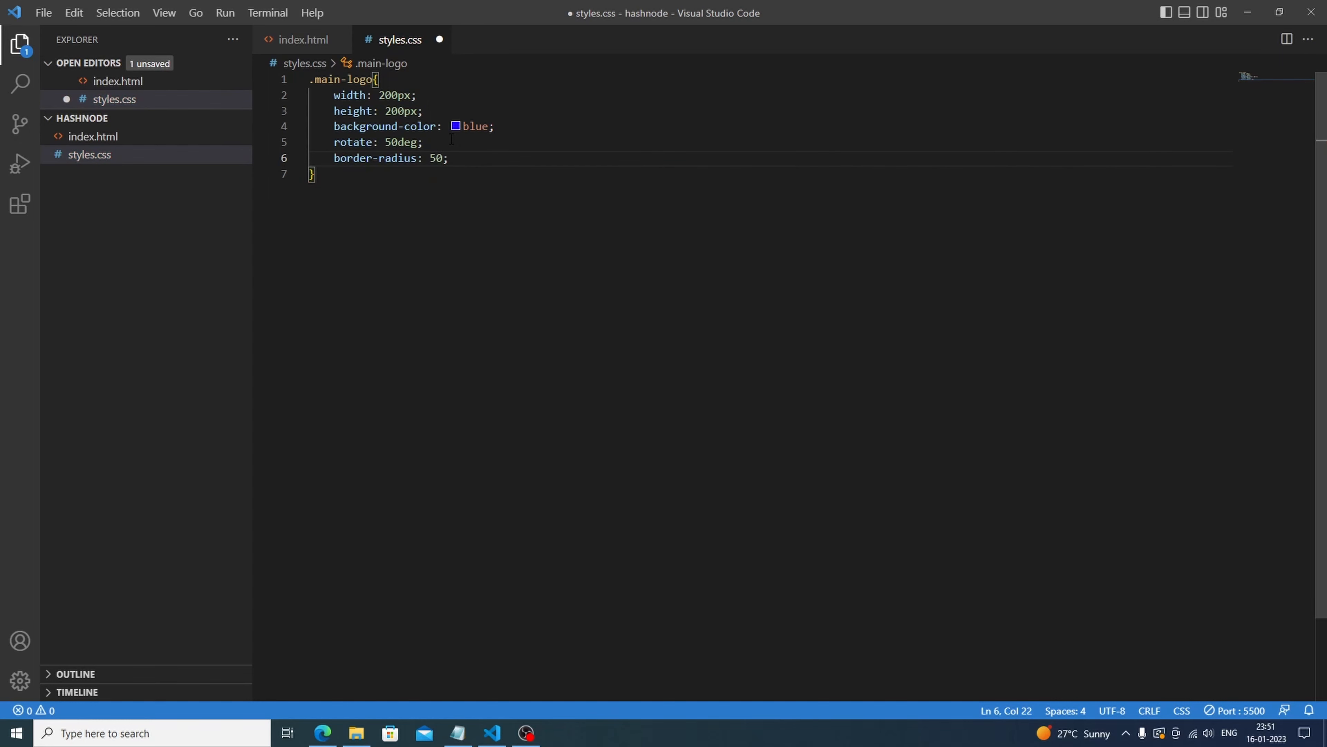
left_click(322, 733)
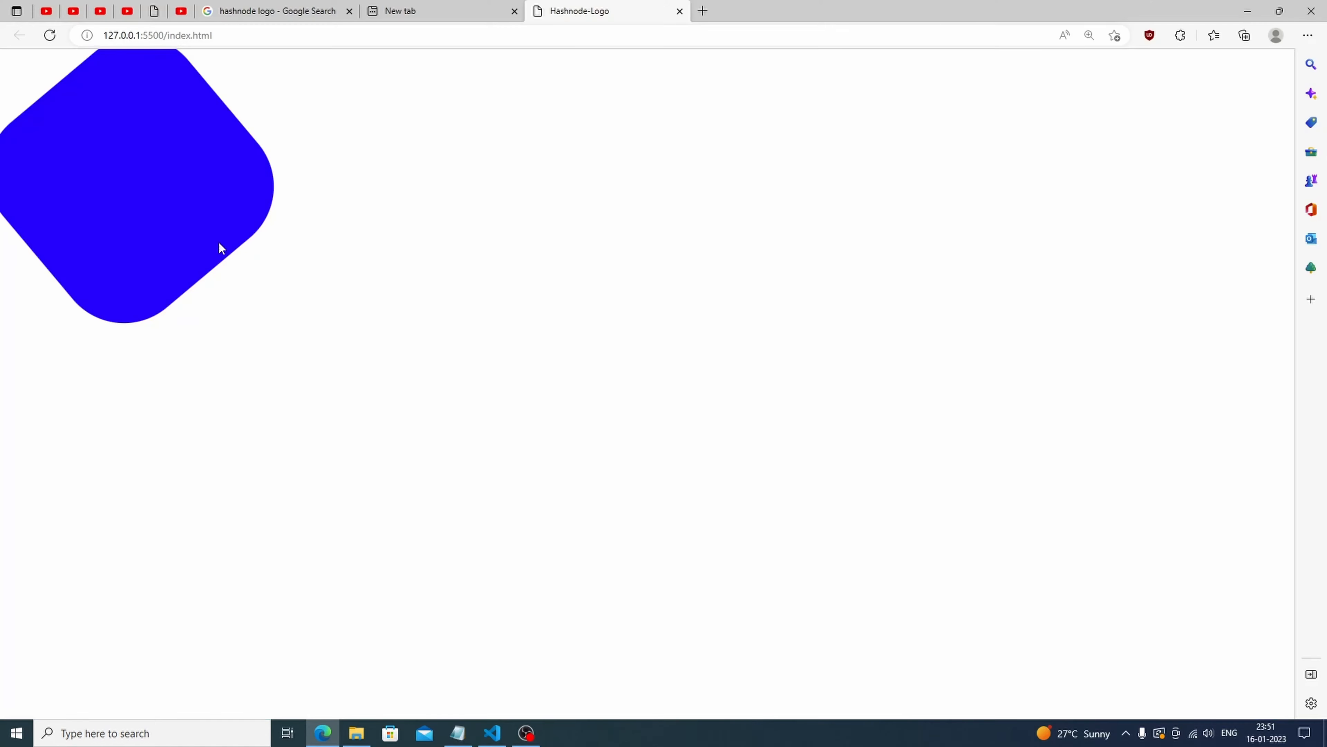
- Make .main-logo display: flex with justify-content and align-items center, and save
left_click(491, 733)
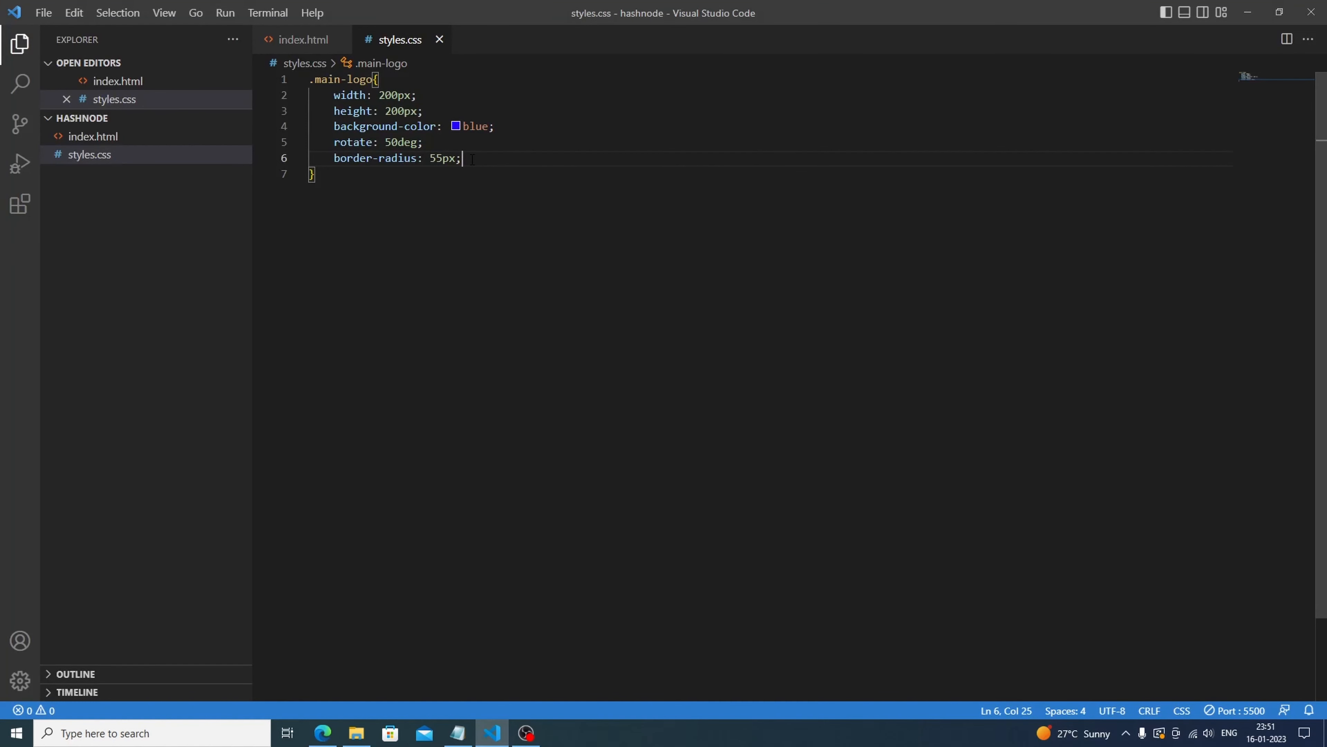
type("display: flex;")
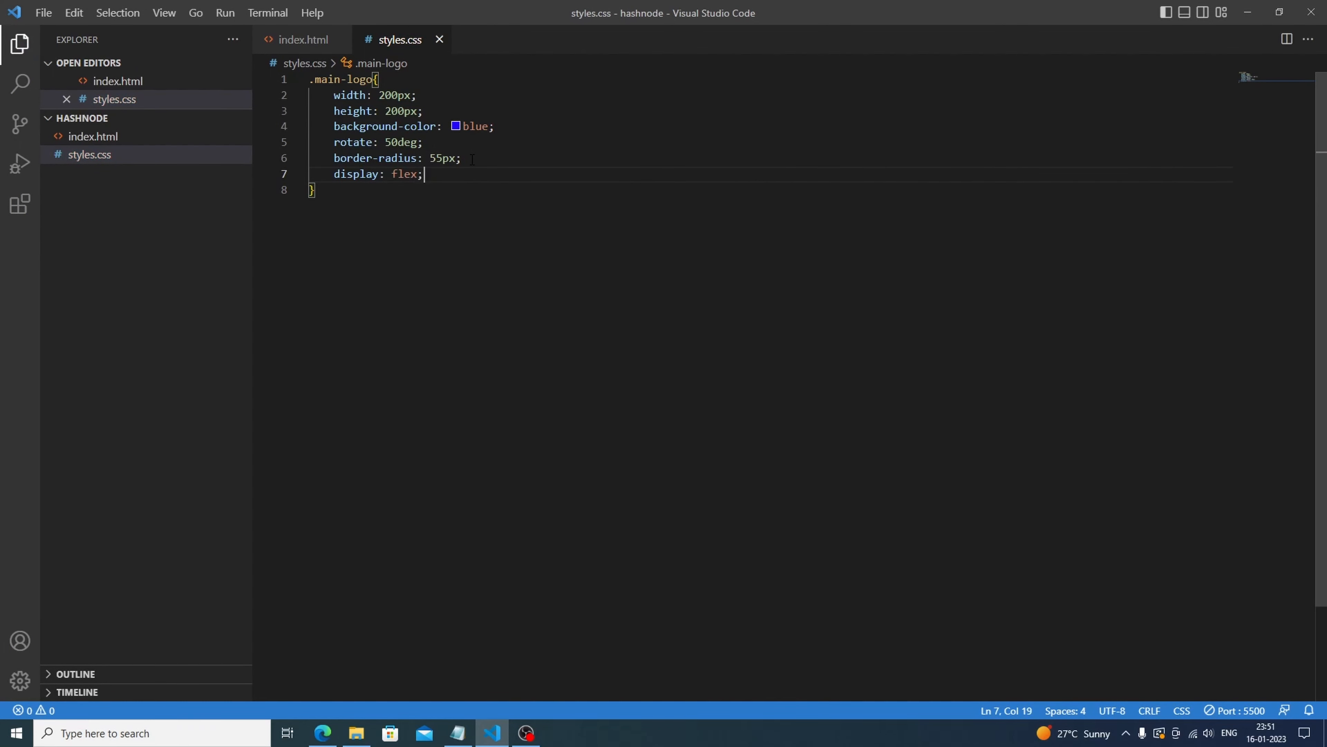
type("justify-content: ;")
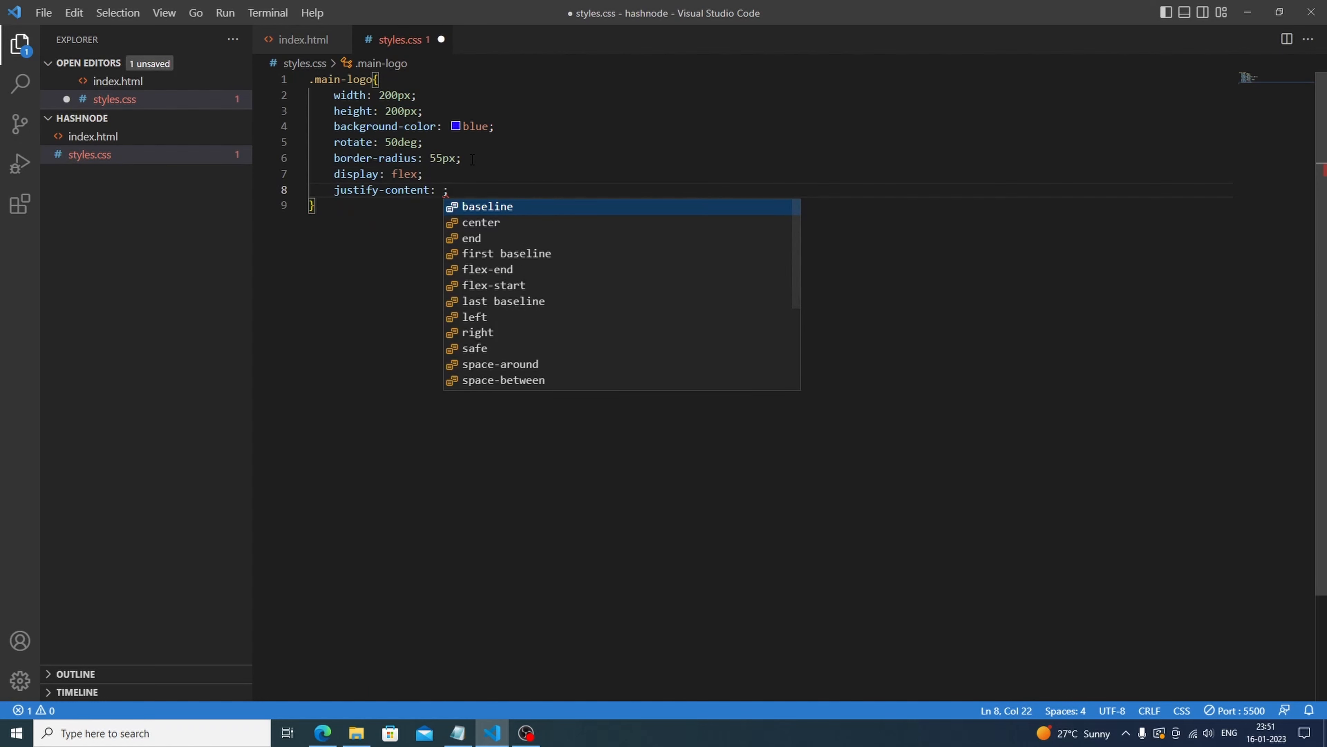
type("center")
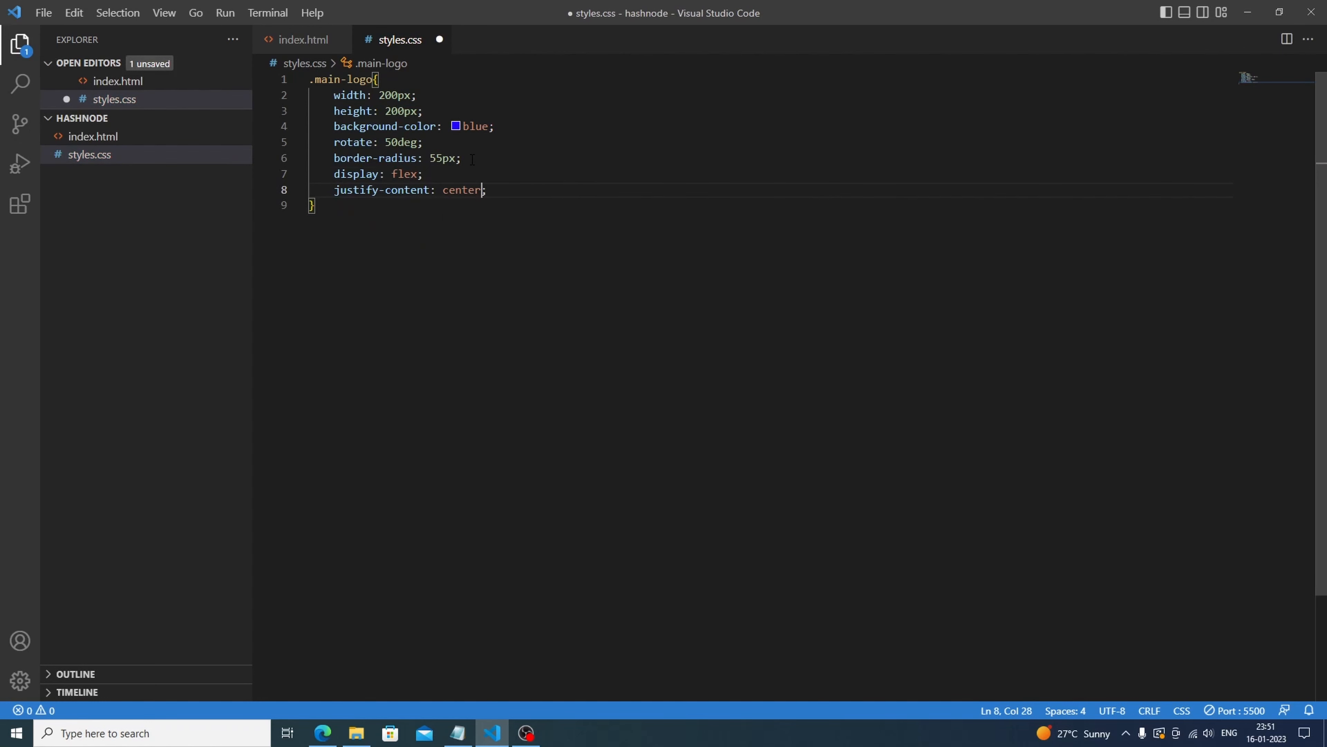
key("Enter")
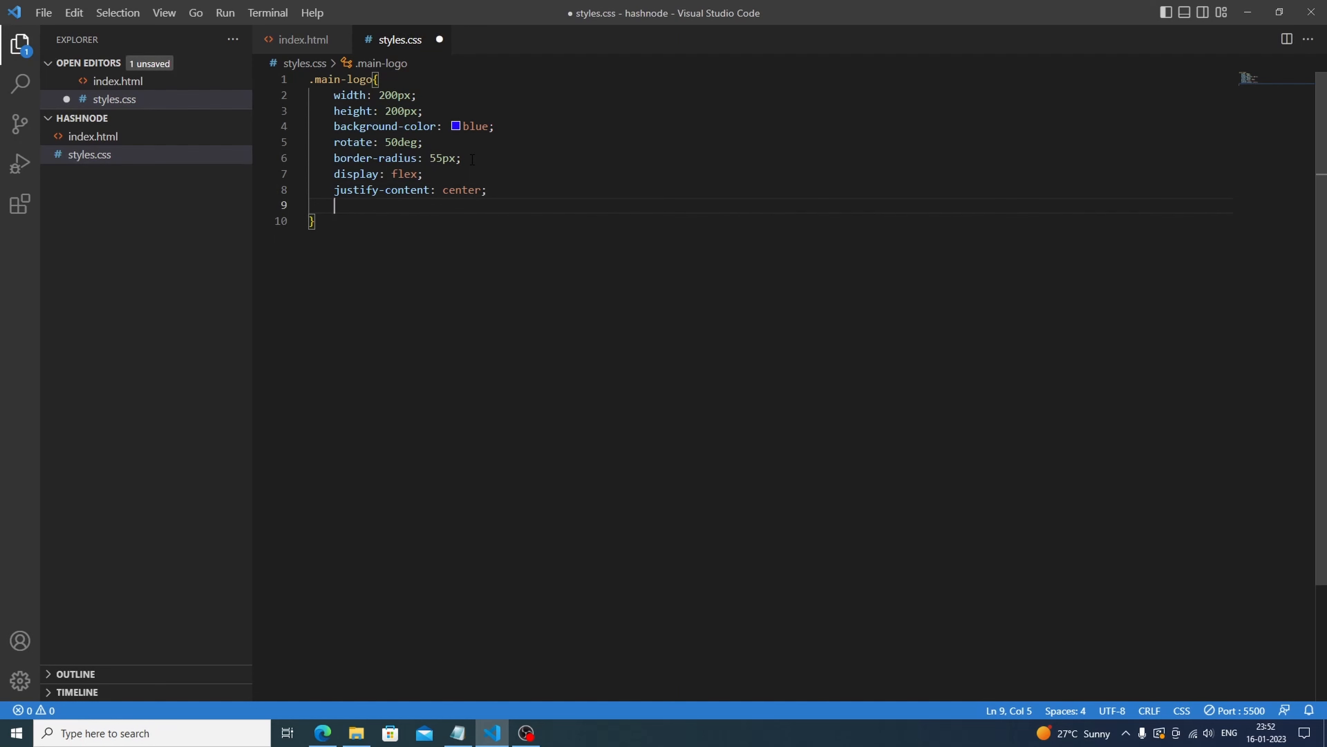
type("align-items: center;")
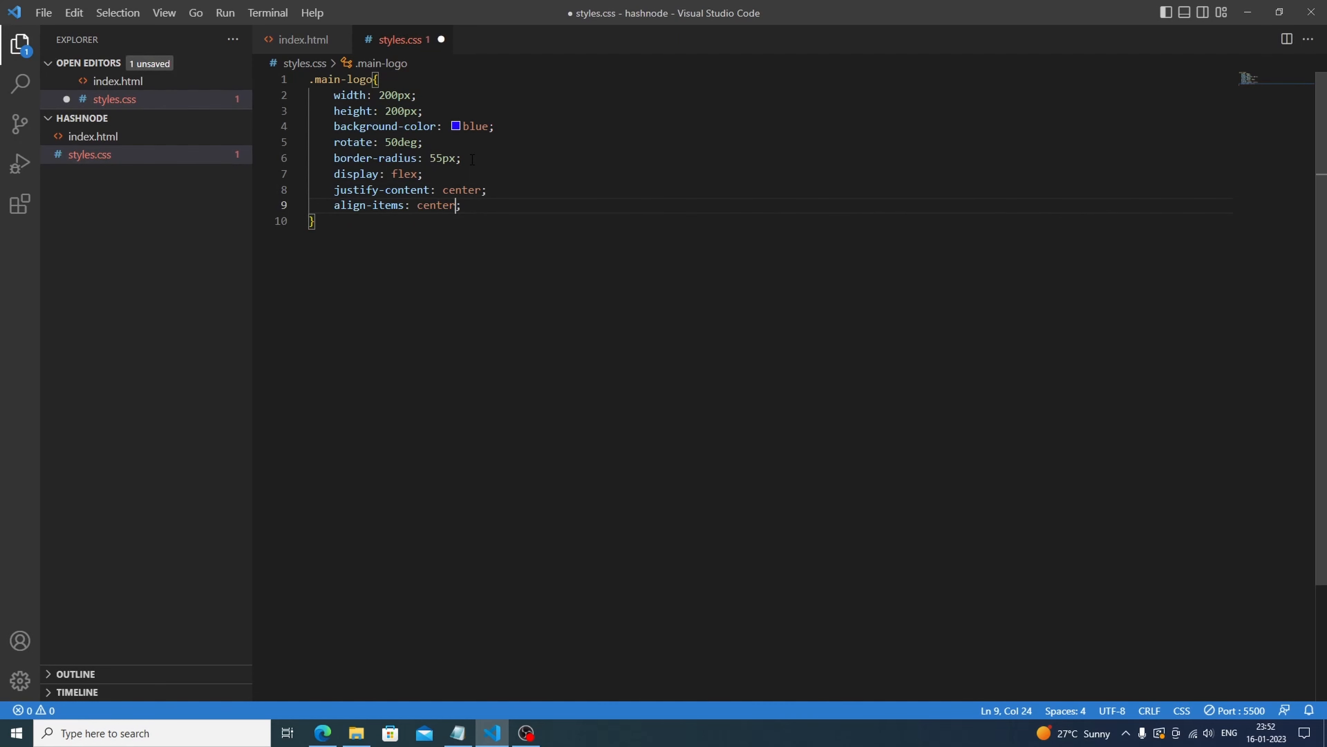
key("ctrl+s")
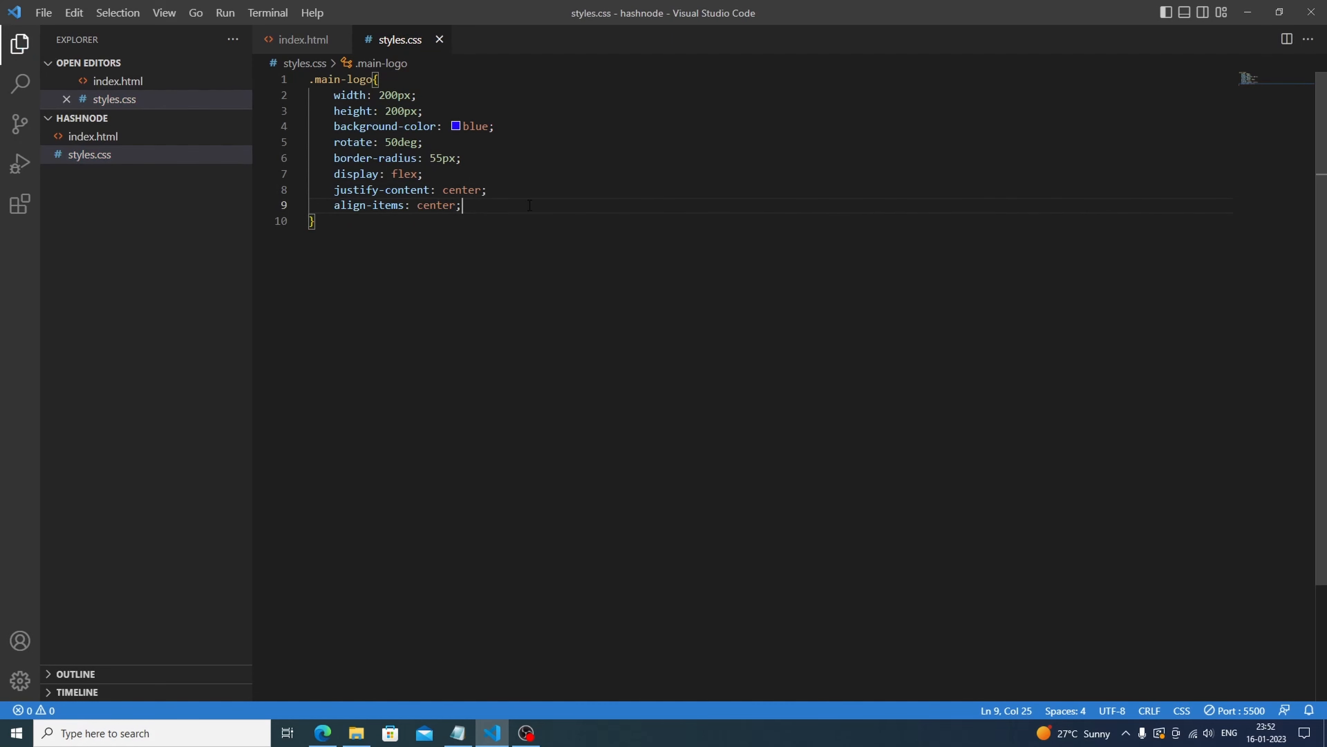
- Give .main-logo margin-top 50px and a margin-left declaration
type("margi")
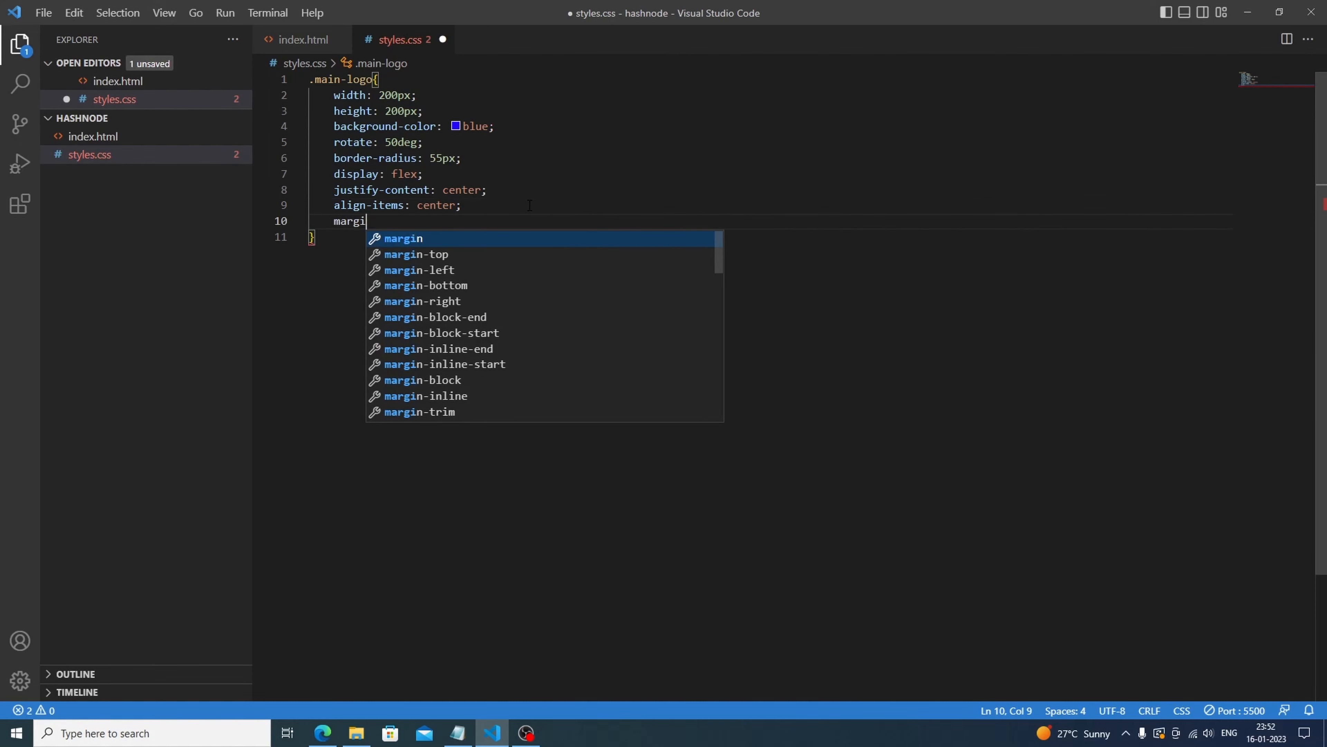
type("n-top: ;")
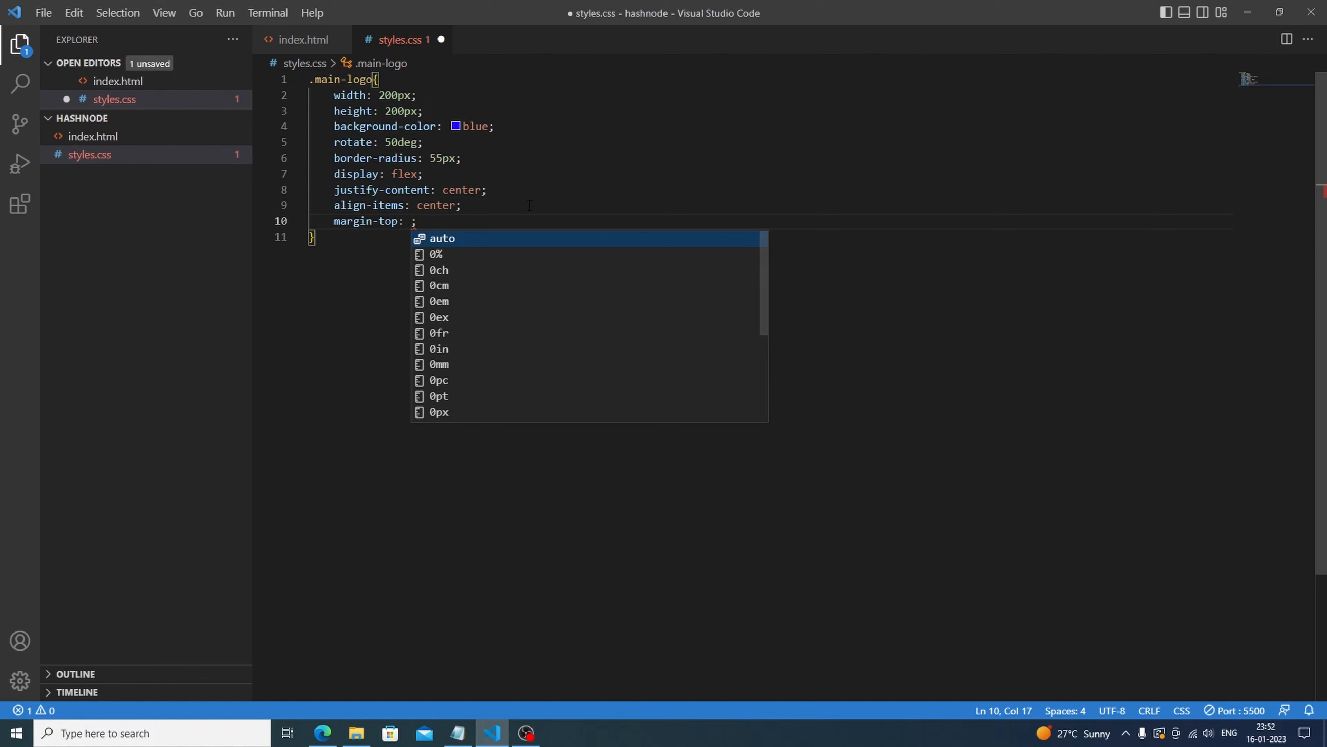
type("50px")
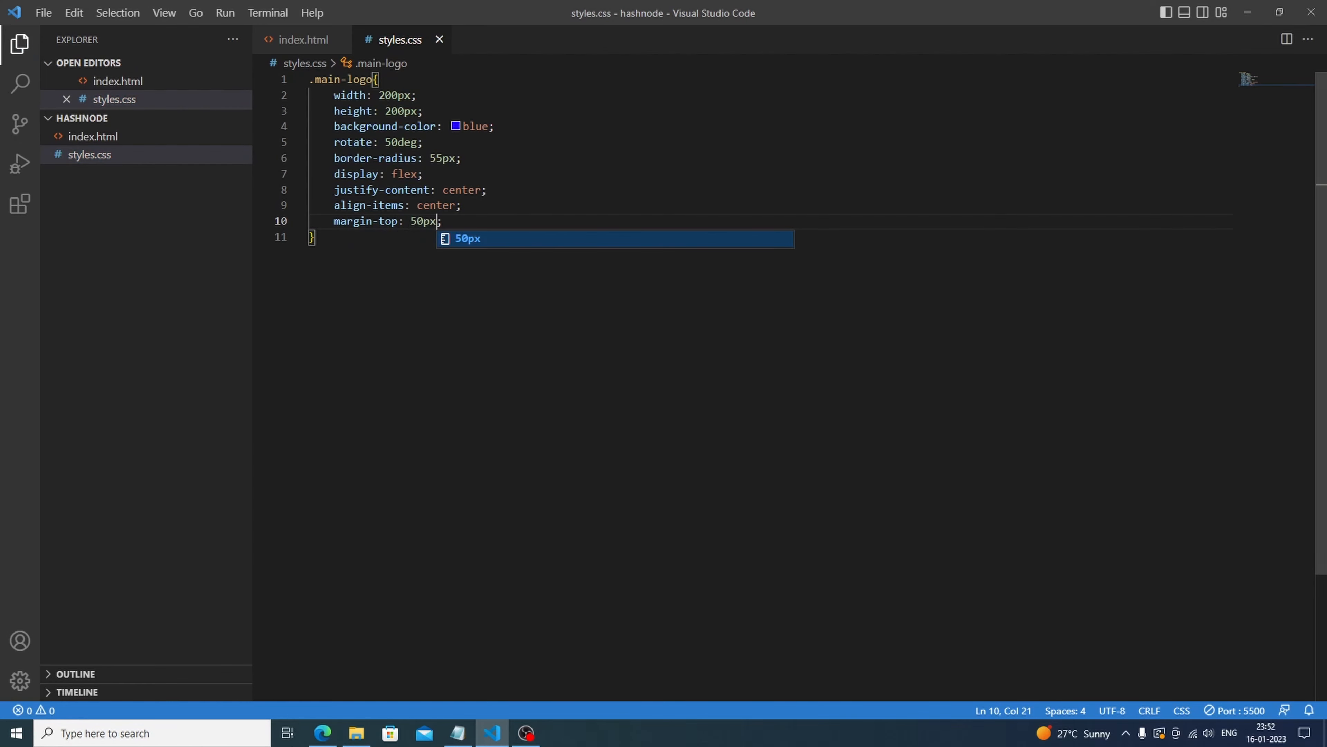
key("Escape")
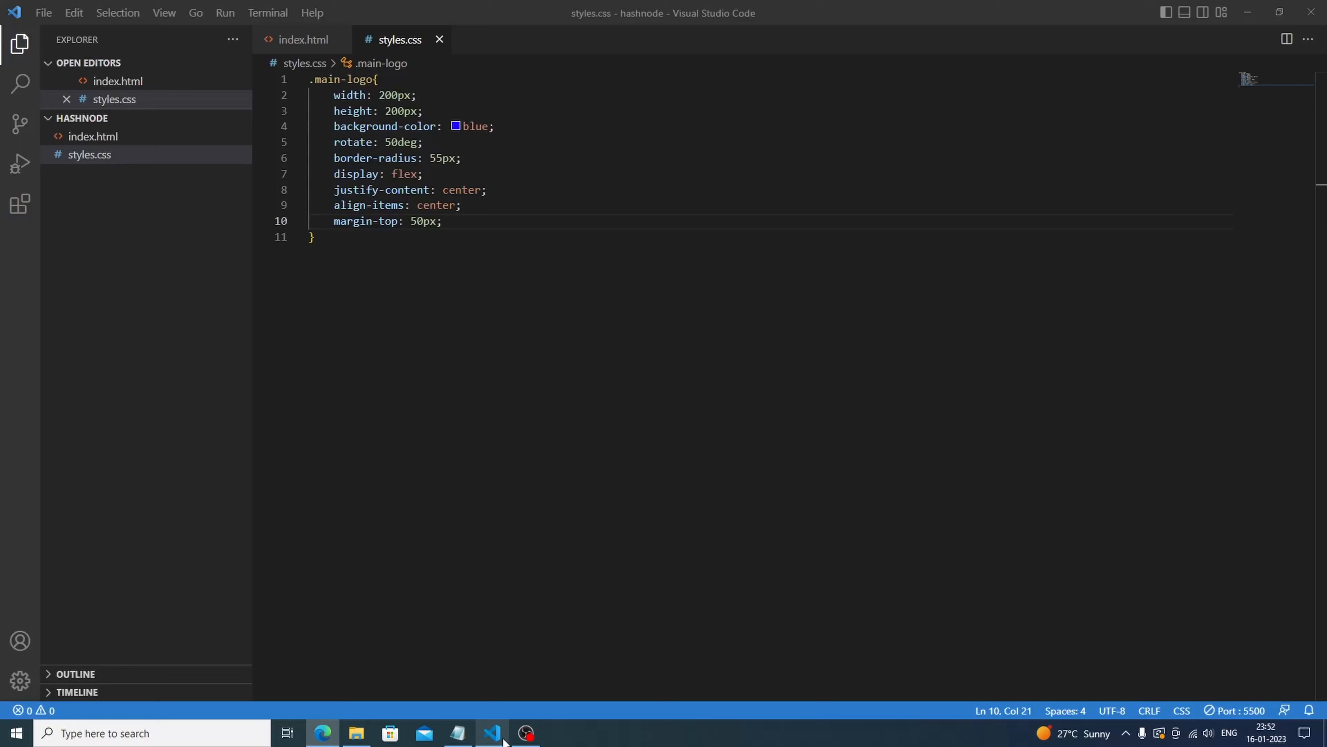
key("enter")
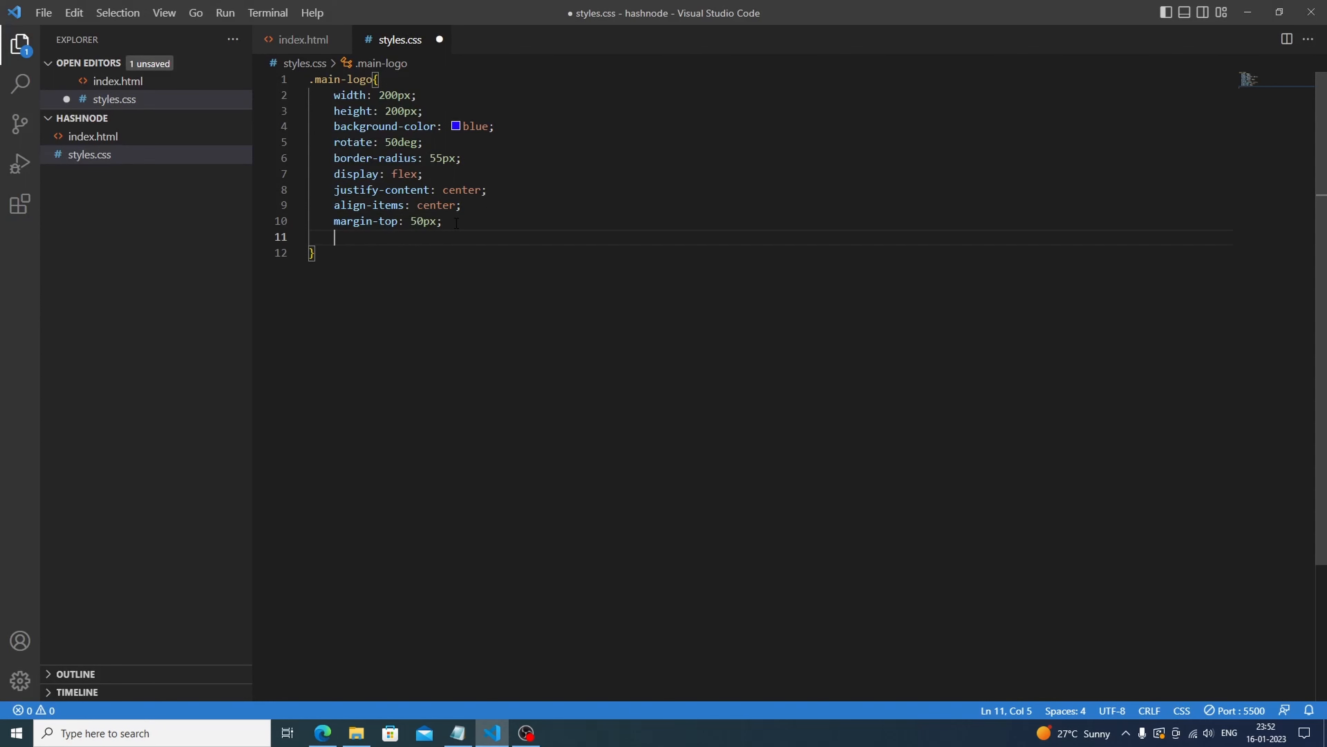
type("margin-left: 4000px;")
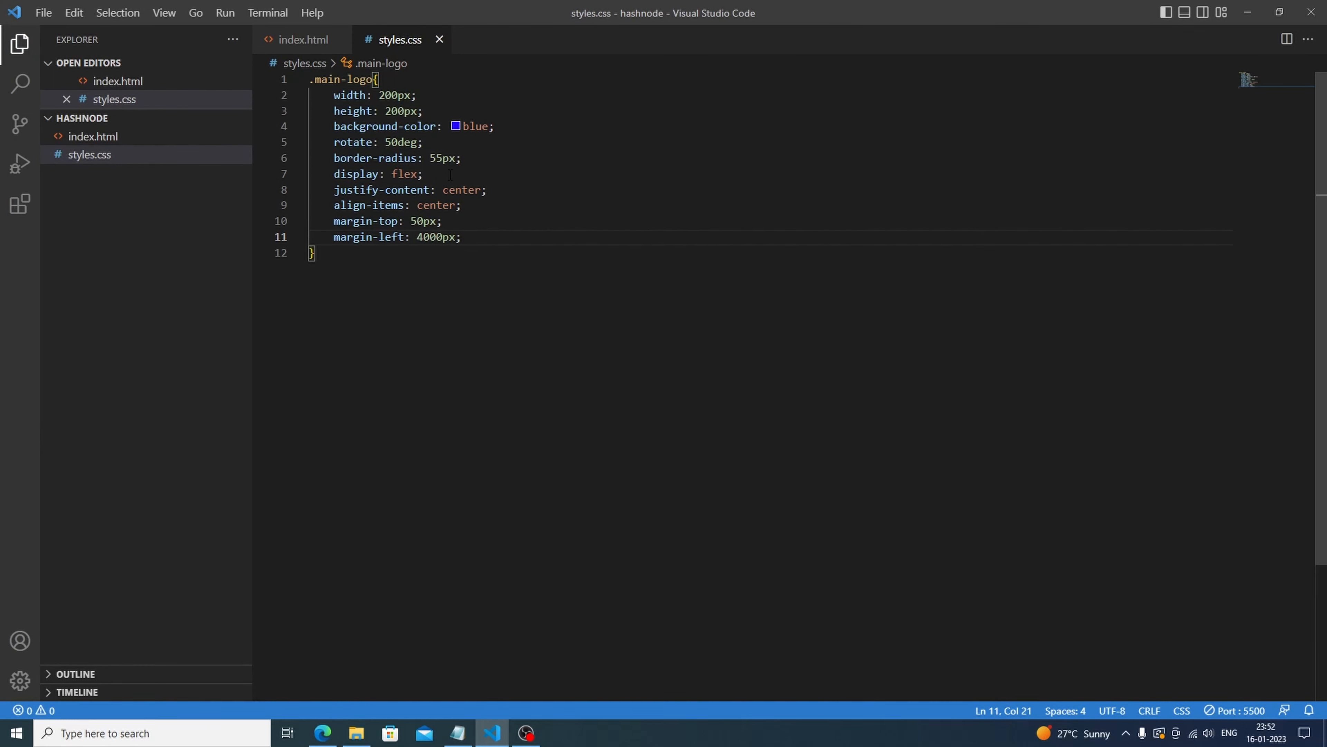
key("Backspace")
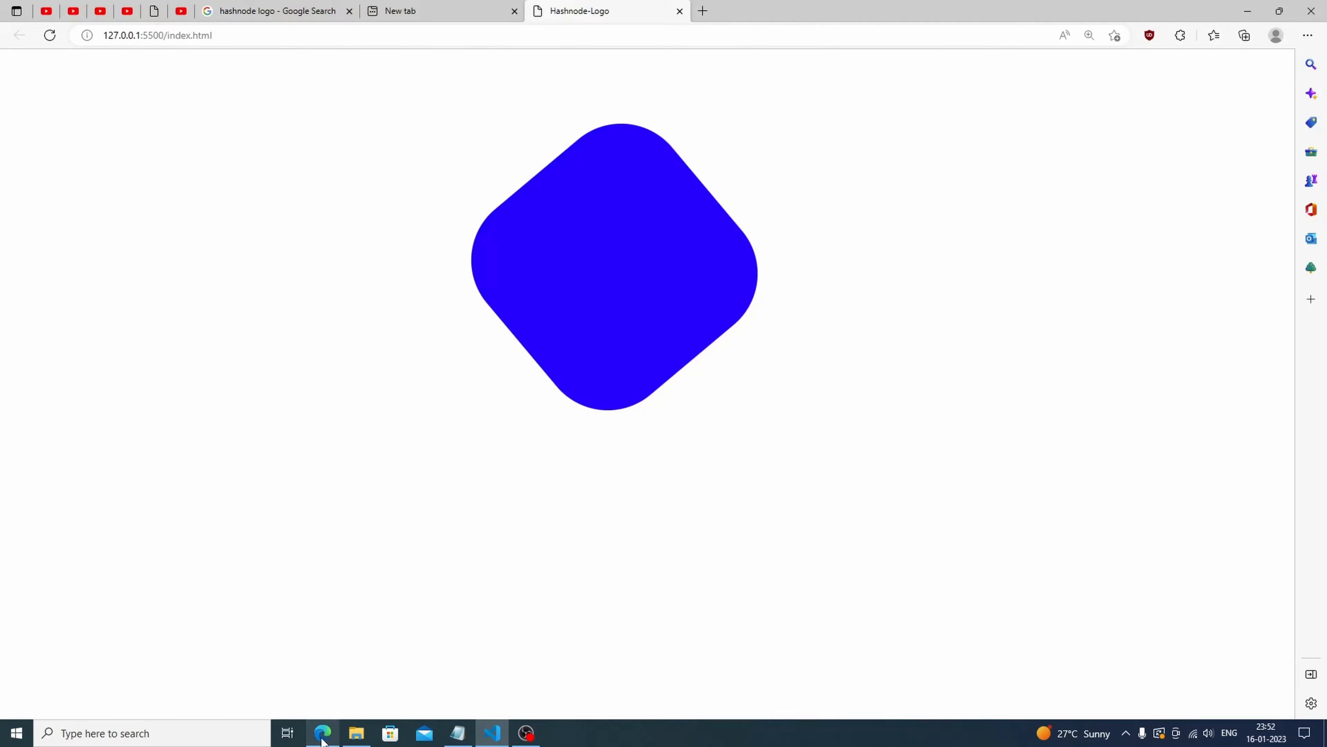
mouse_move(491, 733)
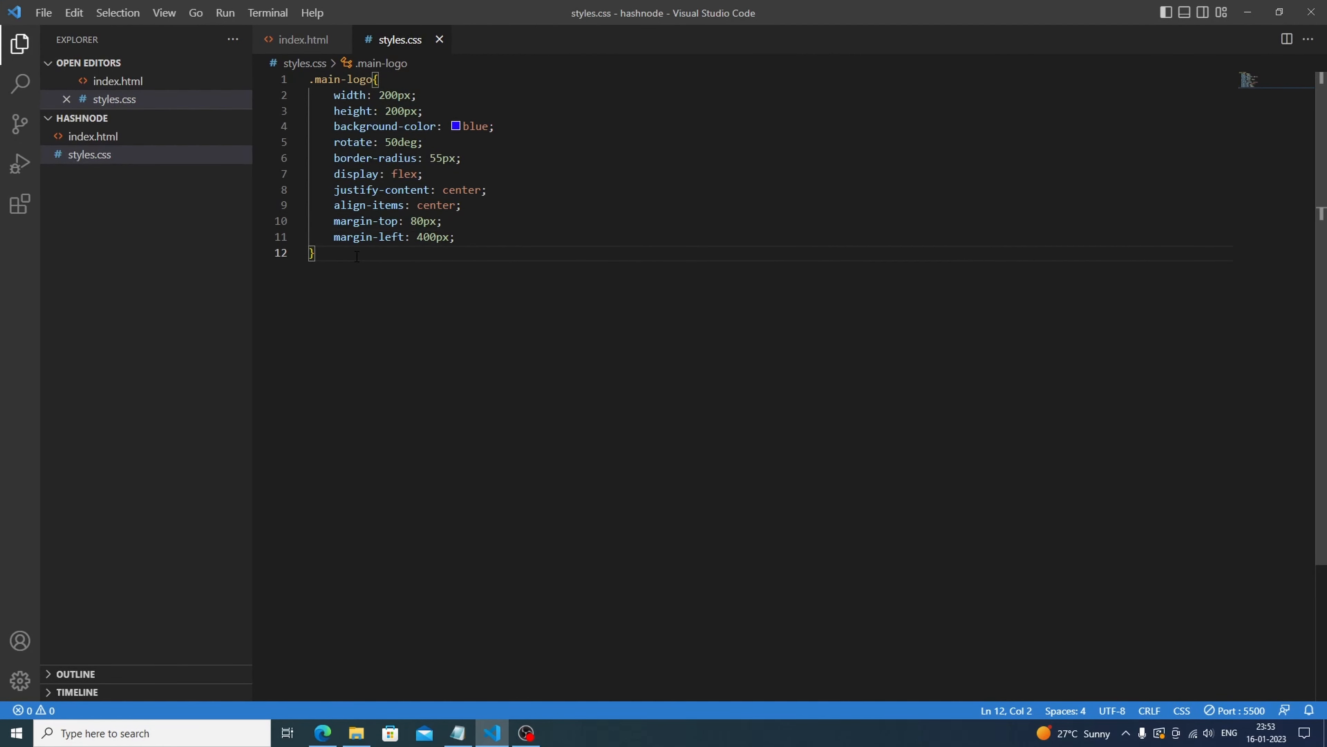
- Add a body rule with background-color pink and preview it in the browser
type("body{")
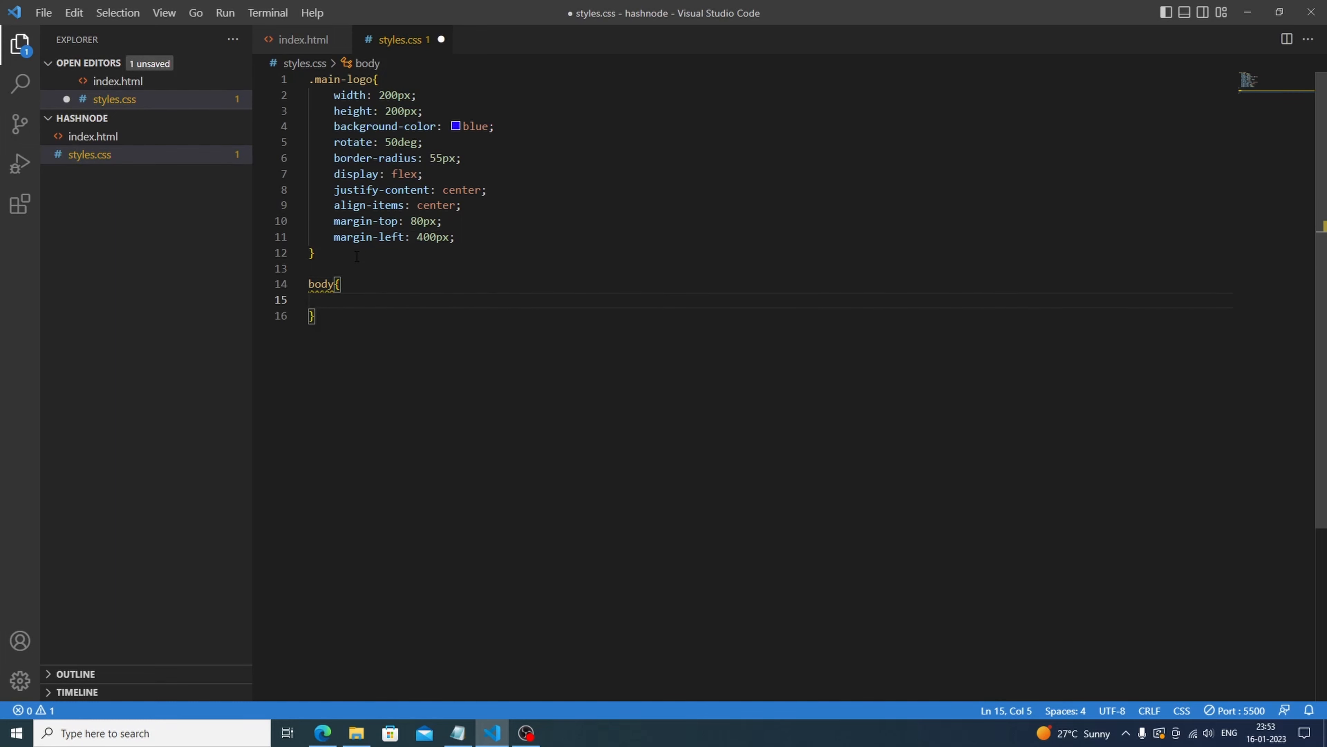
type("background-color: pin;")
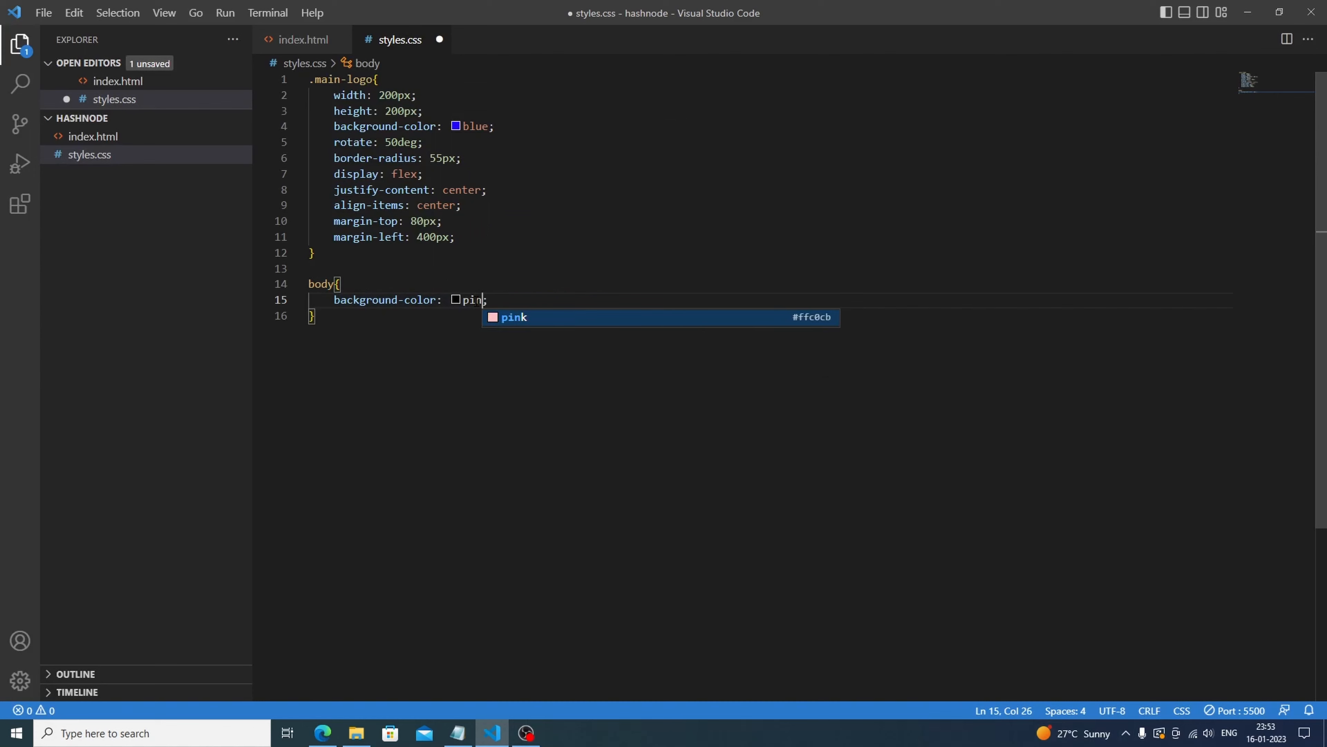
left_click(323, 732)
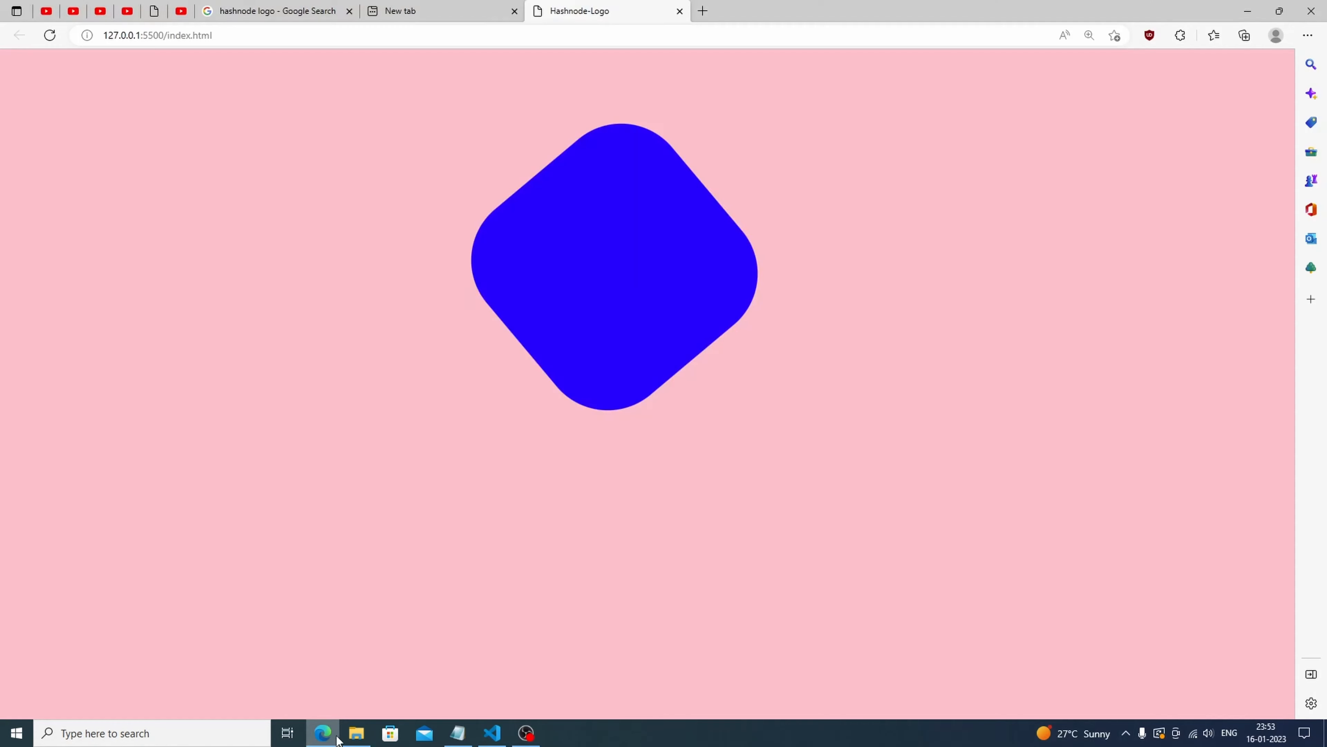
left_click(491, 733)
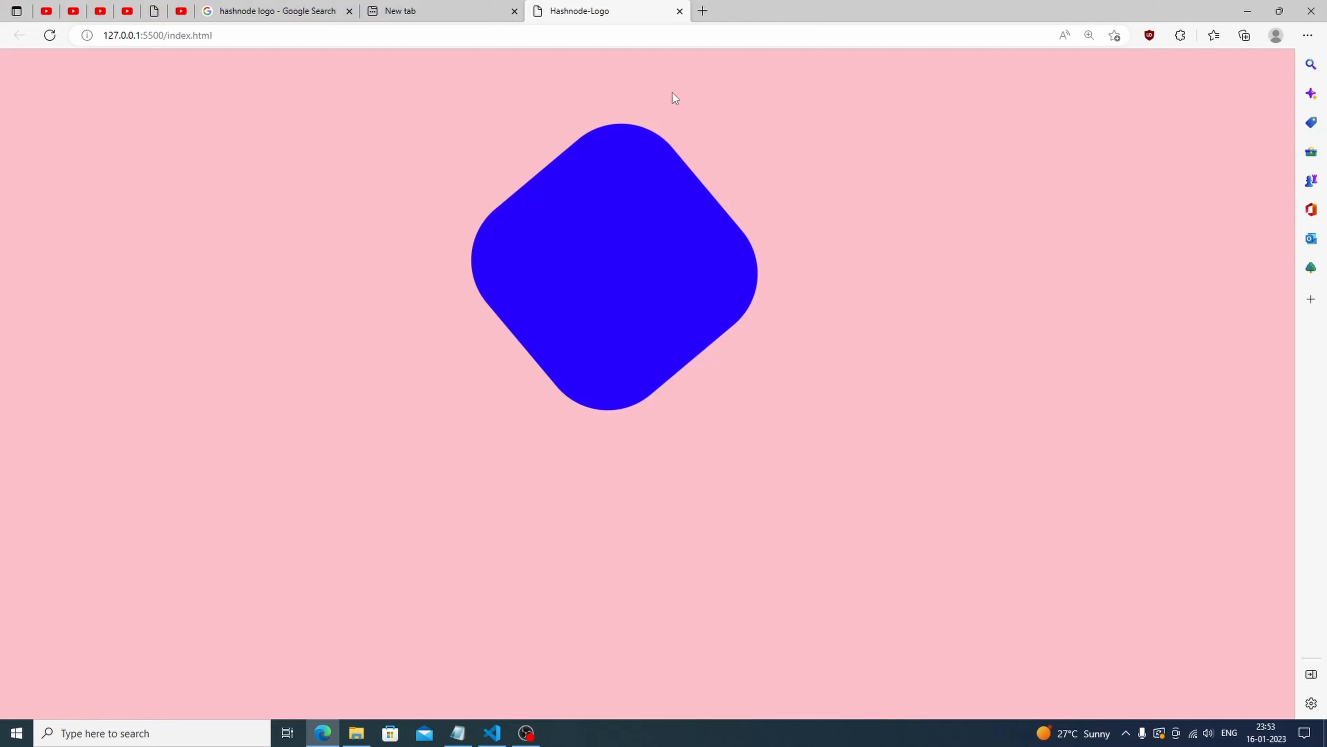
- Compare the preview against the reference Hashnode logo images and return to the editor
left_click(274, 11)
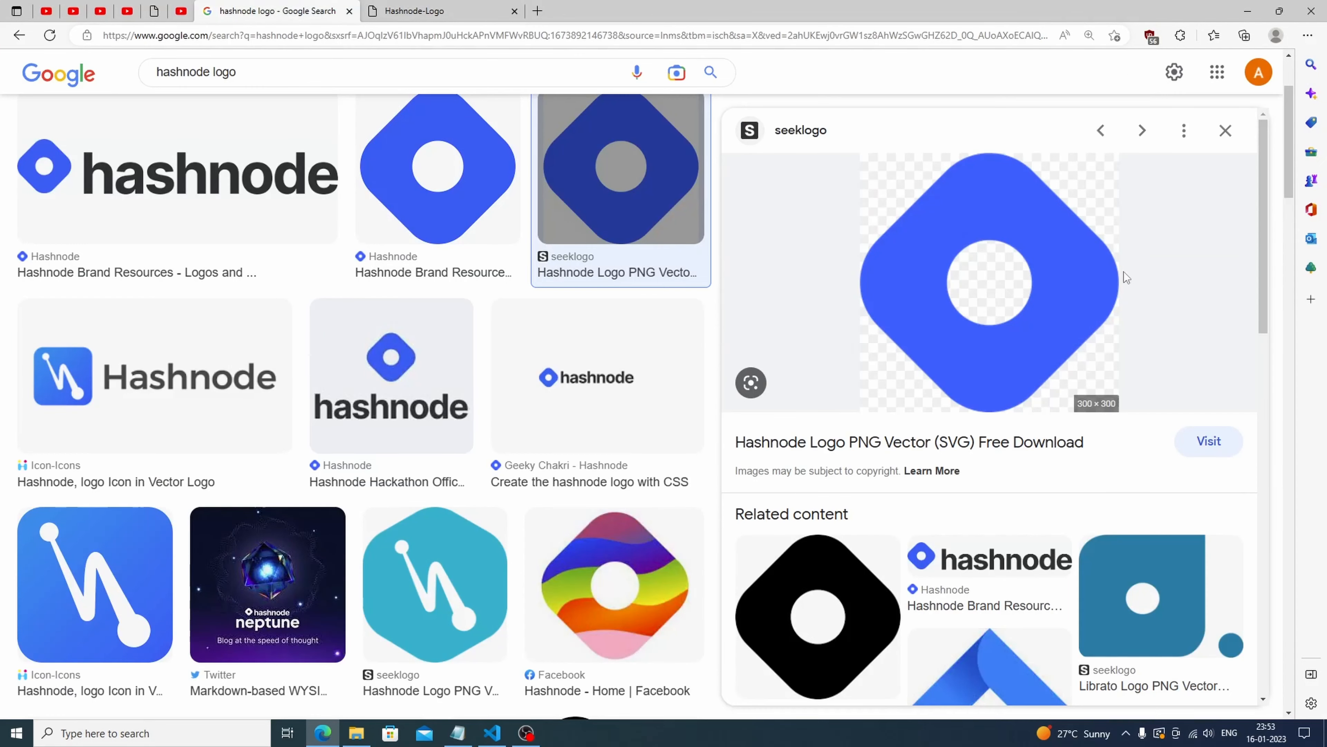
left_click(441, 11)
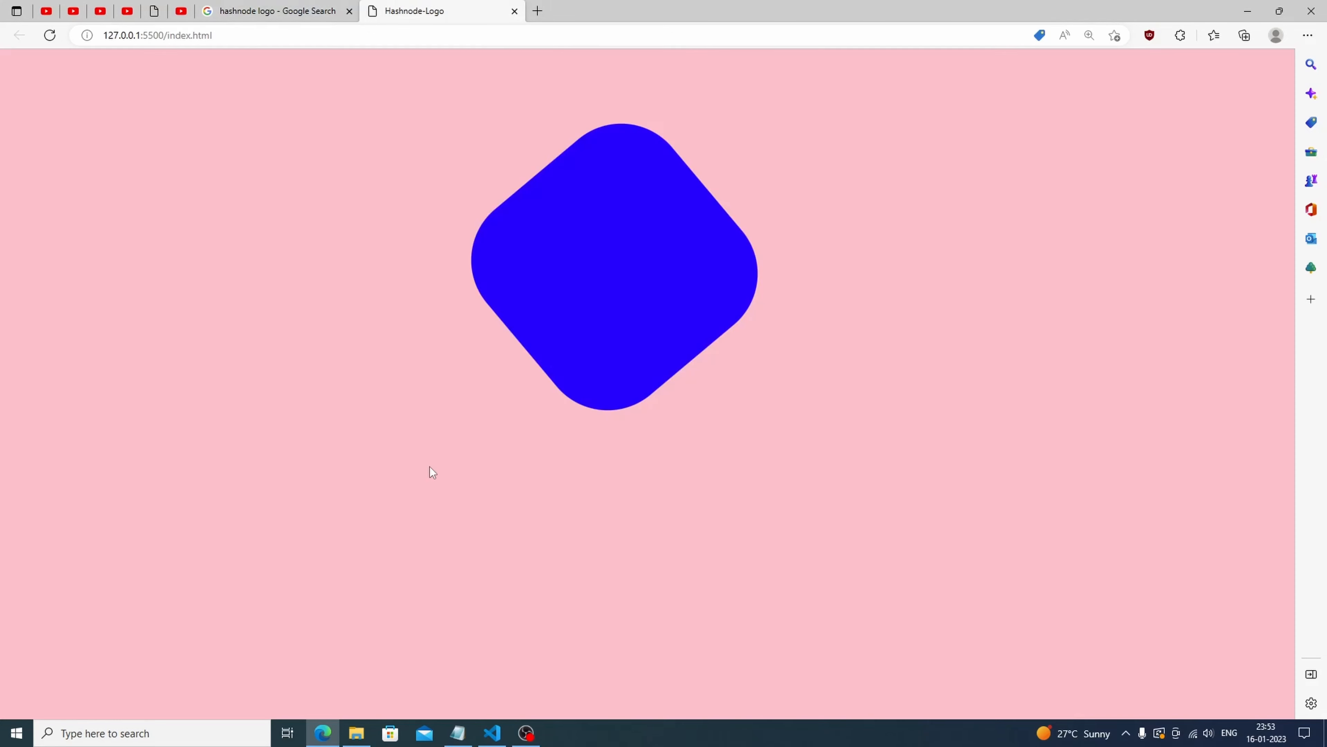
left_click(491, 733)
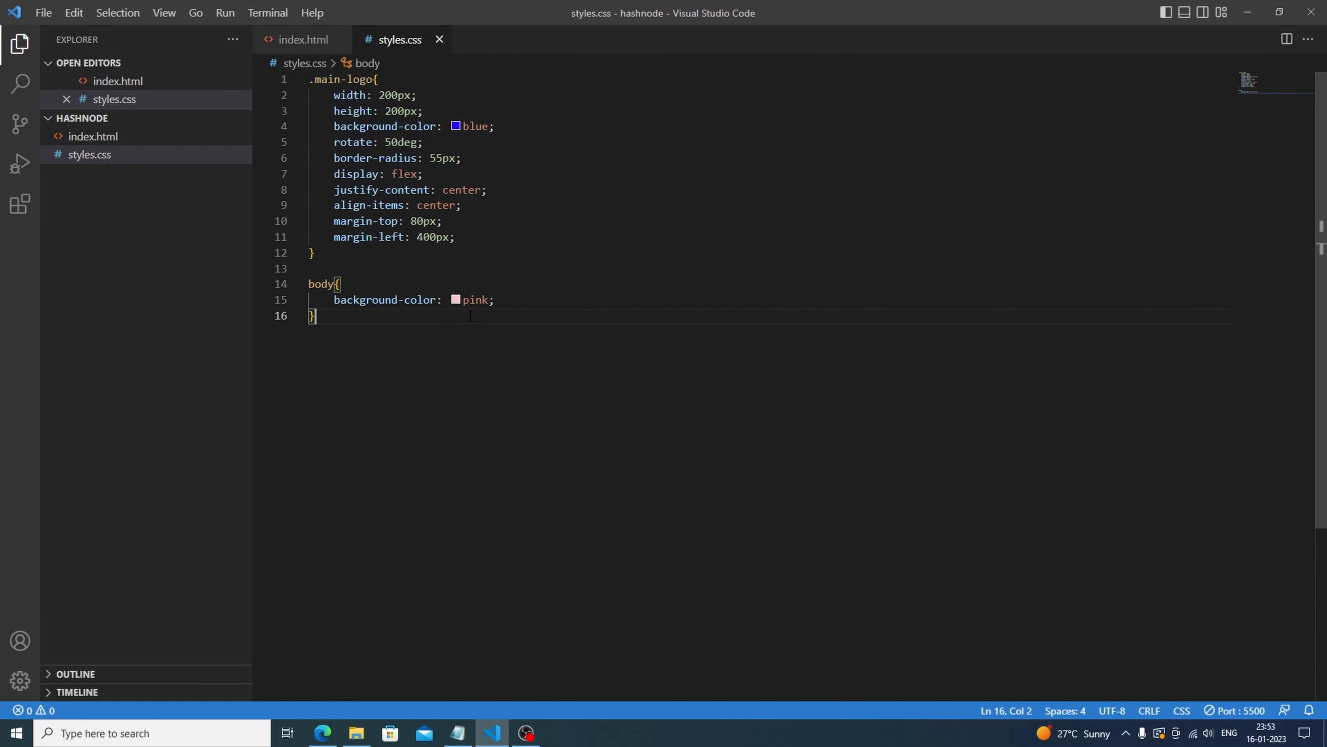
- Add a .circle rule with width 50px, height 50px and a white background
type(".cir")
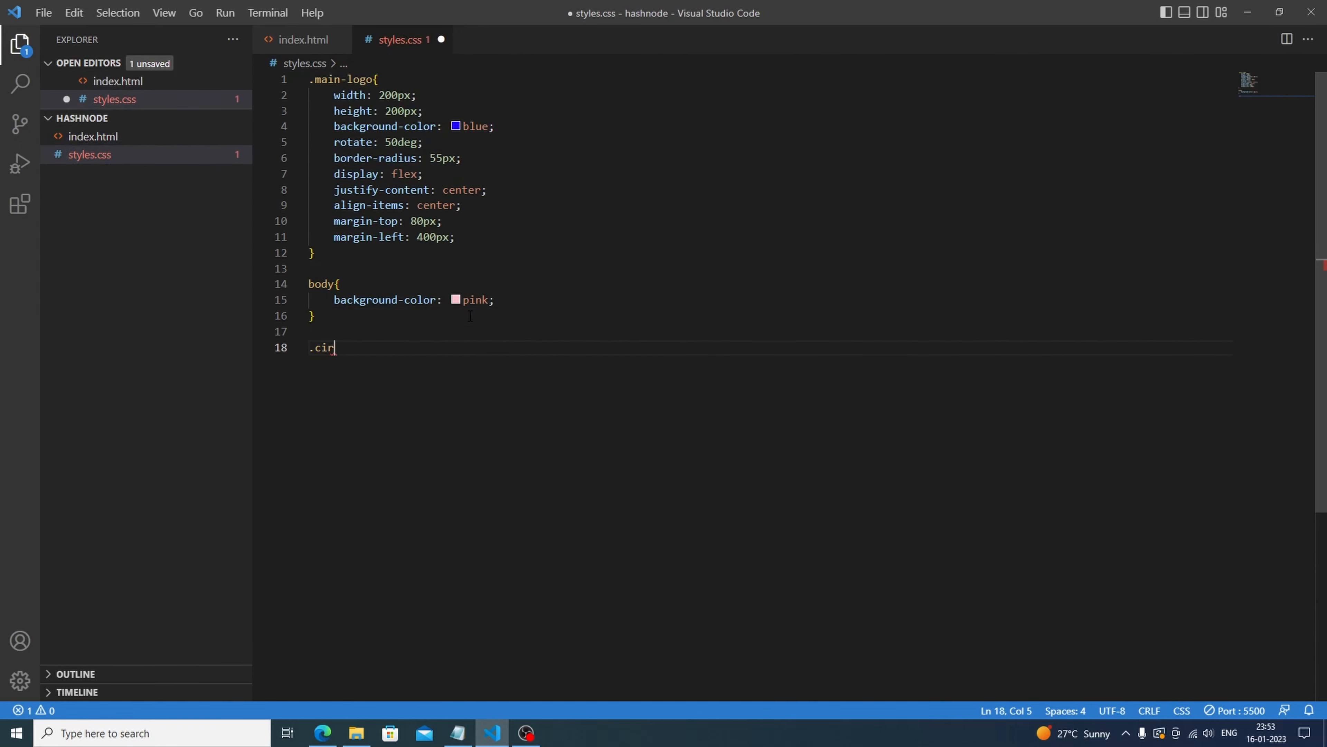
type("cle{")
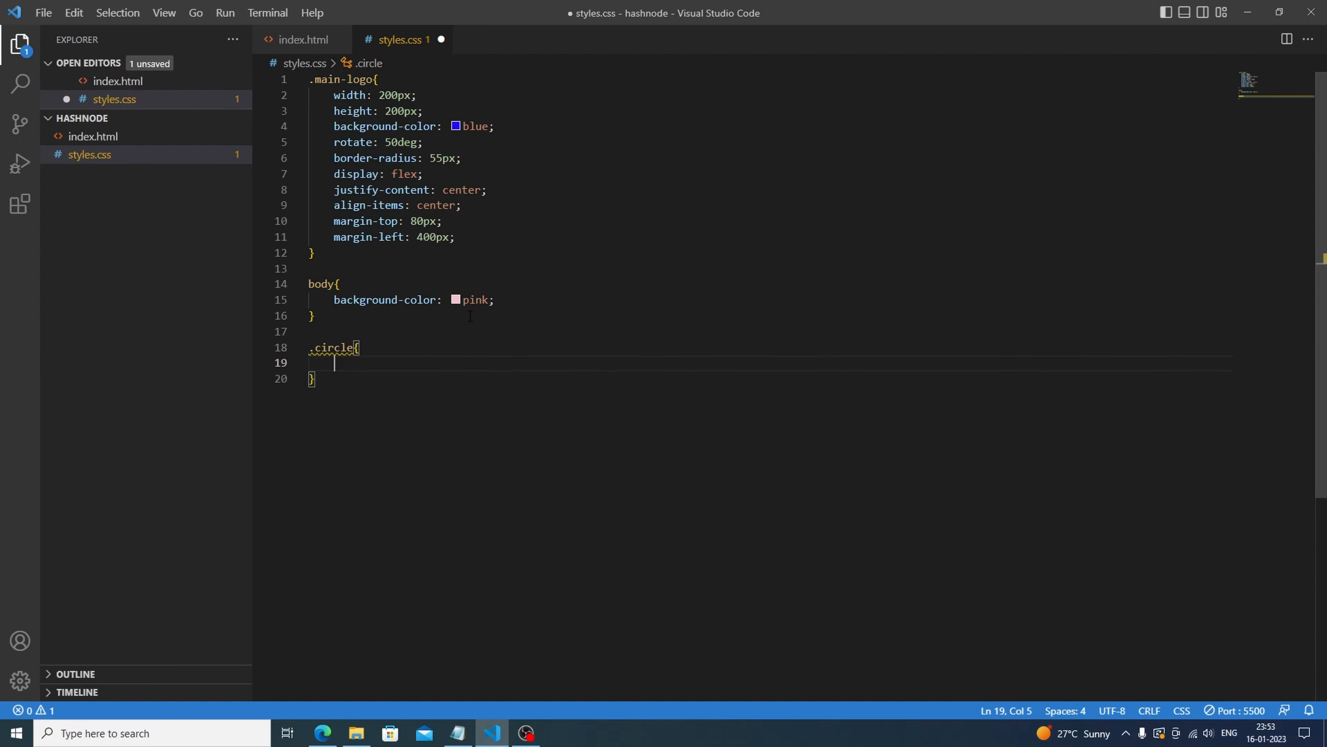
type("wid")
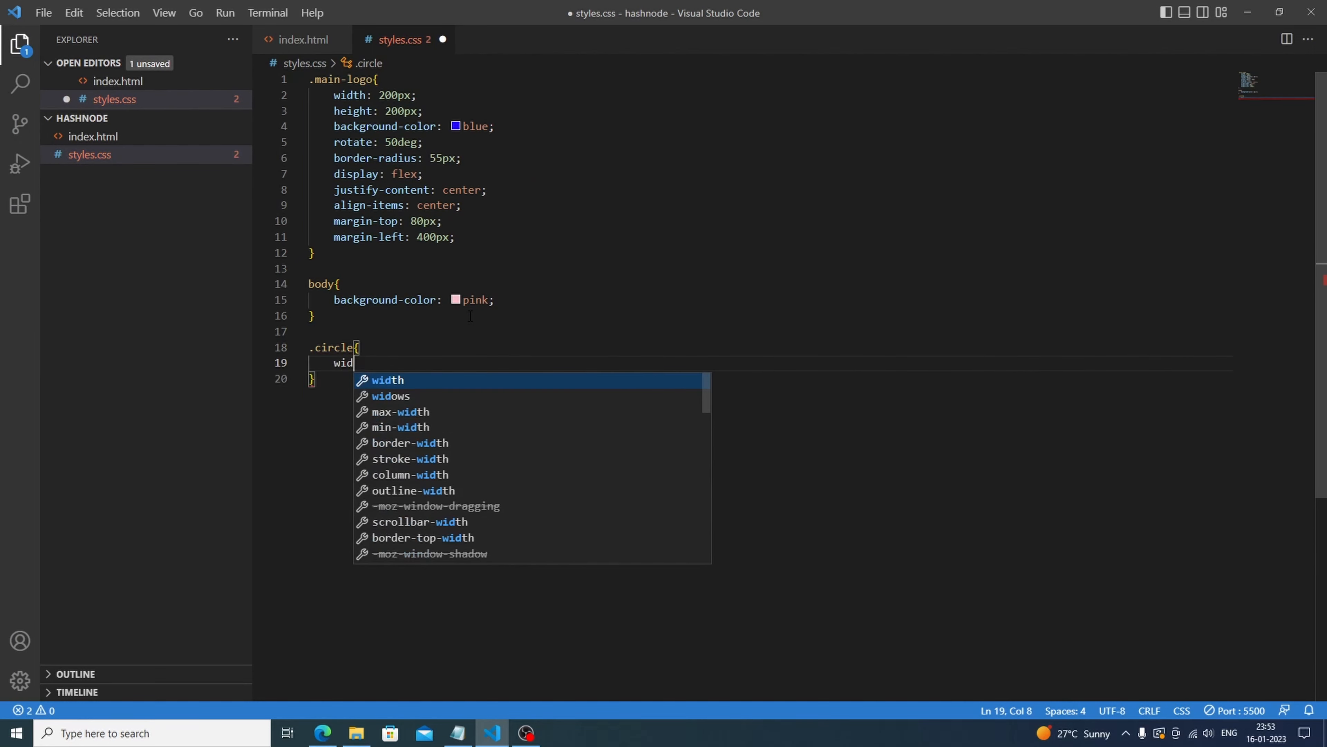
type("th: 50;")
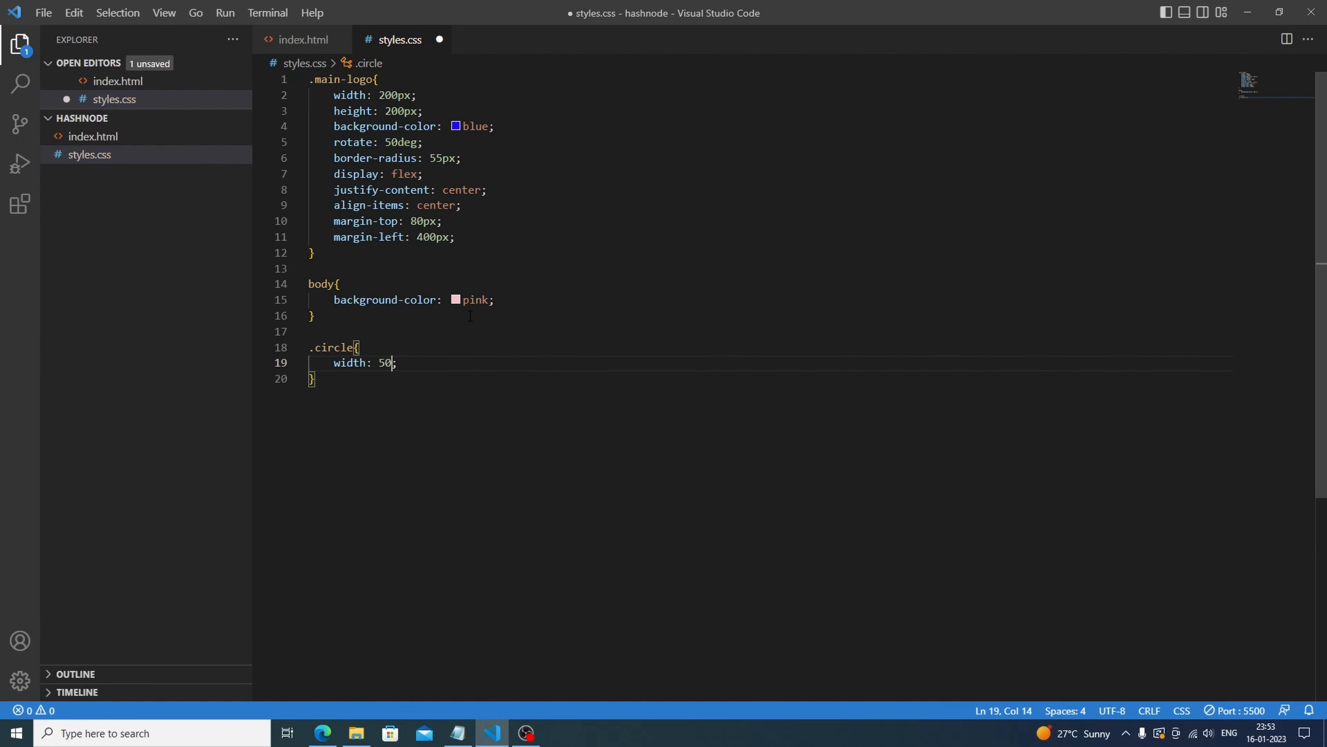
type("px;")
type("height: 50")
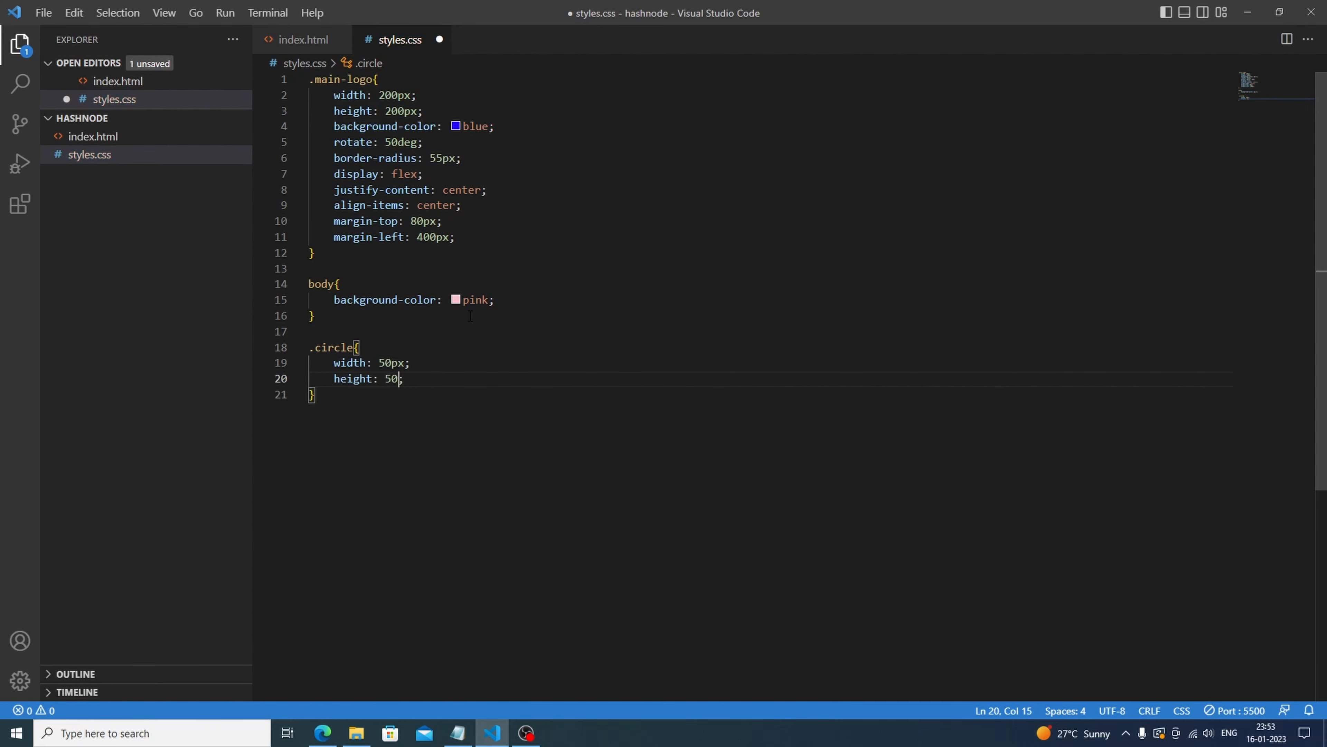
key("Enter")
type("background-color: ;")
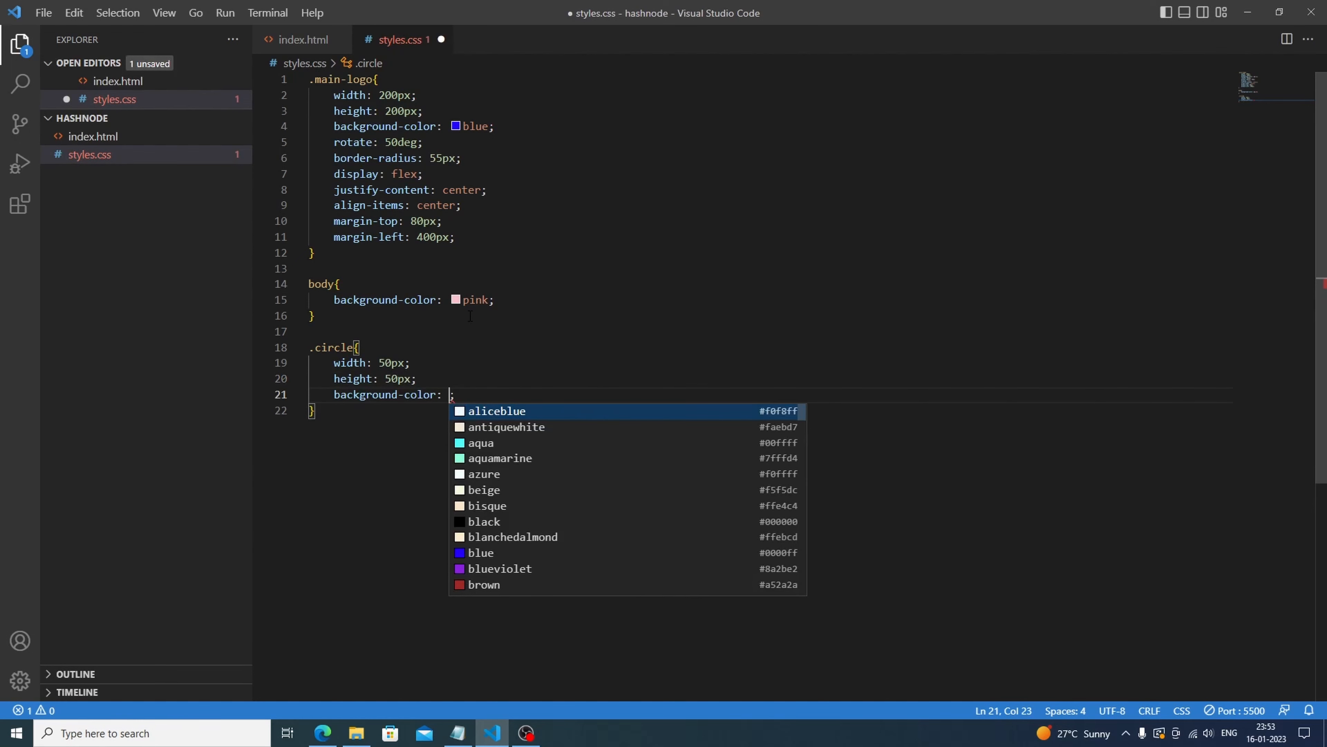
type("white")
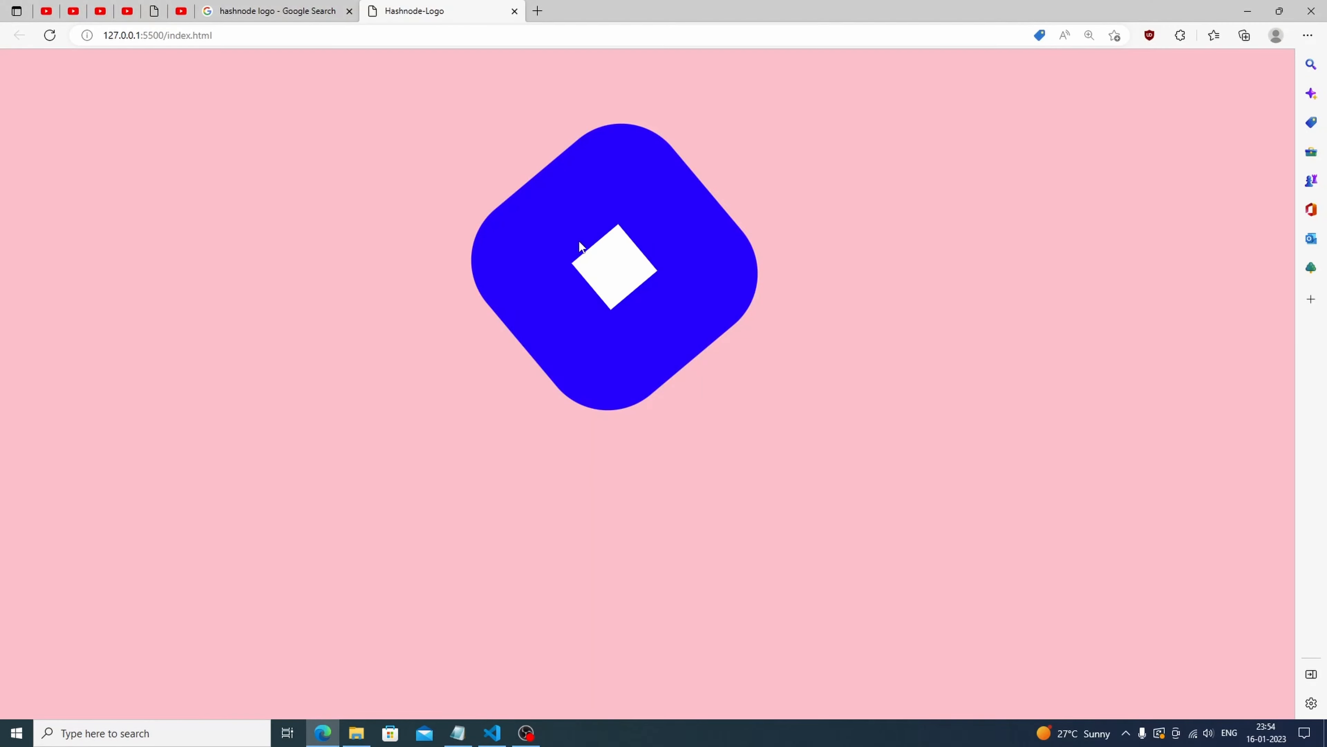
left_click(491, 732)
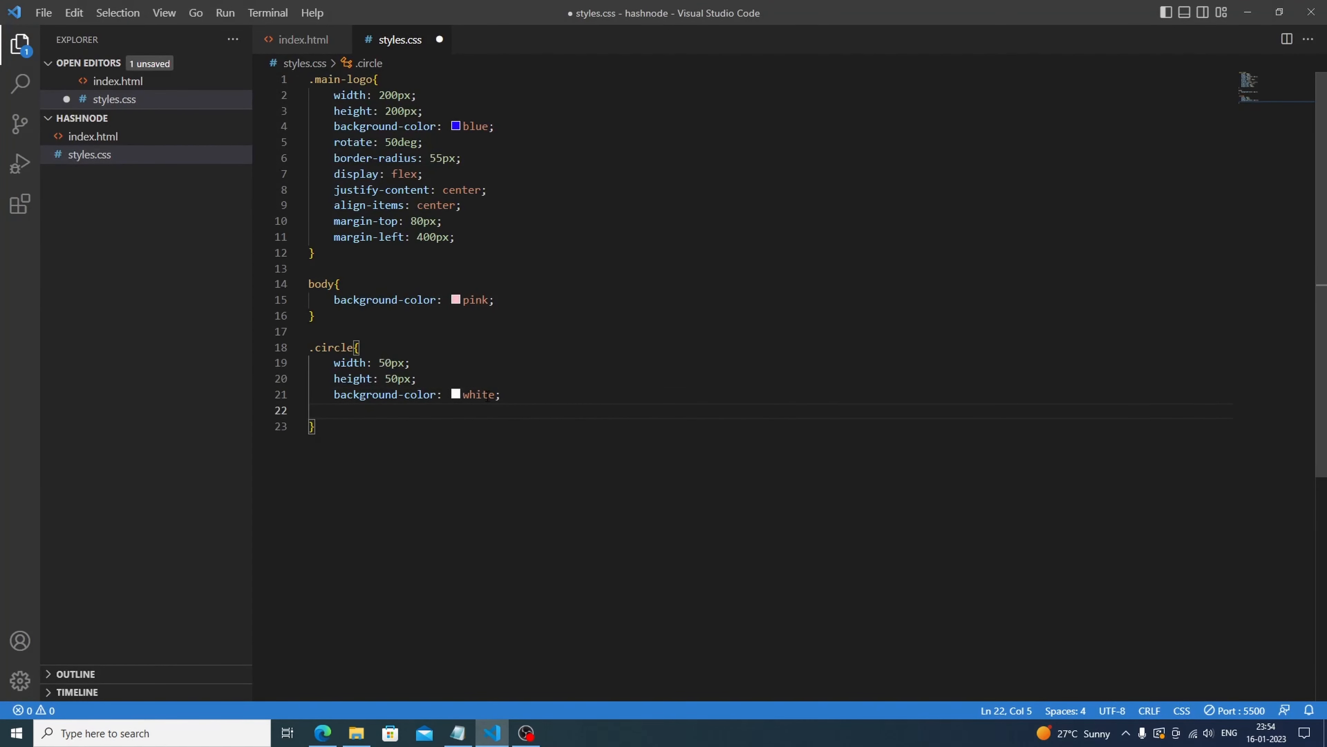
- Add border-radius: 50px to .circle and check the rounded white circle in the browser
type("bi")
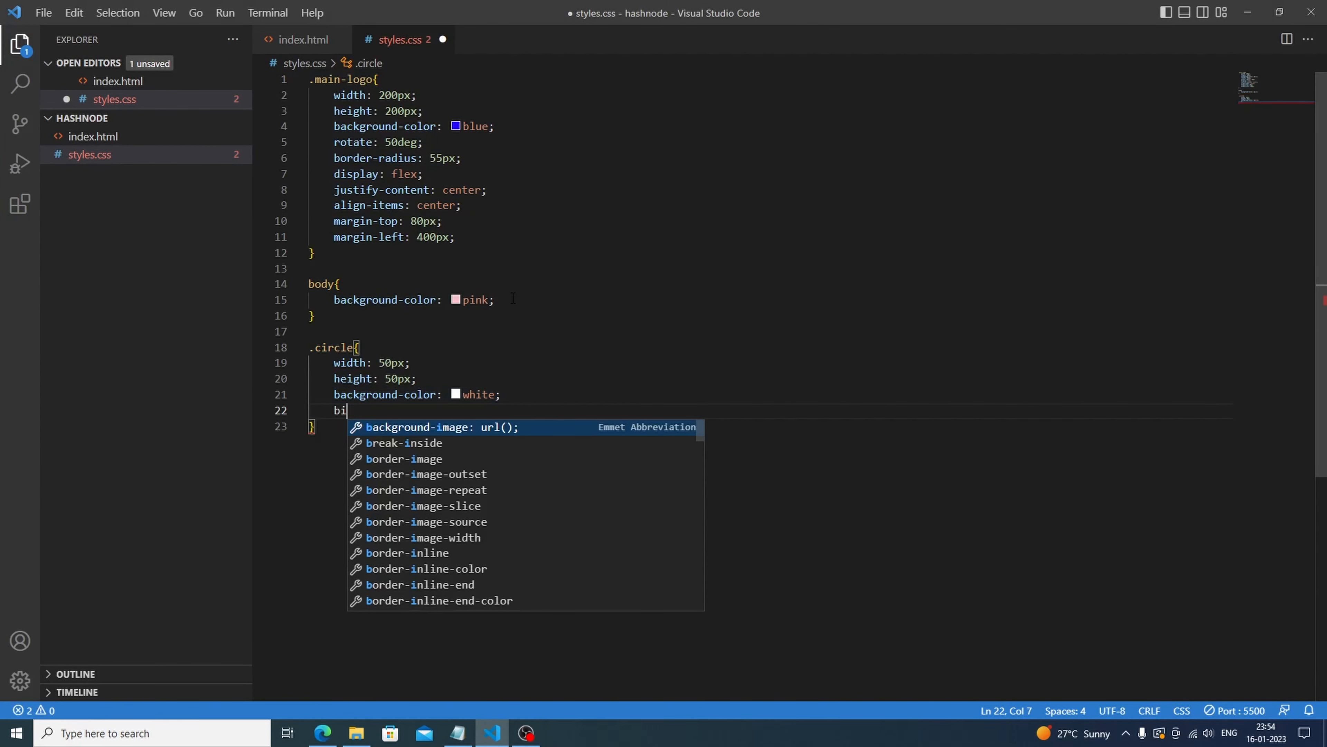
type("rder-radius: 50px;")
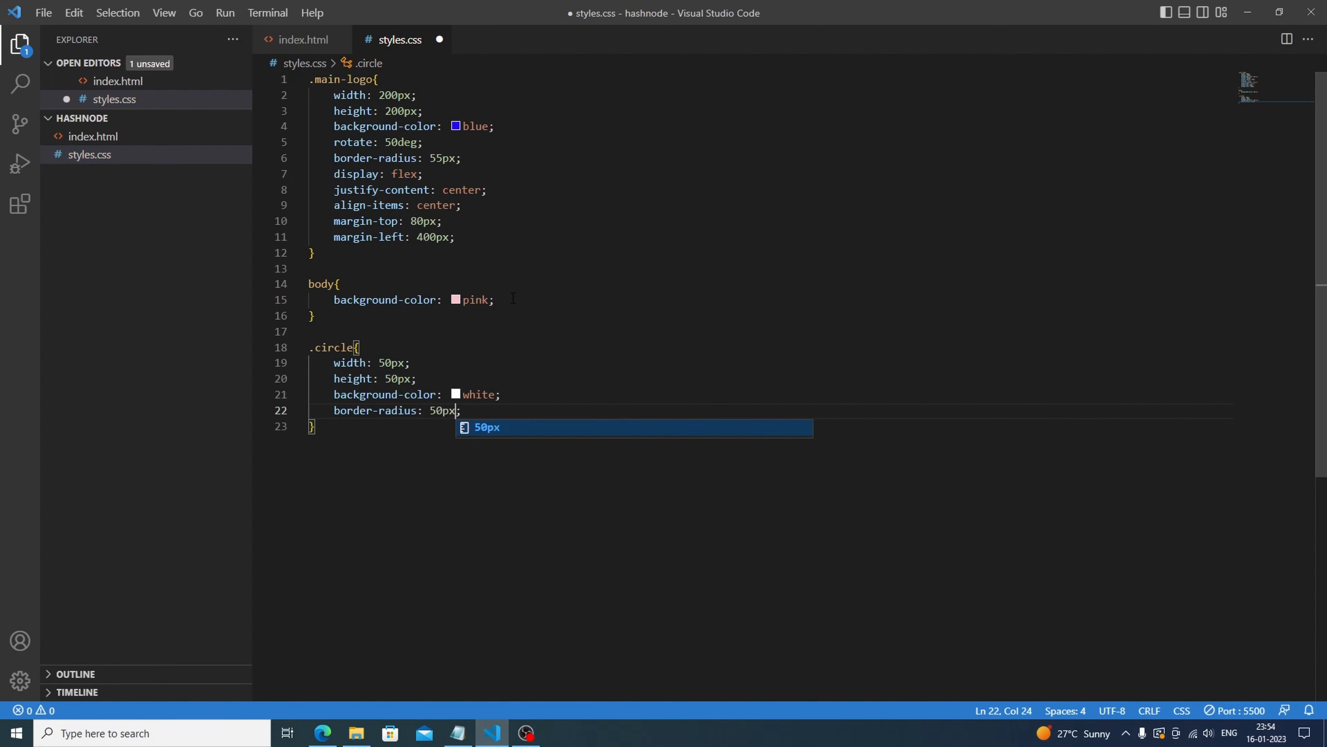
left_click(322, 733)
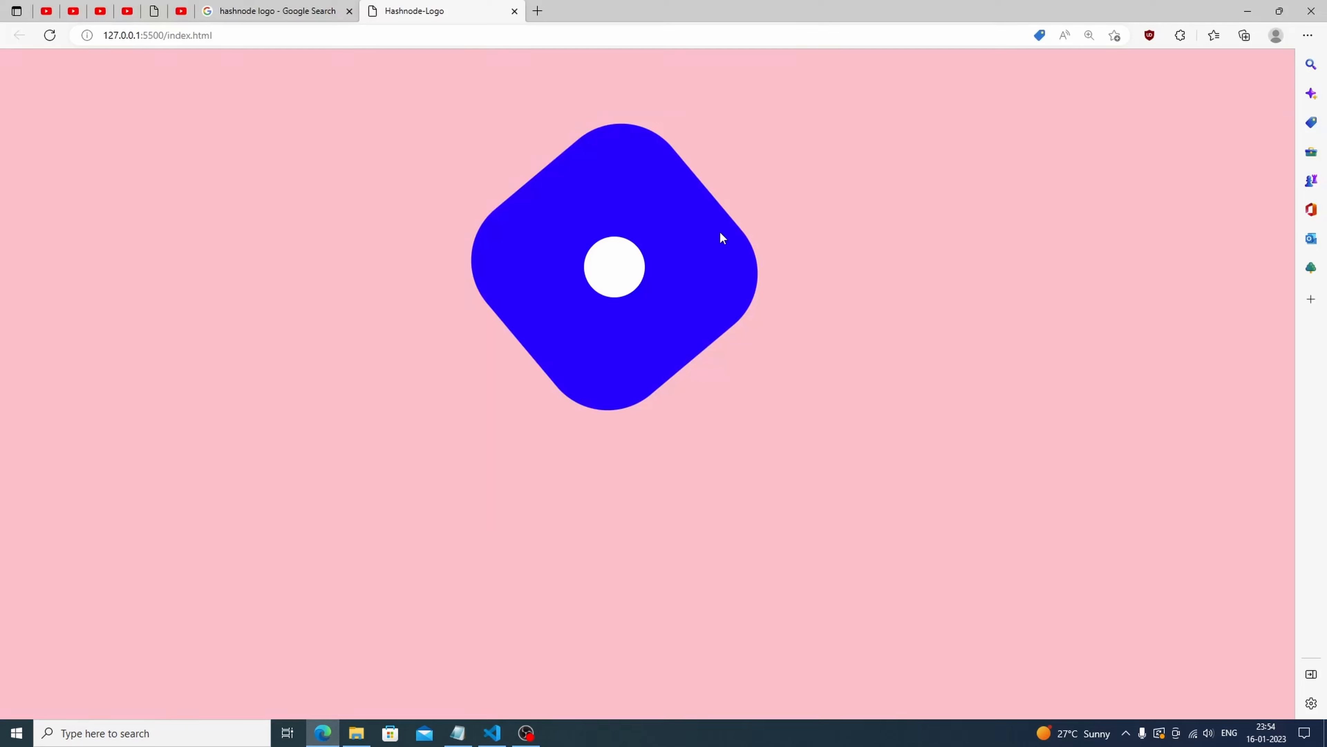
mouse_move(494, 603)
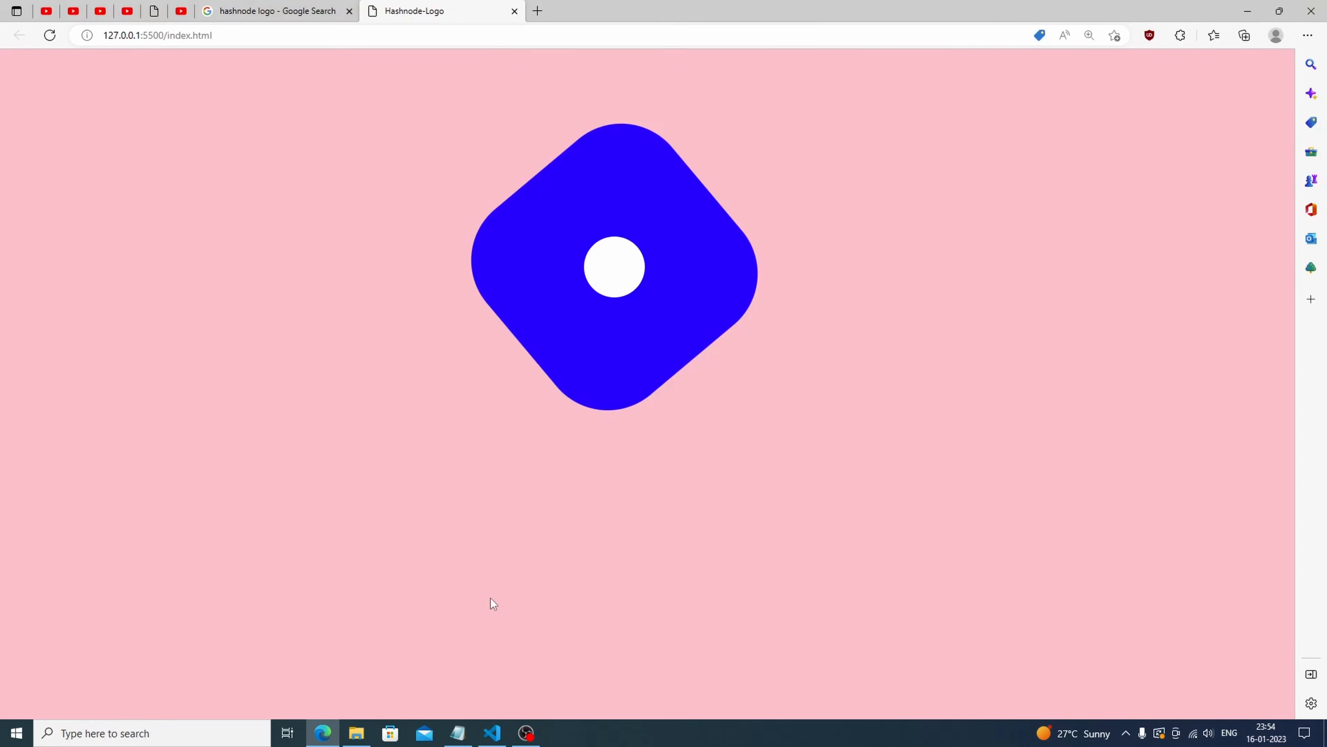
mouse_move(713, 383)
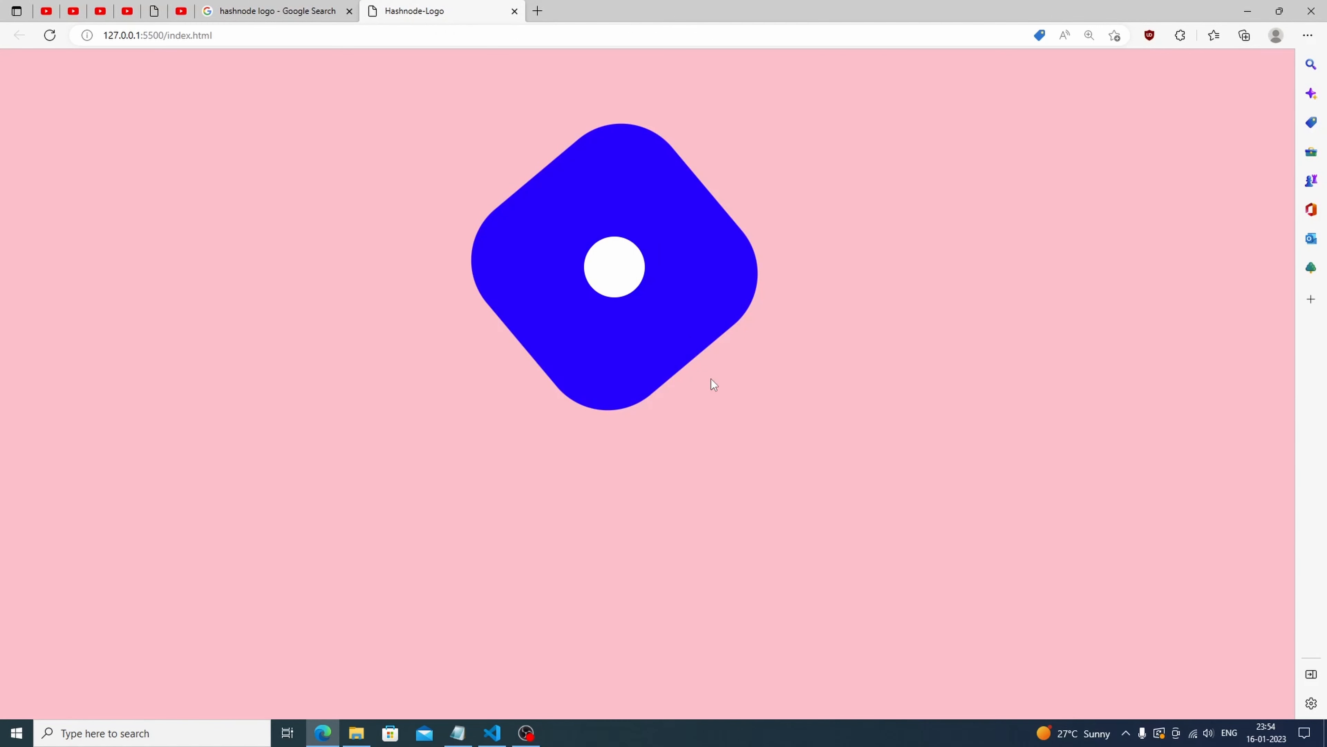
- Set .circle width and height to 60px and preview the enlarged circle in Edge
left_click(491, 733)
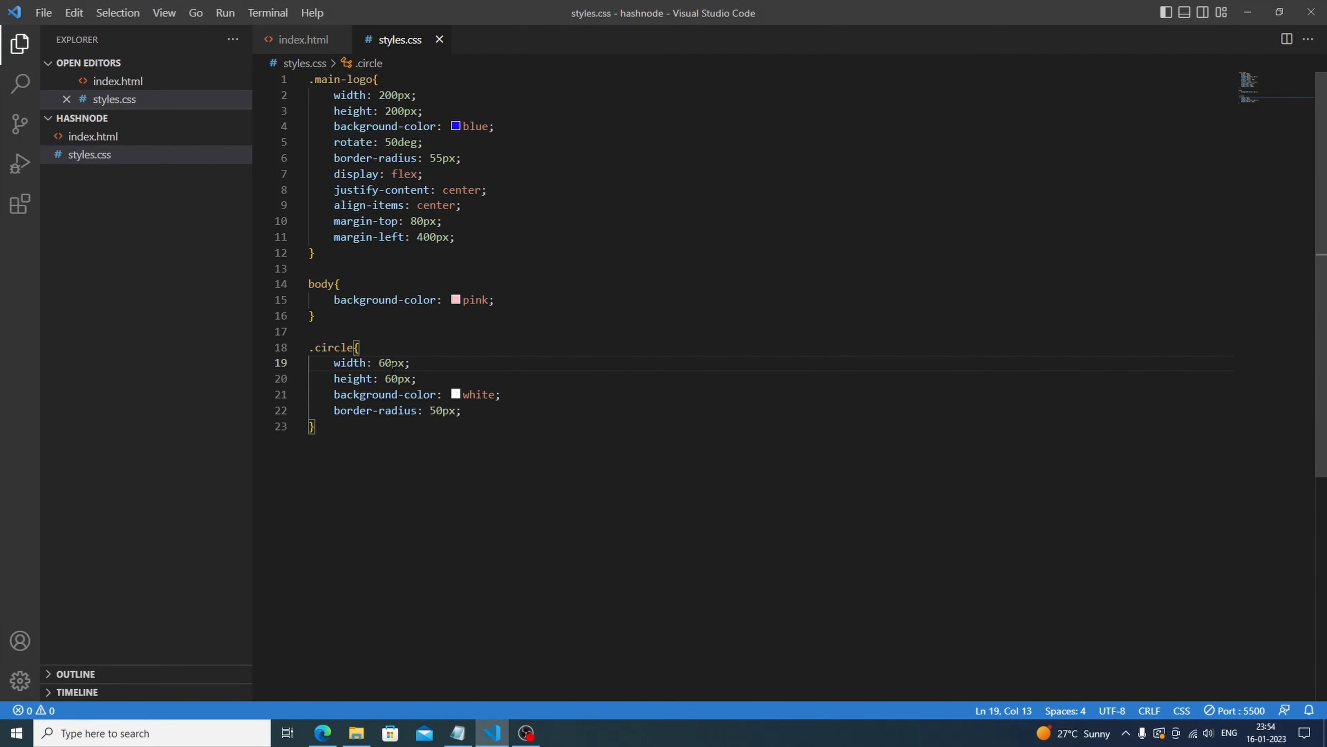
left_click(322, 733)
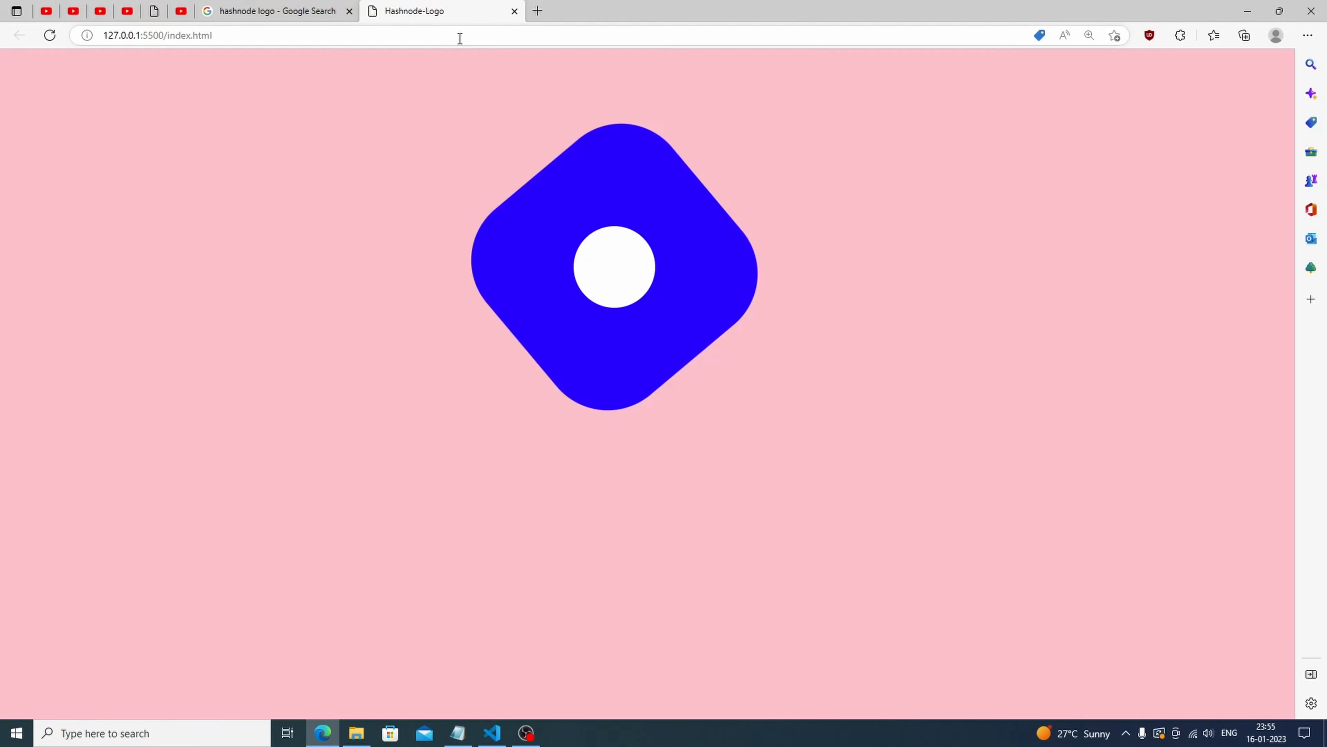
mouse_move(483, 659)
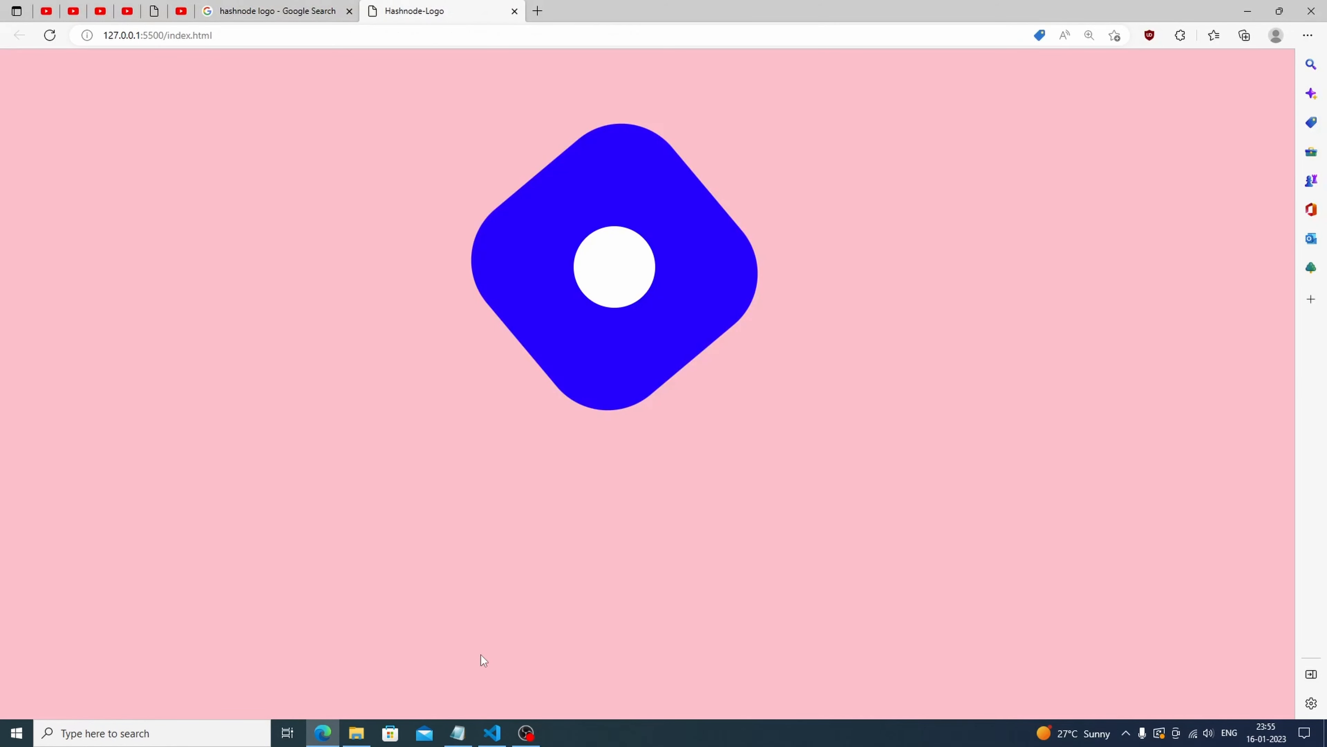